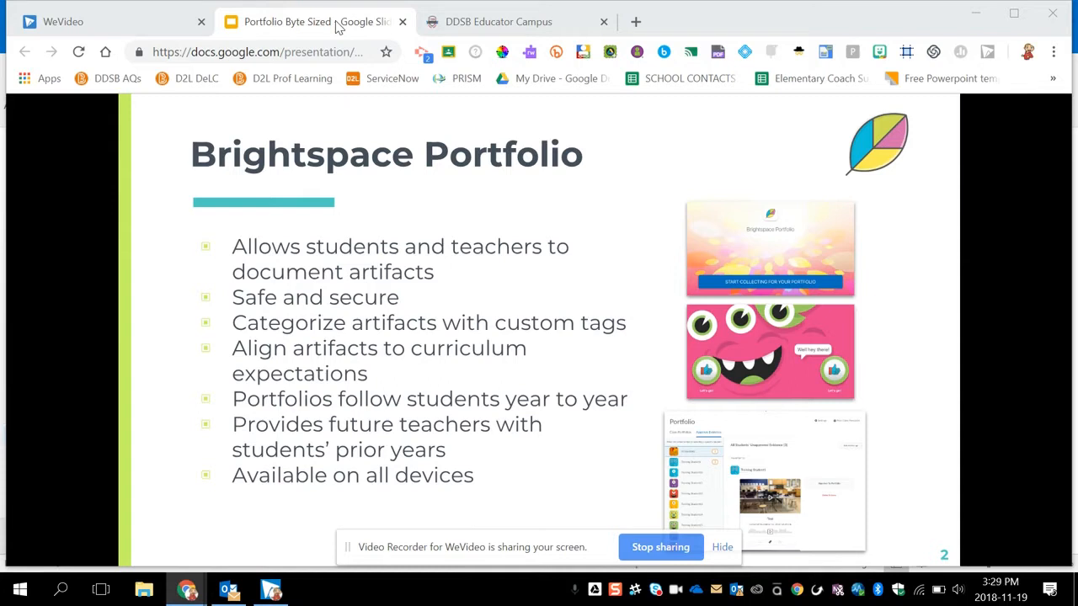
# Switch from the Brightspace Portfolio slide to the DDSB Educator Campus page.
pyautogui.click(499, 20)
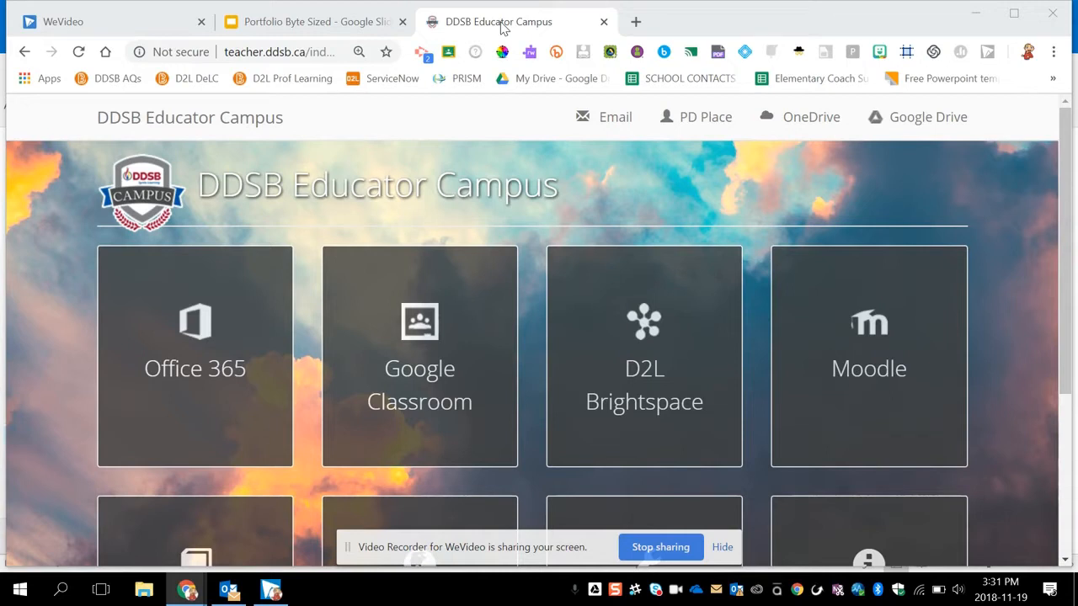
# Launch D2L Brightspace from the campus page and enter the inactive FDK Class 2018-2019 course.
pyautogui.click(643, 355)
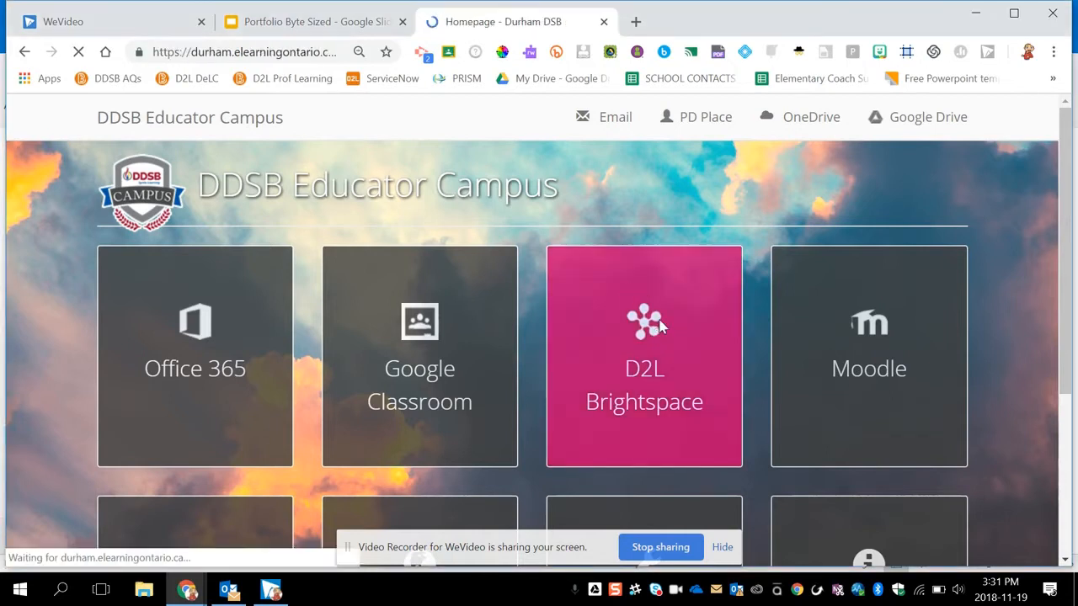
pyautogui.click(643, 356)
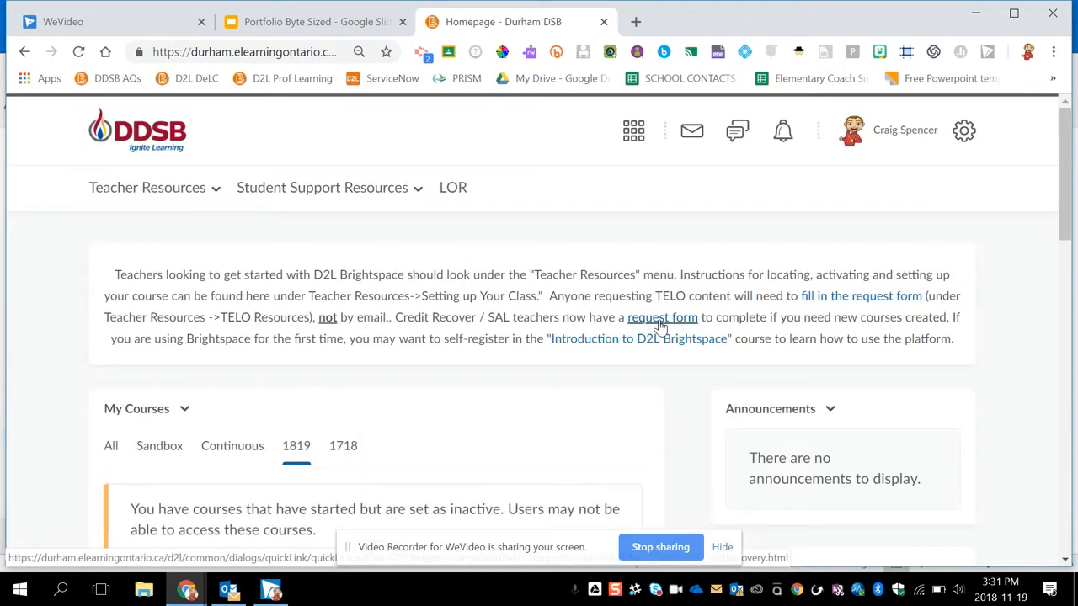
pyautogui.moveTo(371, 295)
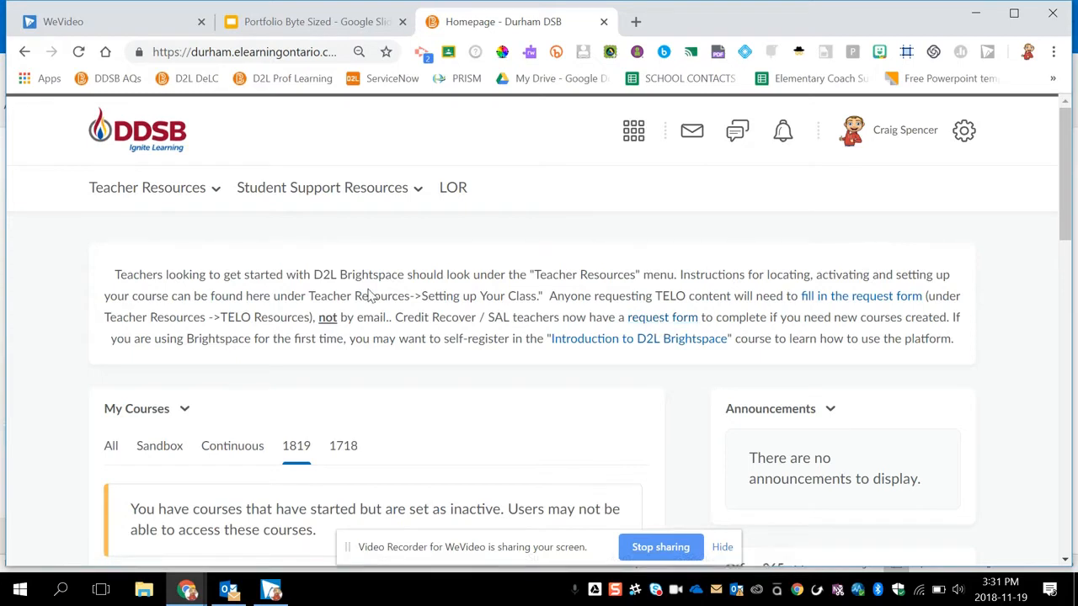
pyautogui.scroll(-3)
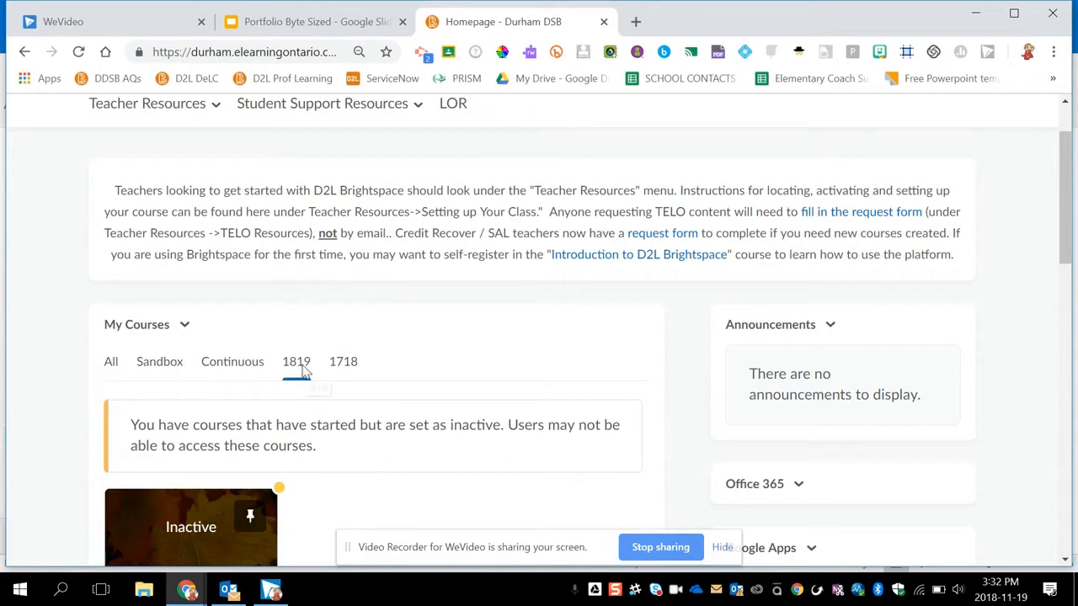
pyautogui.scroll(-3)
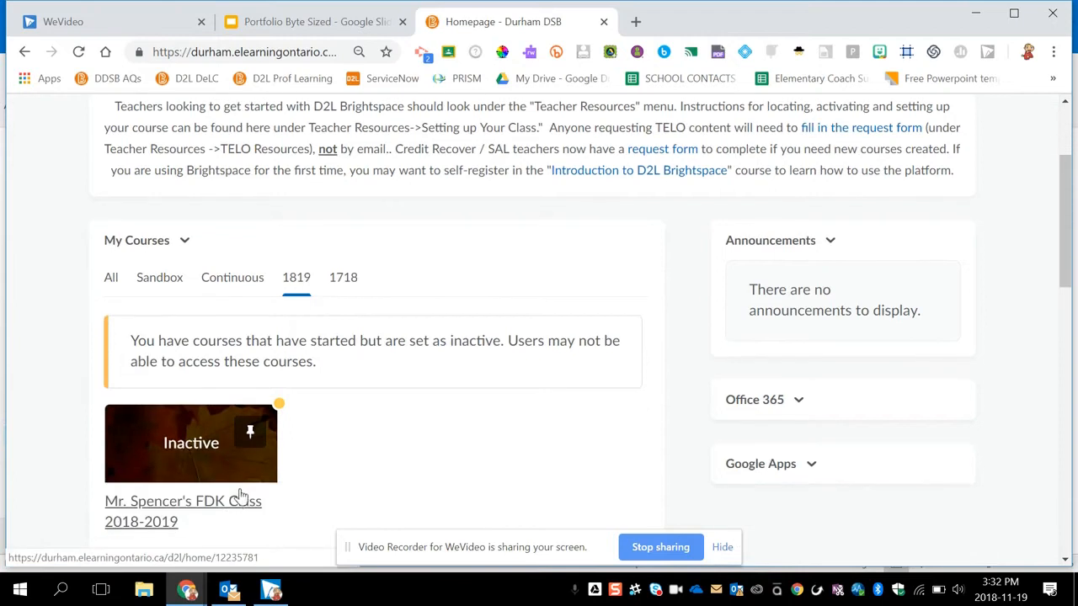
pyautogui.moveTo(212, 462)
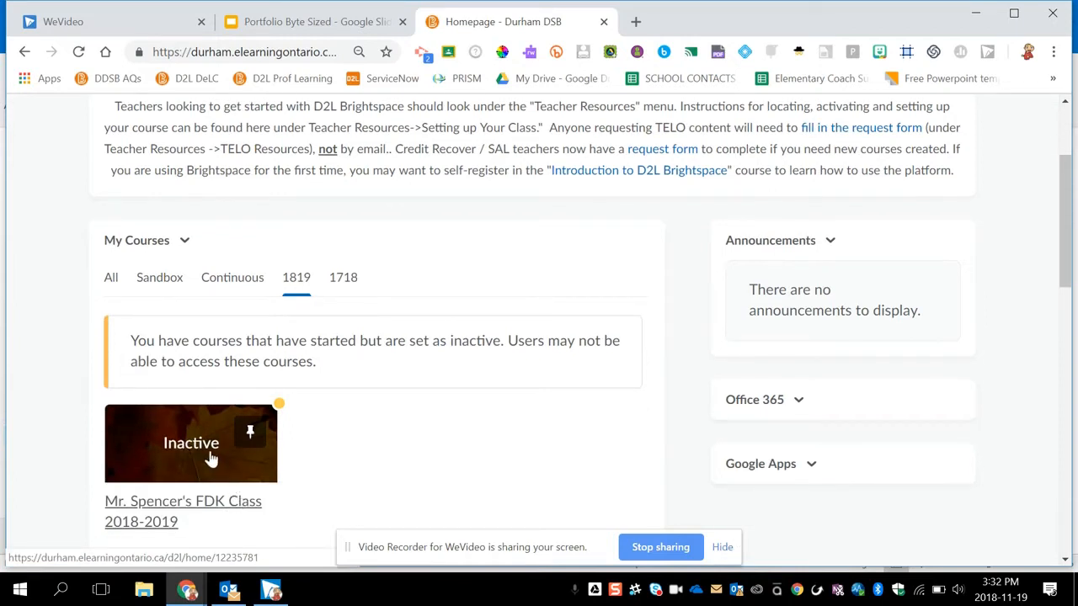
pyautogui.moveTo(217, 465)
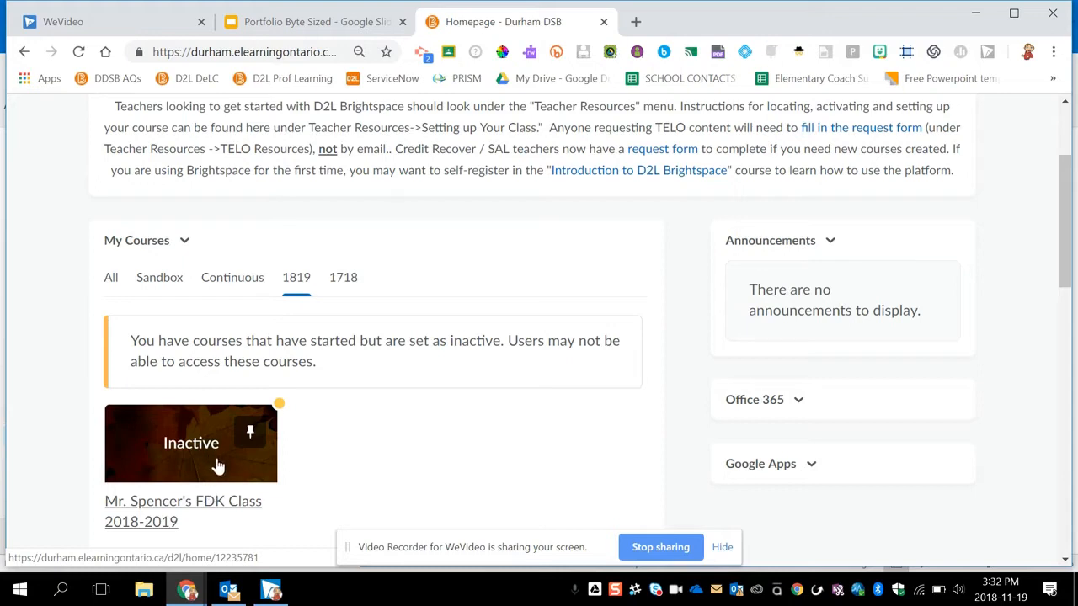
pyautogui.click(190, 443)
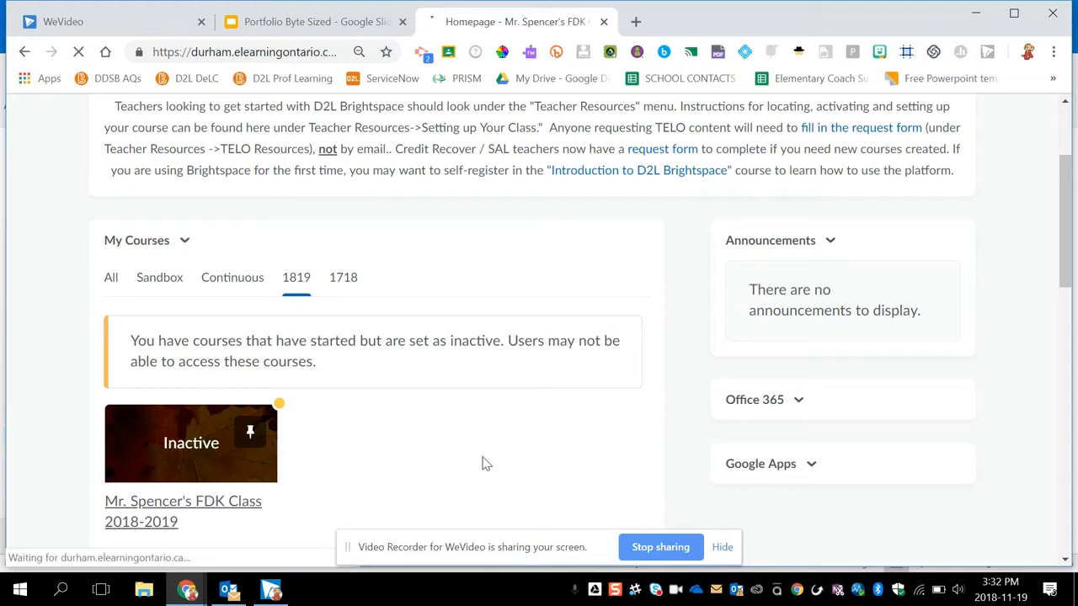
pyautogui.click(182, 502)
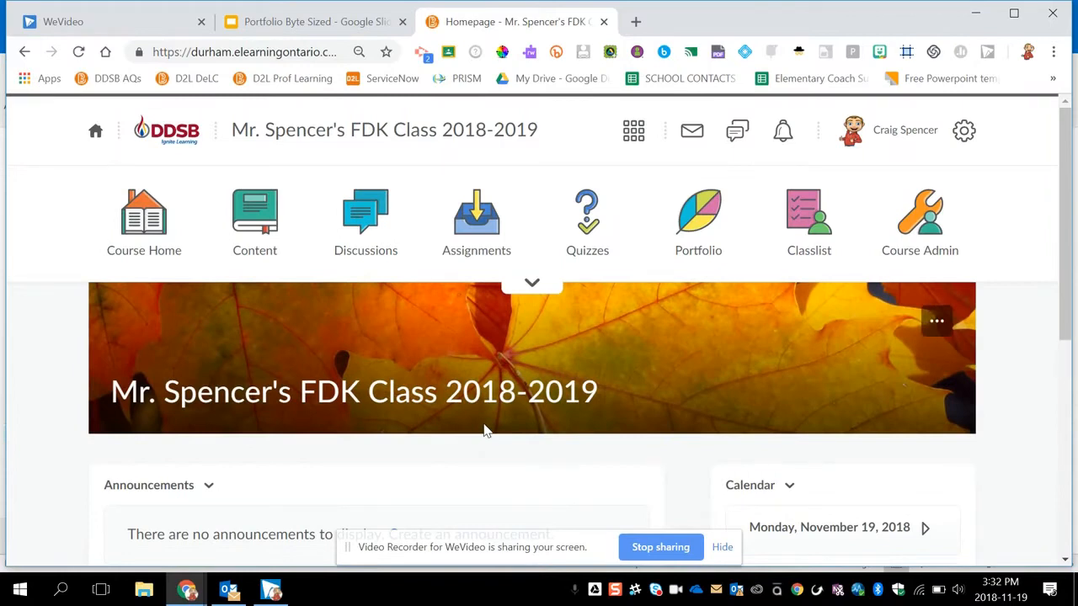
pyautogui.moveTo(502, 396)
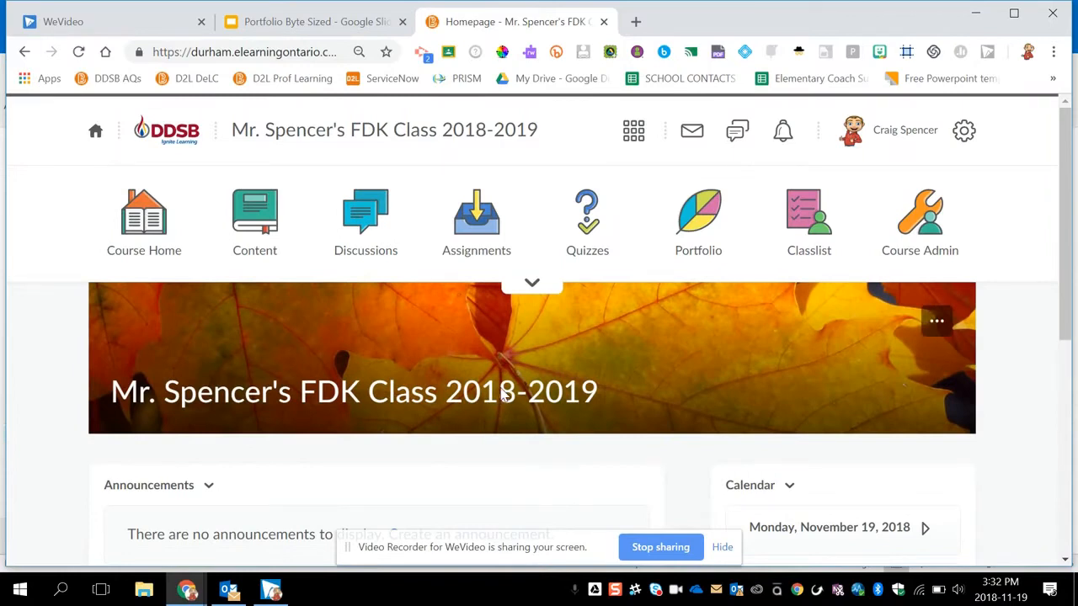
pyautogui.moveTo(919, 218)
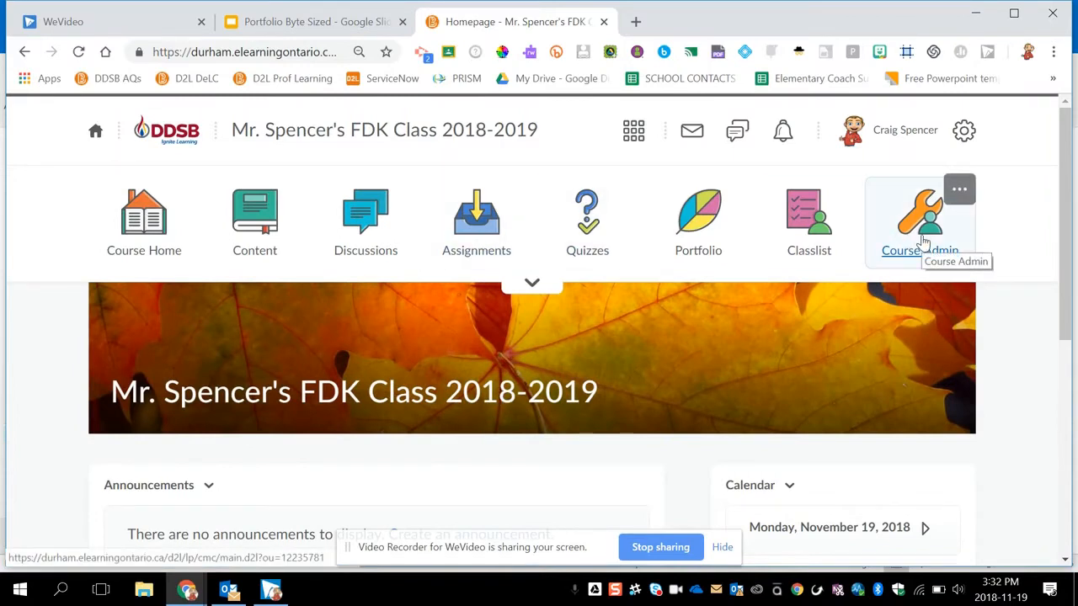
# Mark the course active in Course Offering Information and save the change.
pyautogui.click(919, 219)
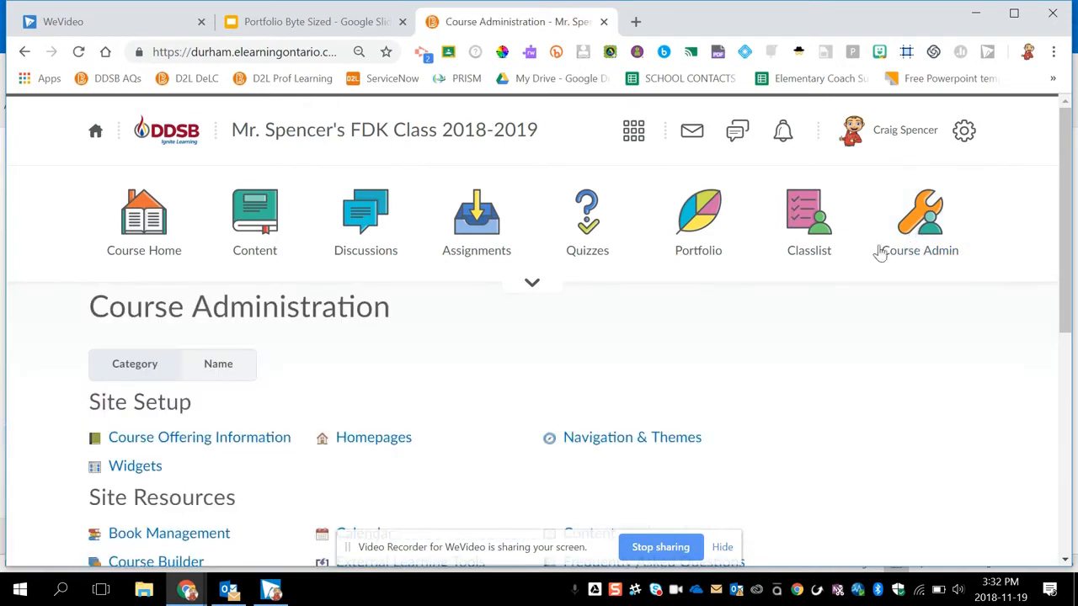
pyautogui.moveTo(198, 438)
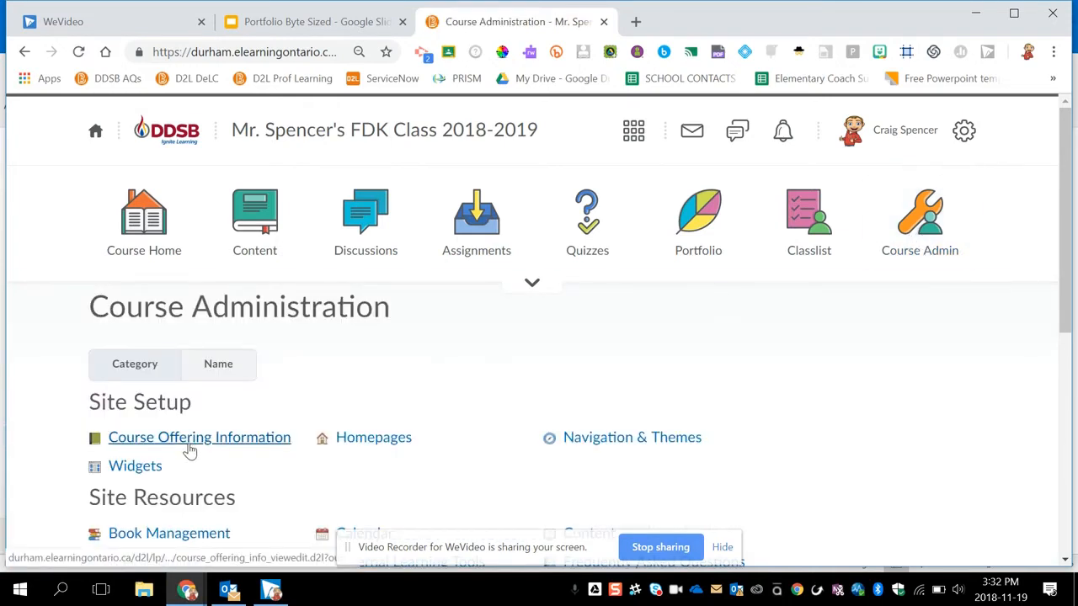
pyautogui.click(199, 438)
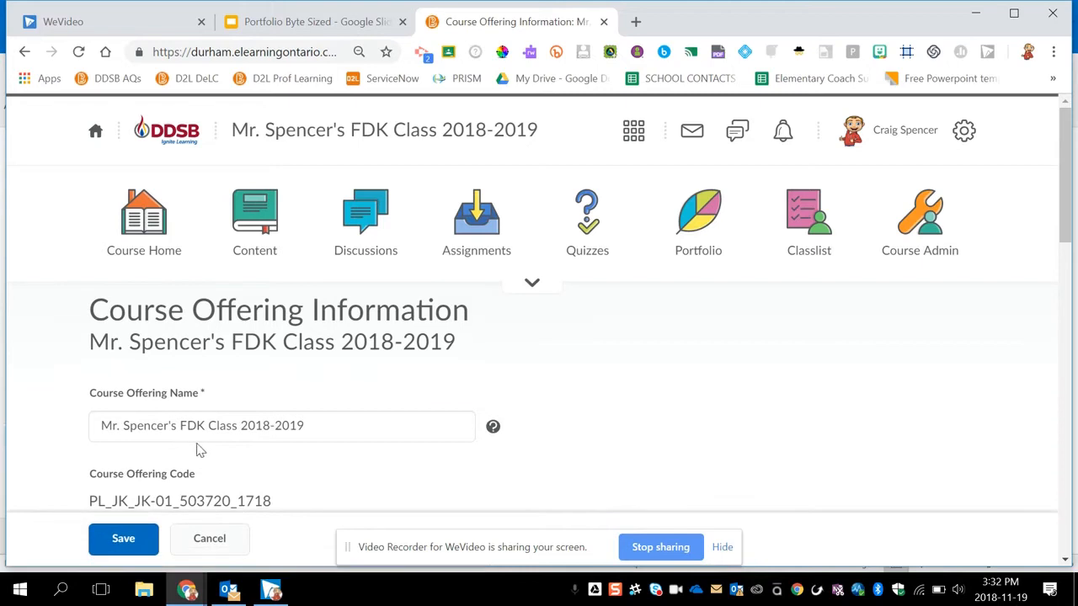
pyautogui.scroll(-3)
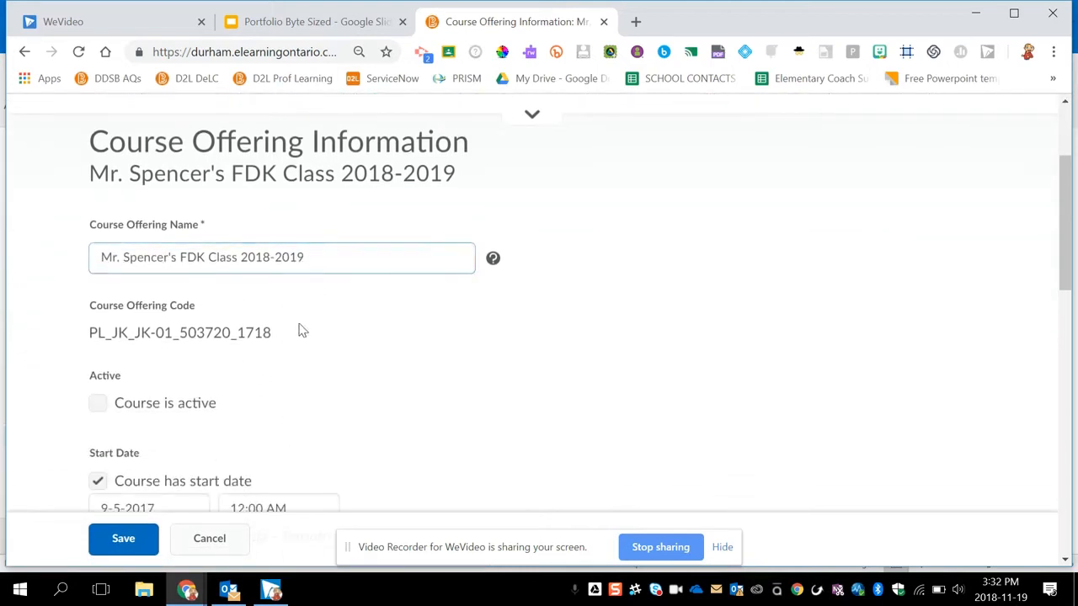
pyautogui.click(97, 402)
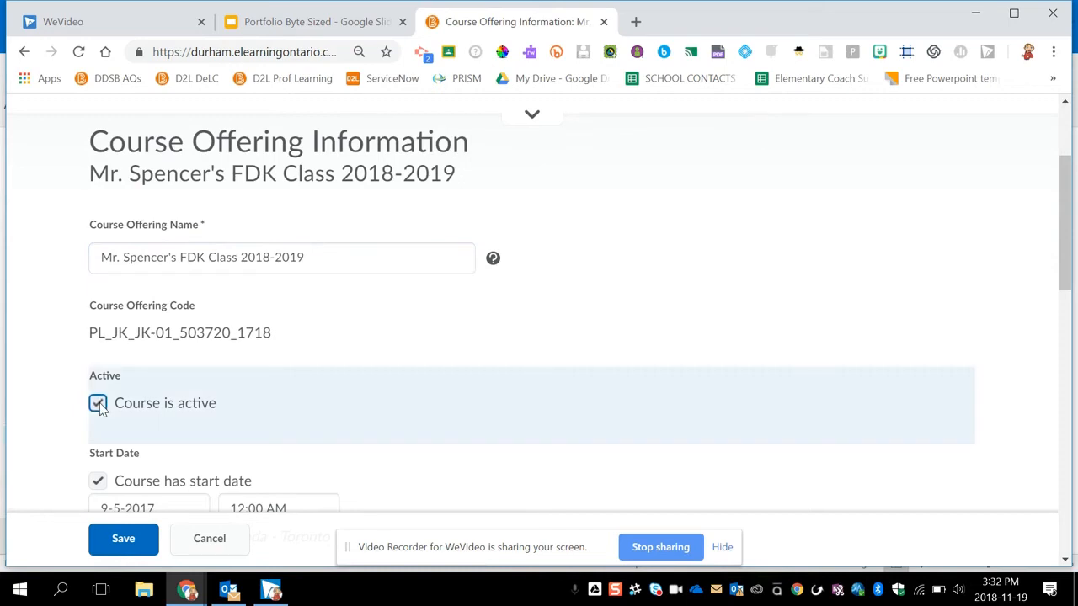
pyautogui.moveTo(123, 539)
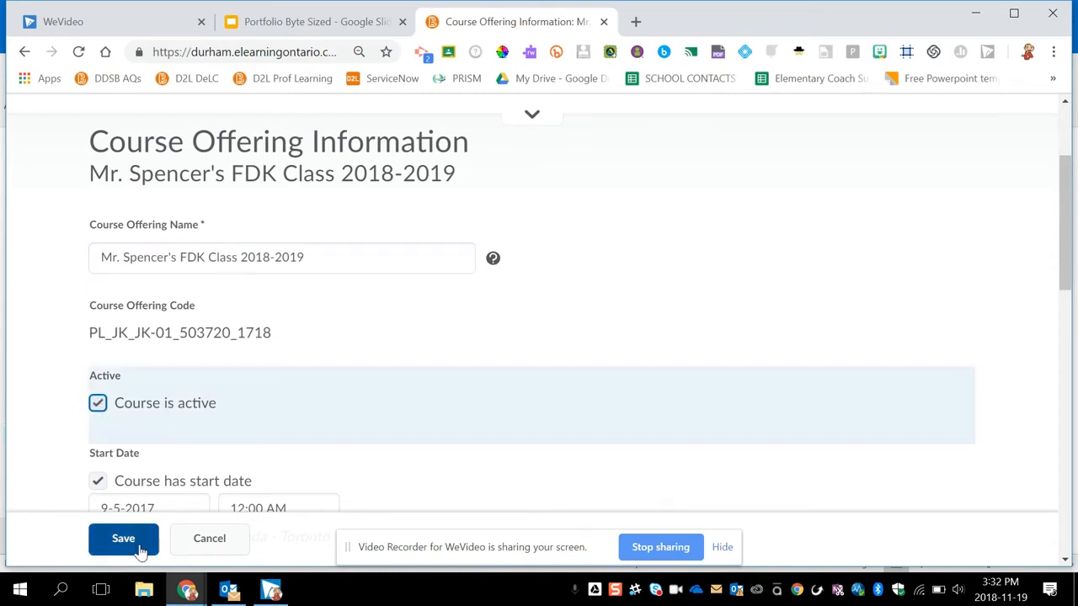
pyautogui.click(123, 539)
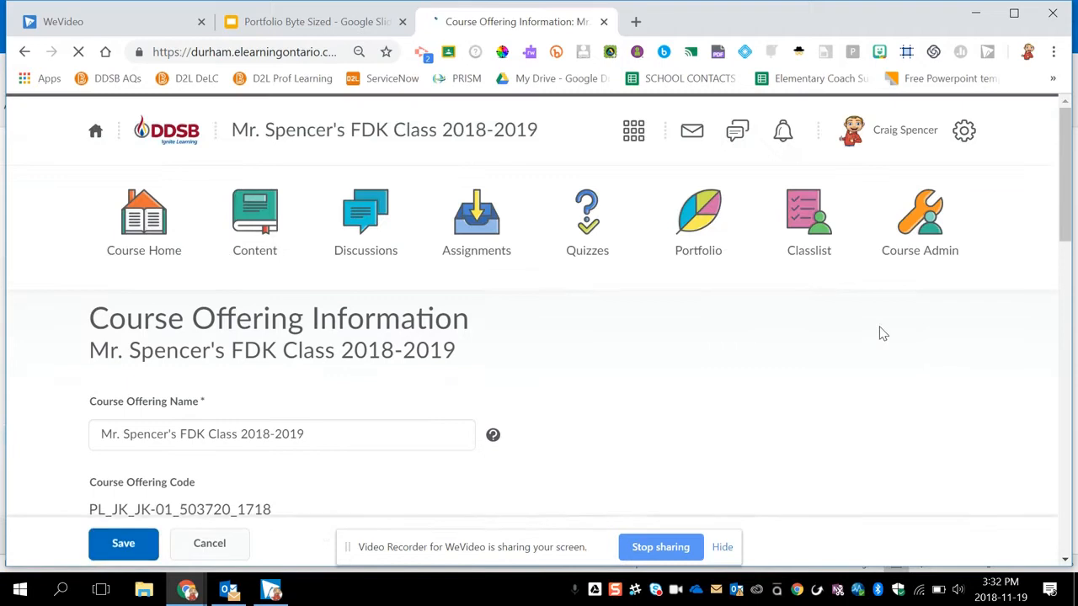
pyautogui.click(123, 543)
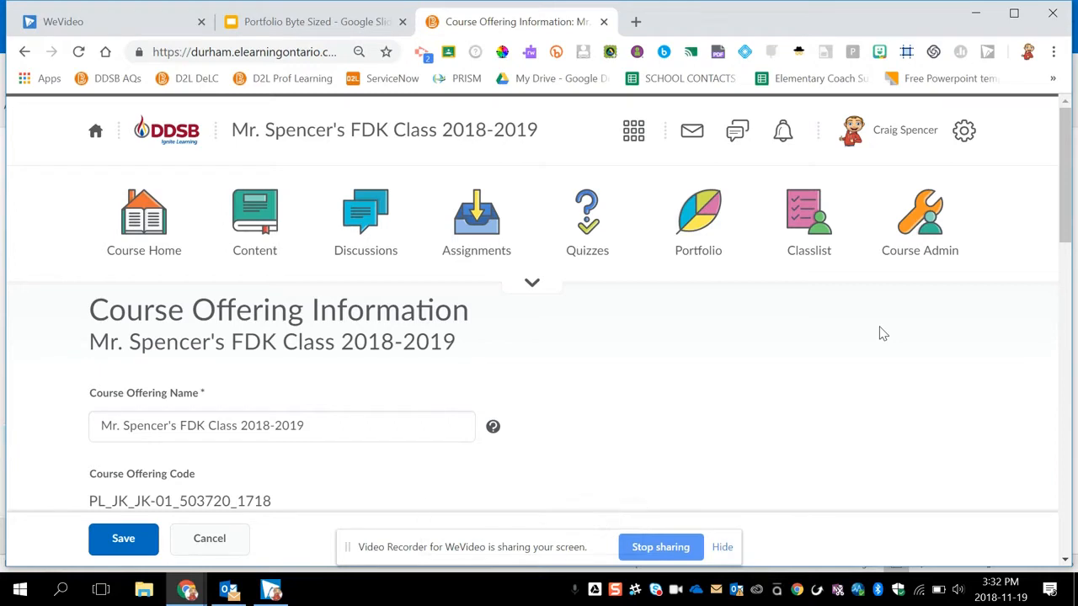
pyautogui.moveTo(697, 223)
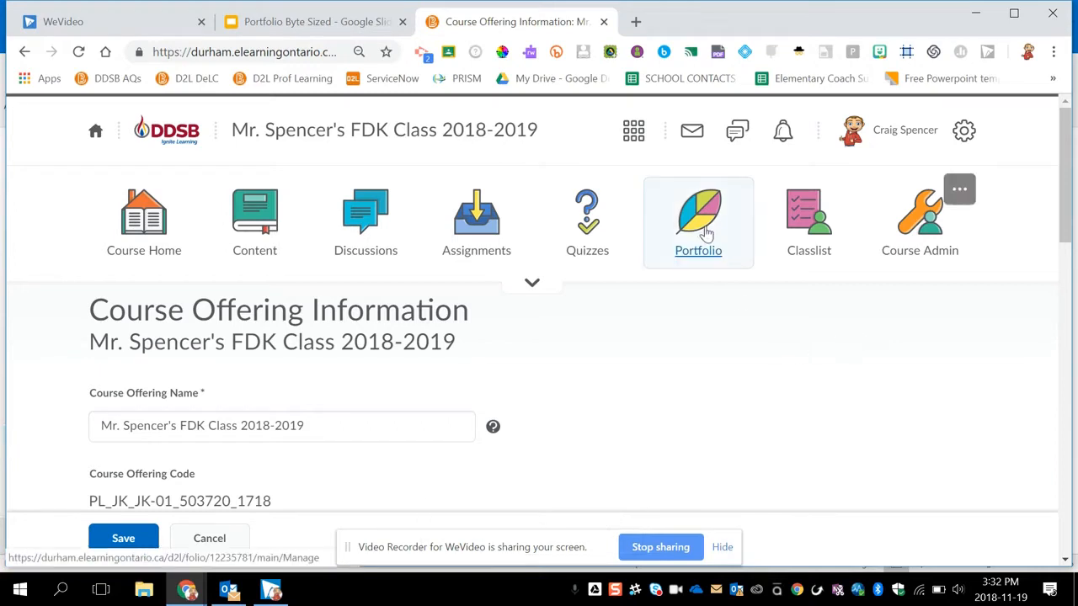
pyautogui.moveTo(697, 219)
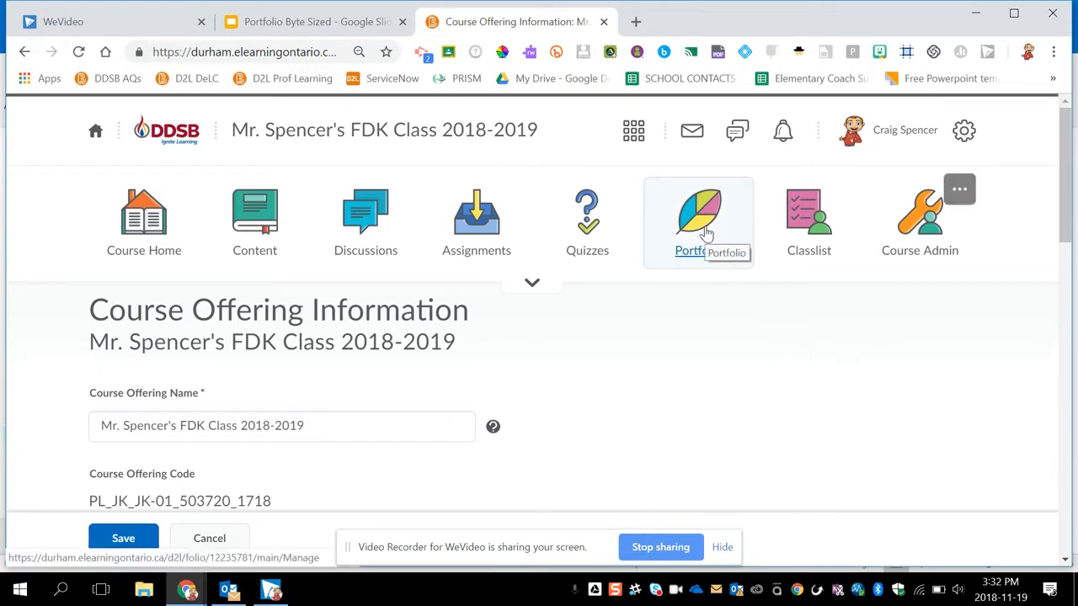
# Bring up the course Portfolio tool and review the class portfolios and evidence counts.
pyautogui.click(698, 216)
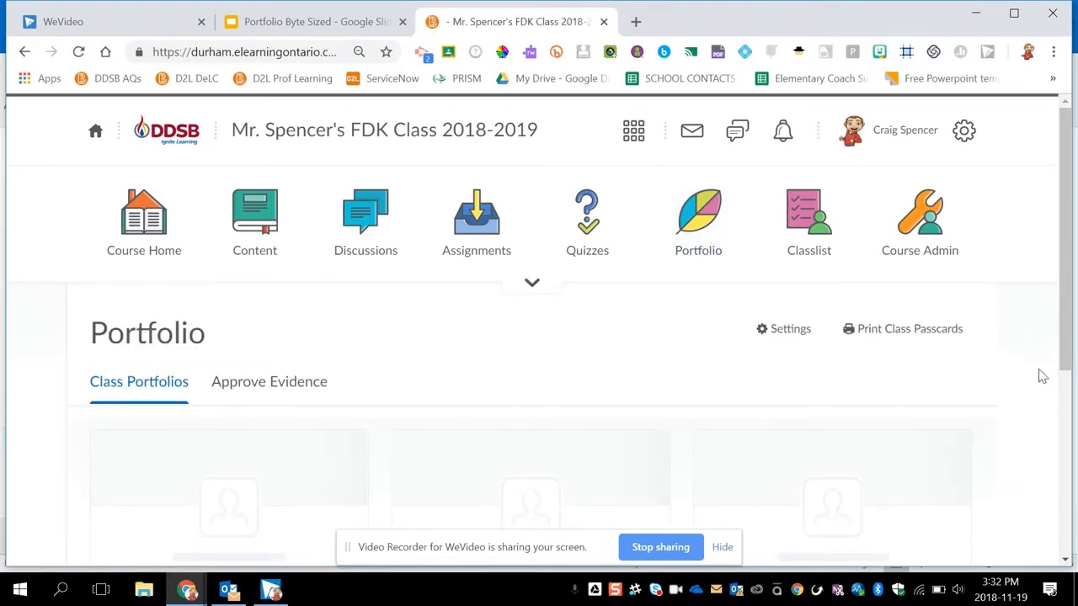
pyautogui.scroll(-3)
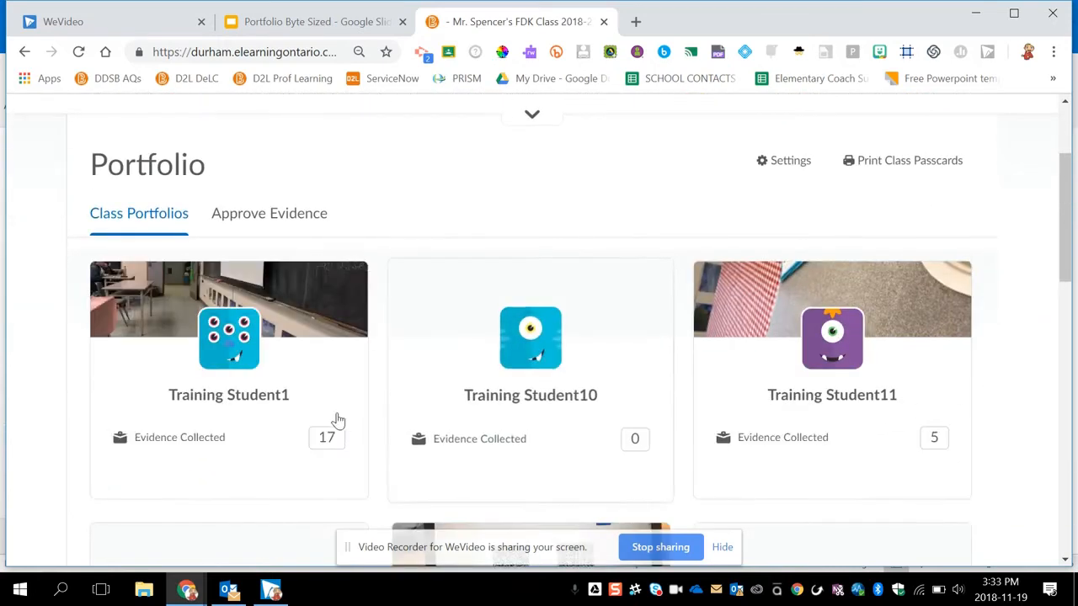
pyautogui.scroll(-3)
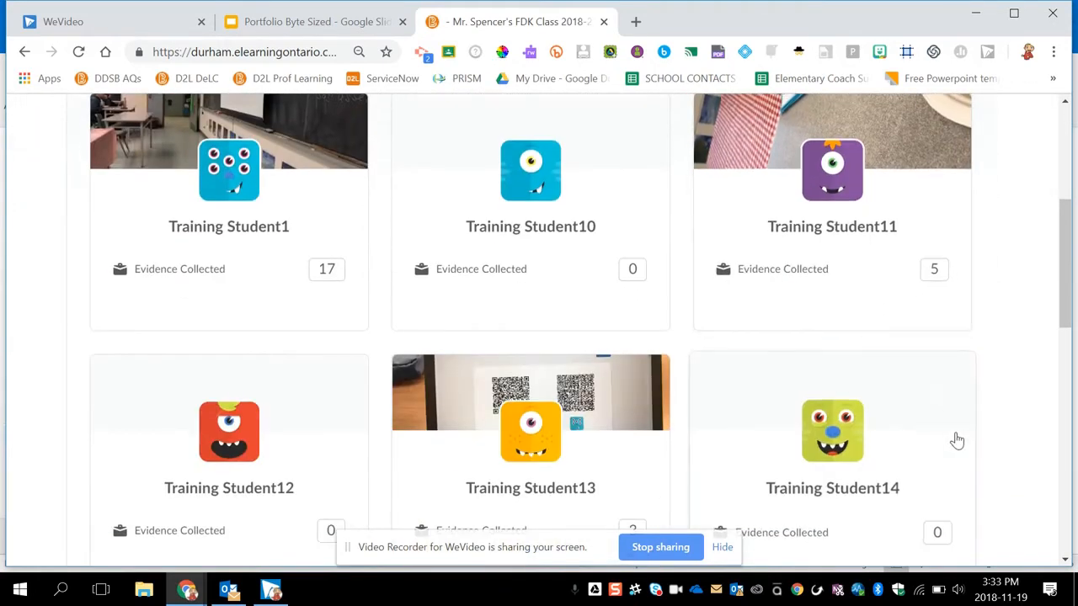
pyautogui.scroll(3)
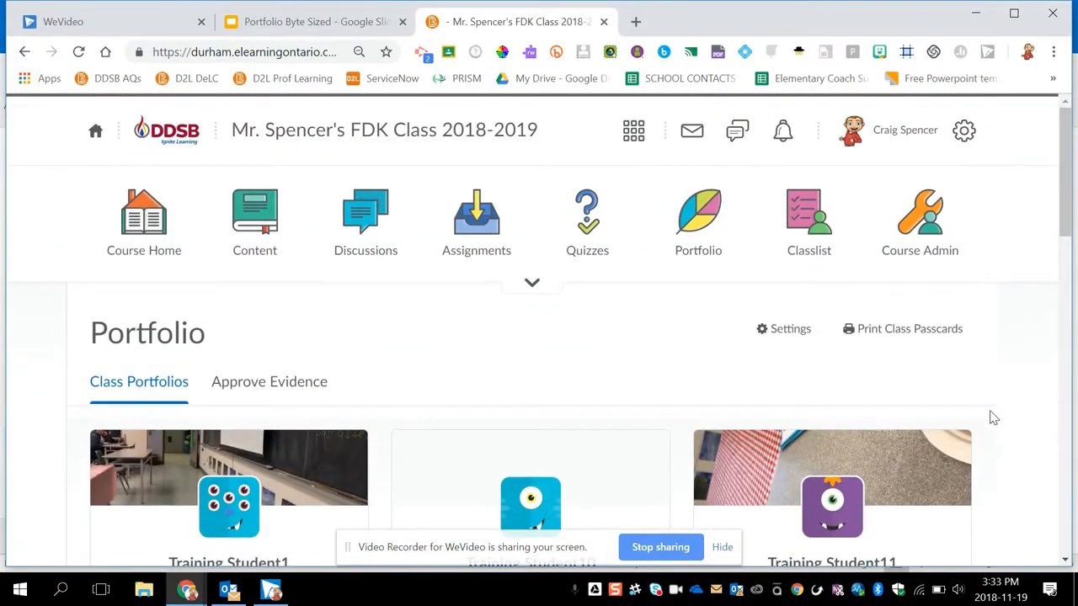
pyautogui.moveTo(909, 328)
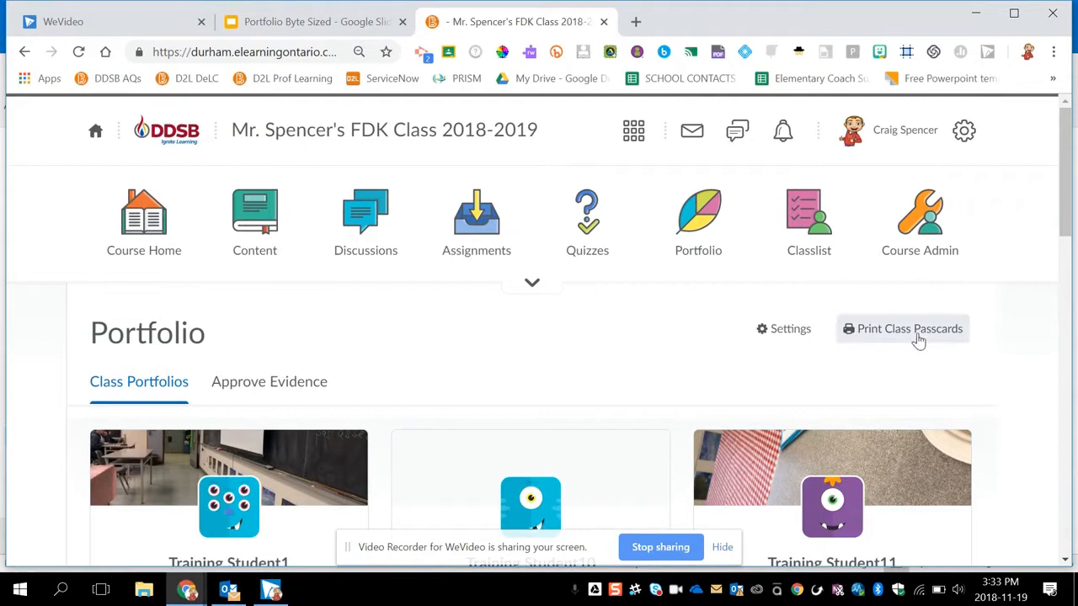
# Show the printable Class Passcards with QR codes for the FDK class and students.
pyautogui.click(903, 329)
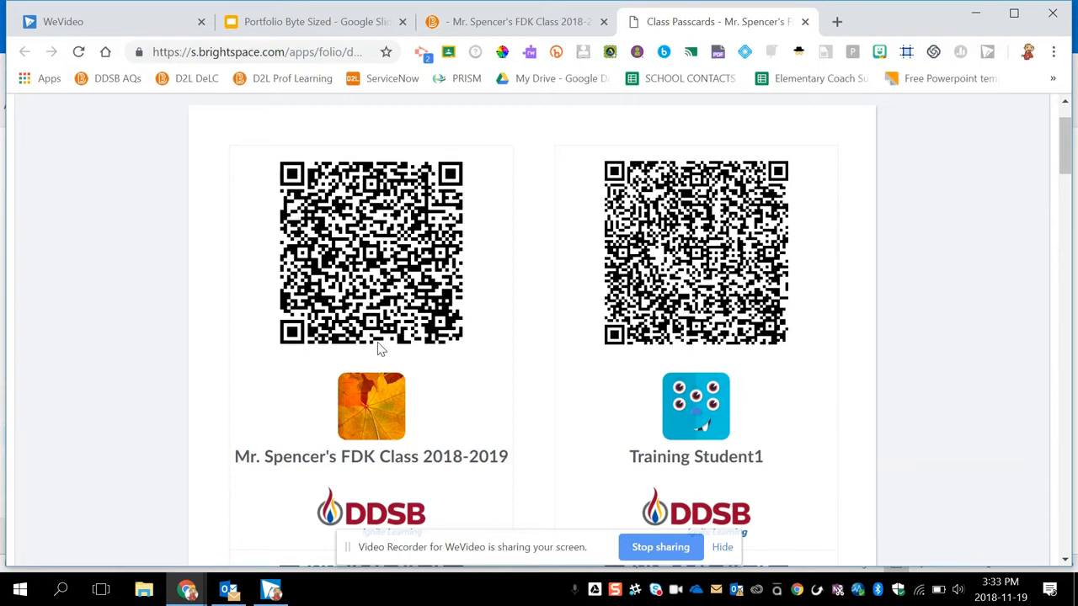
pyautogui.moveTo(394, 337)
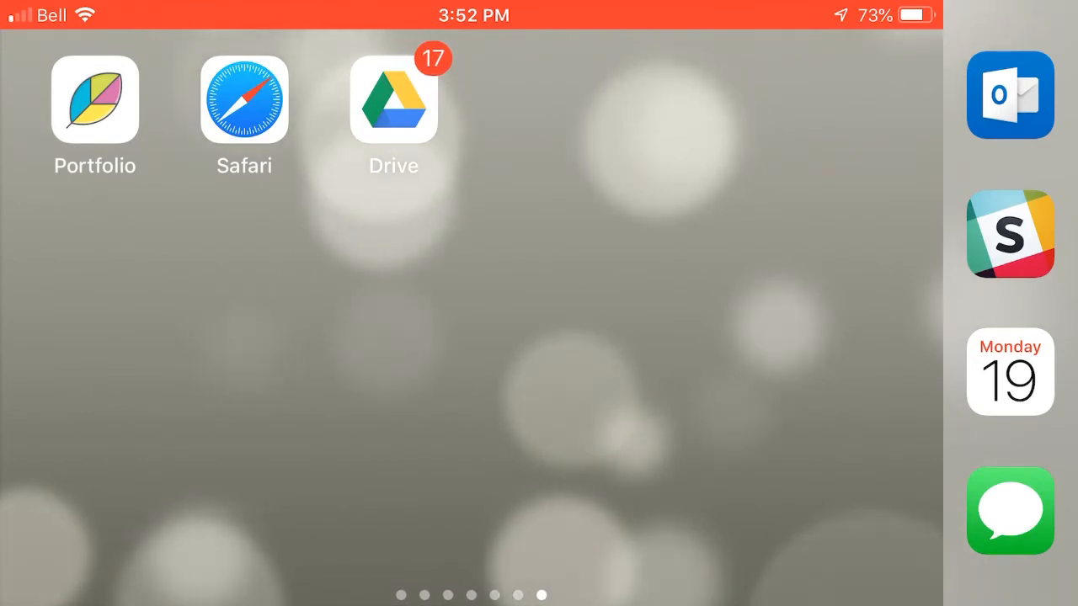
# Launch the Portfolio app and begin an in-class Funster collecting session.
pyautogui.click(94, 101)
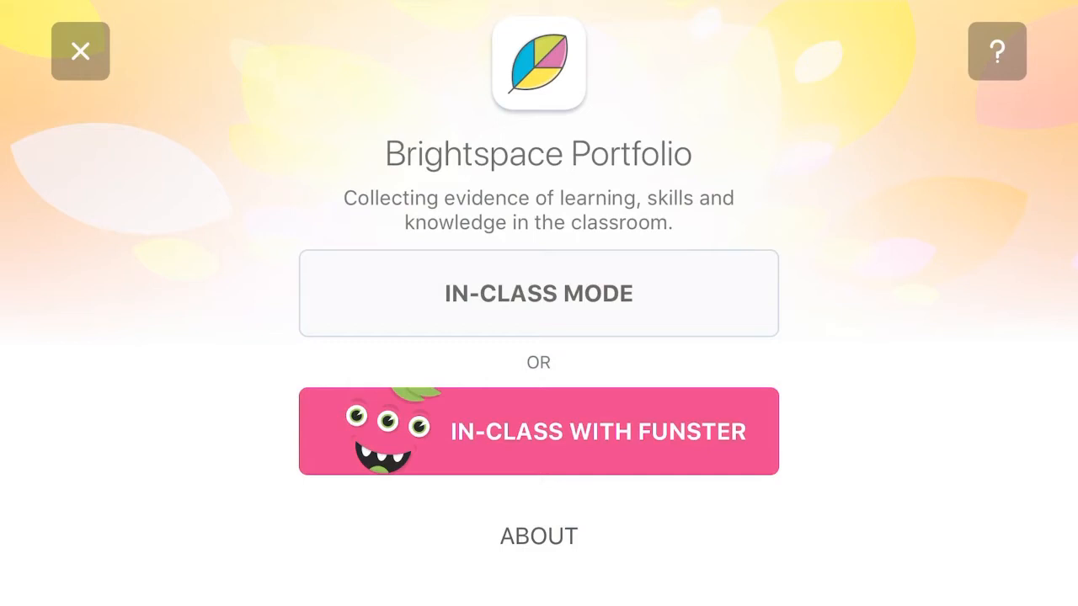
pyautogui.click(539, 293)
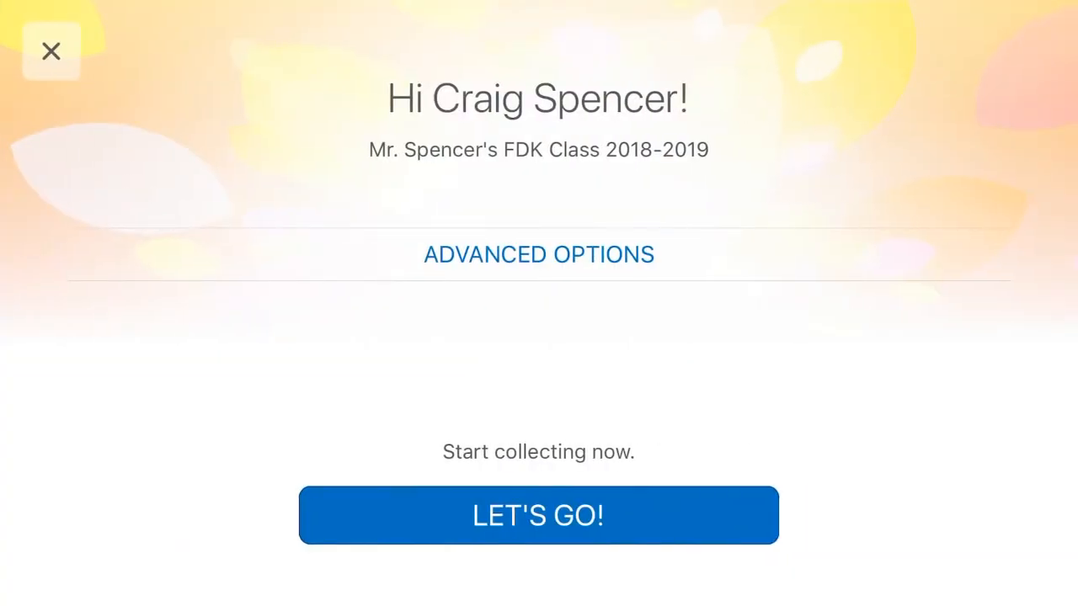
pyautogui.click(538, 516)
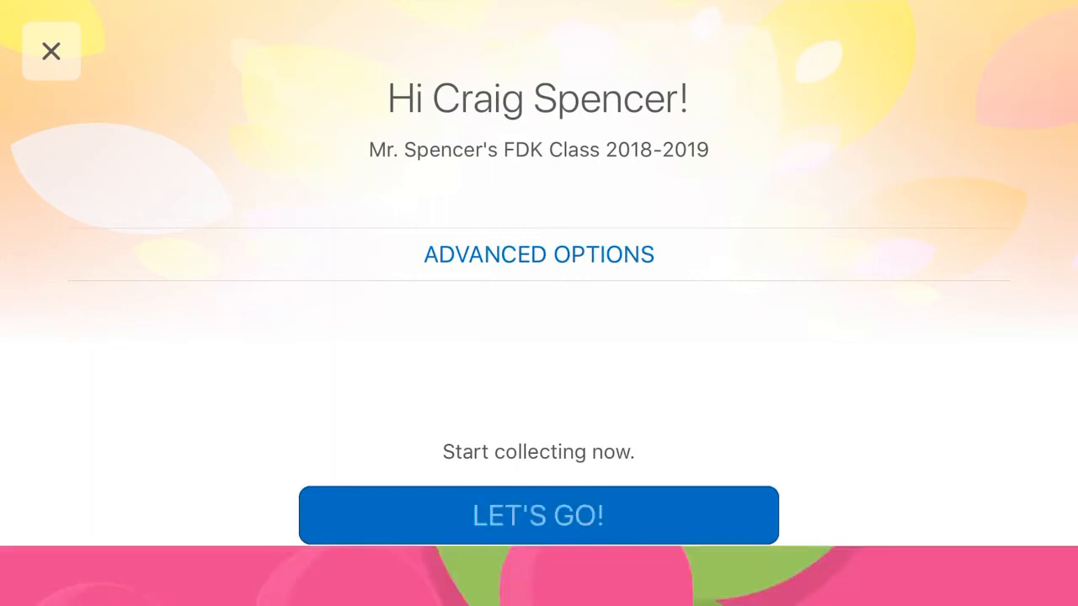
# Start Picture Time to capture student work in the Funster session.
pyautogui.click(538, 516)
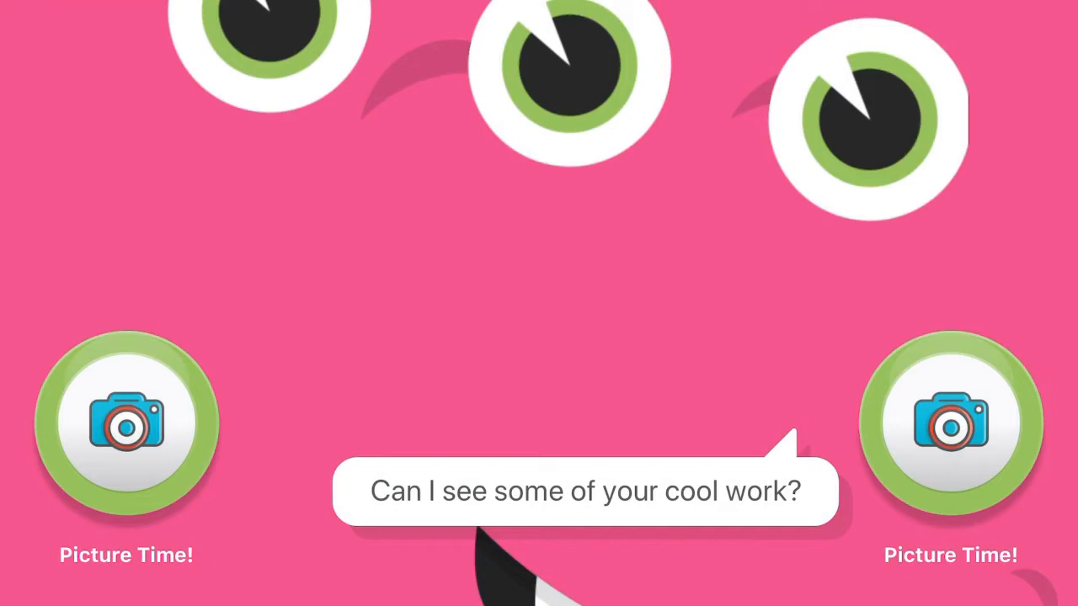
pyautogui.click(126, 425)
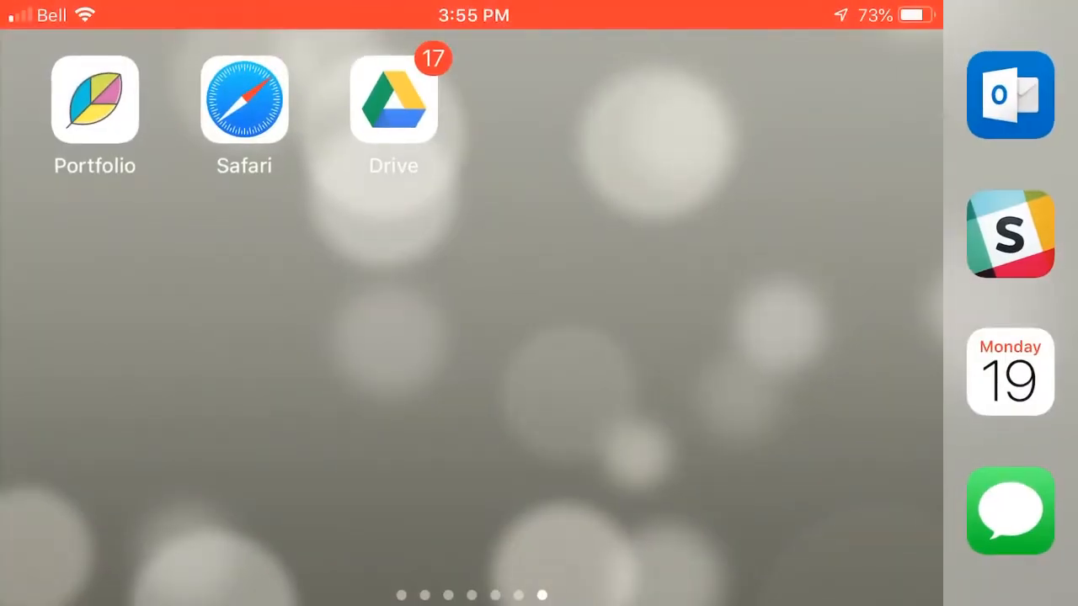
# Relaunch the Portfolio app in plain In-Class Mode.
pyautogui.click(94, 101)
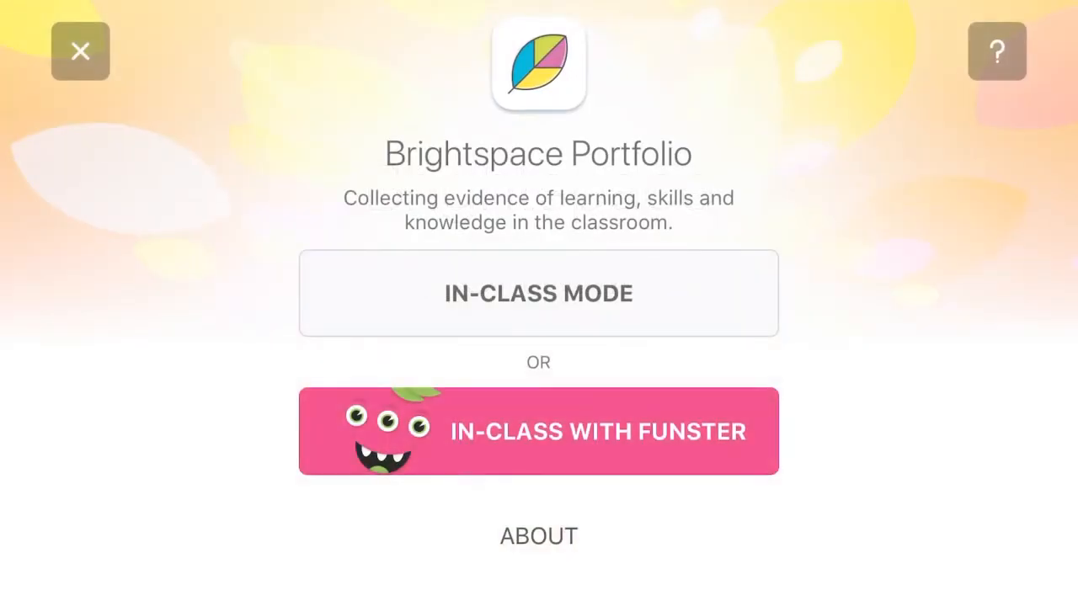
pyautogui.click(539, 293)
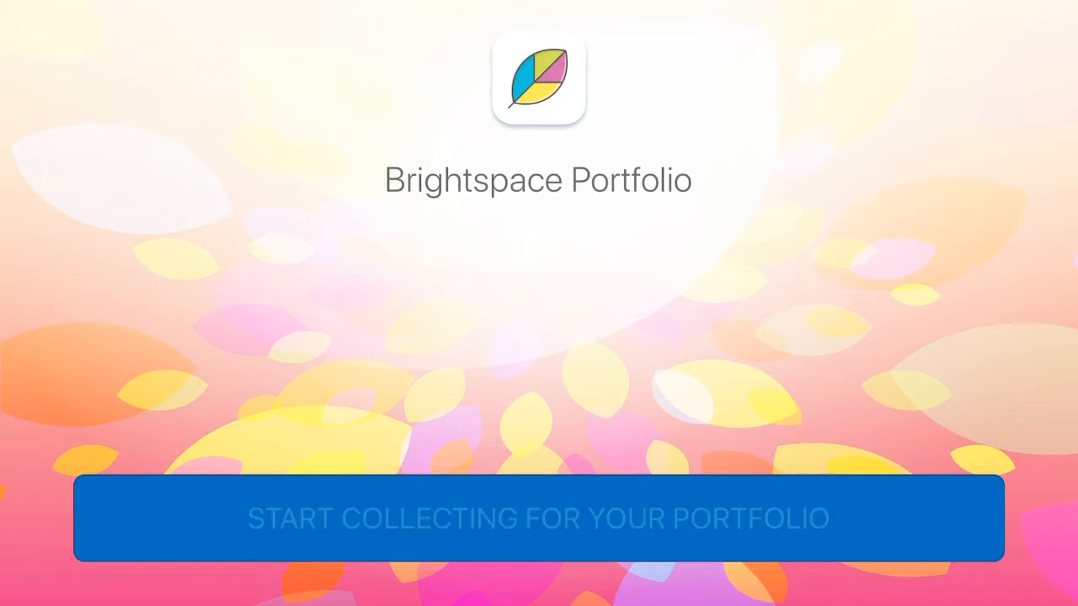
# Collect a video titled 'Test' with a voice note and typed thoughts and submit it to the student's portfolio.
pyautogui.click(539, 519)
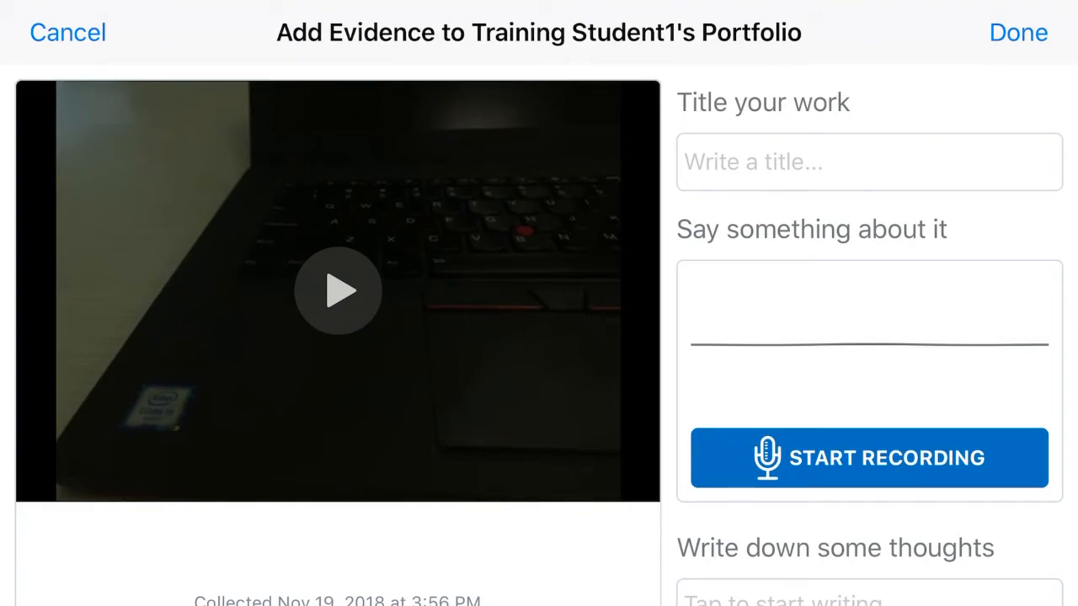
pyautogui.write('Tes')
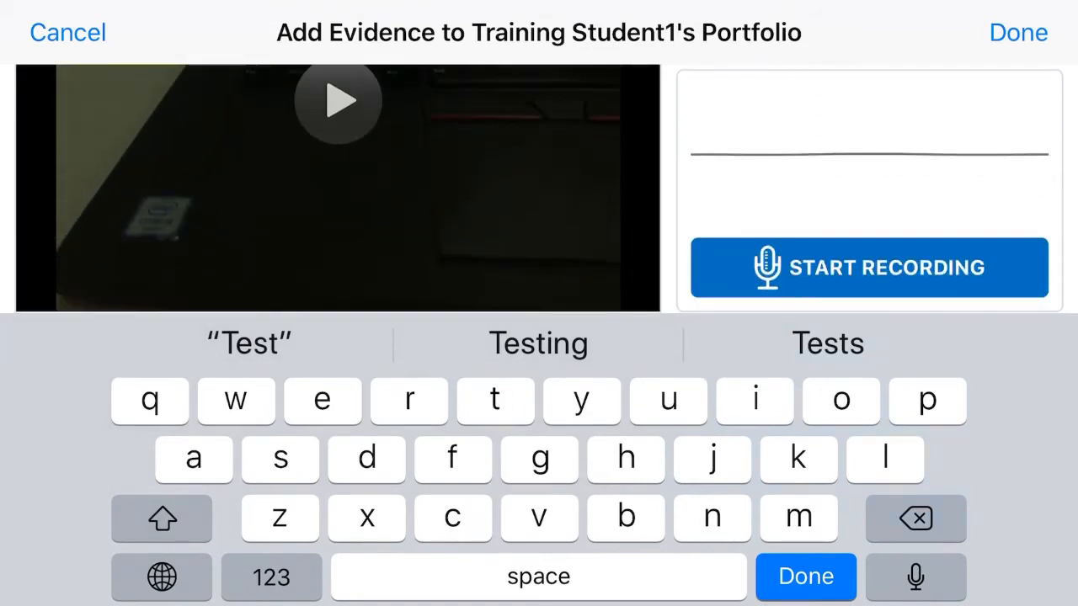
pyautogui.click(869, 268)
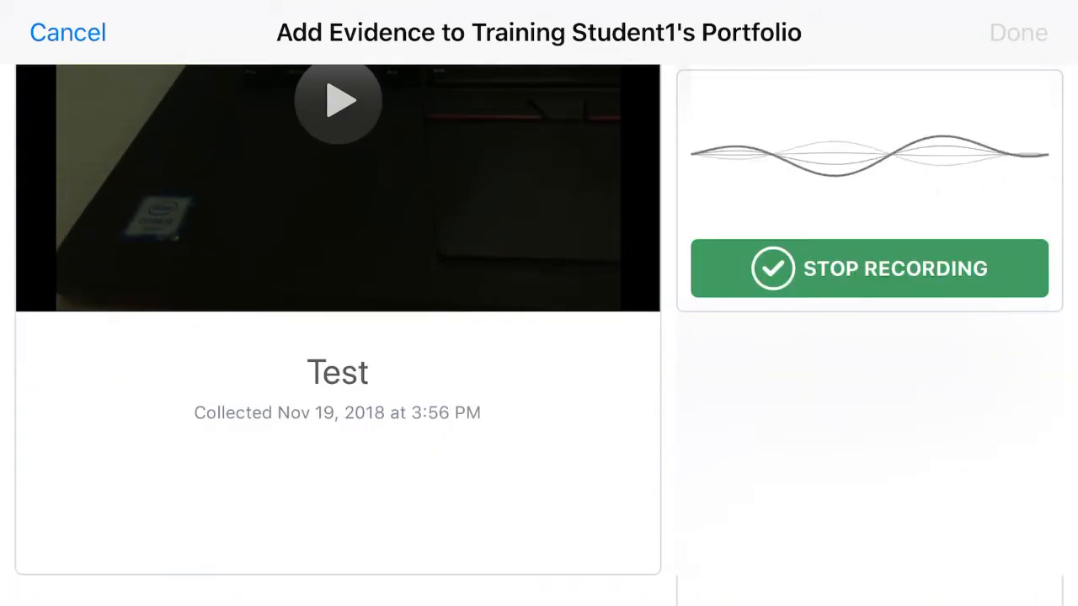
pyautogui.click(869, 268)
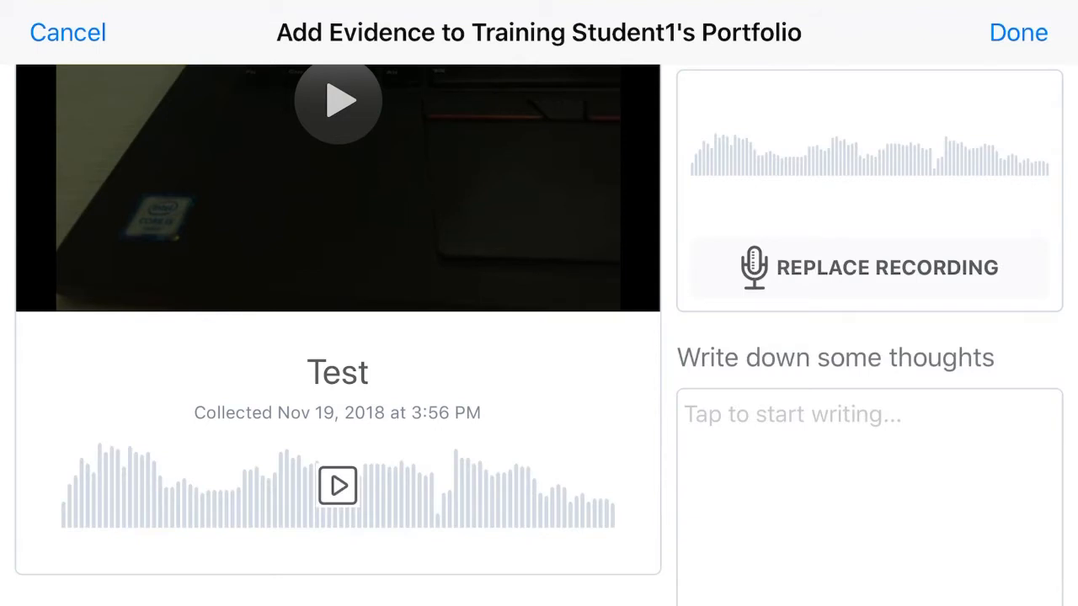
pyautogui.click(867, 414)
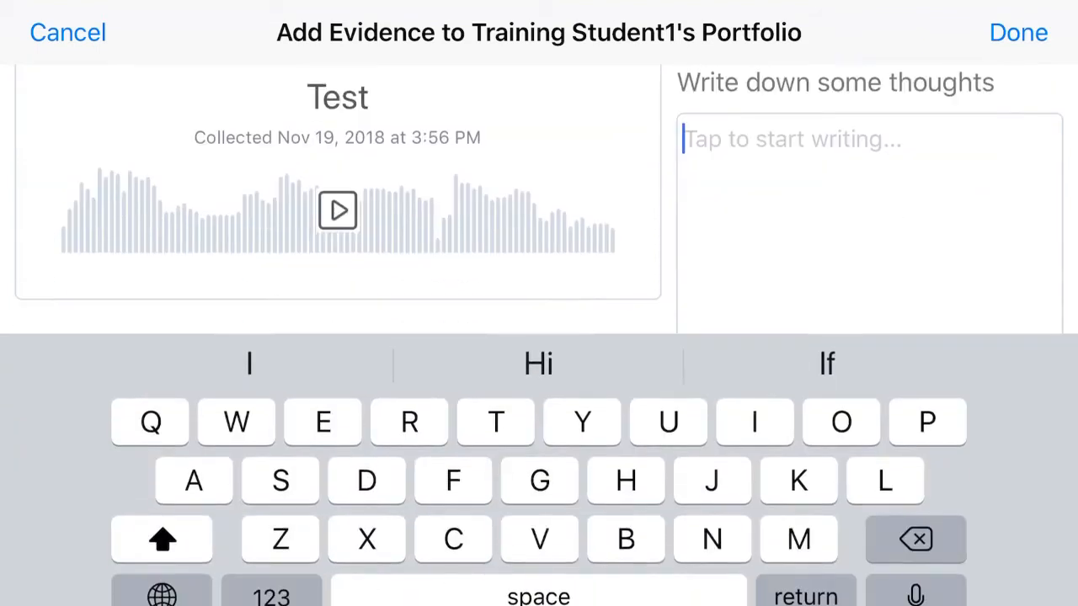
pyautogui.write('Tho')
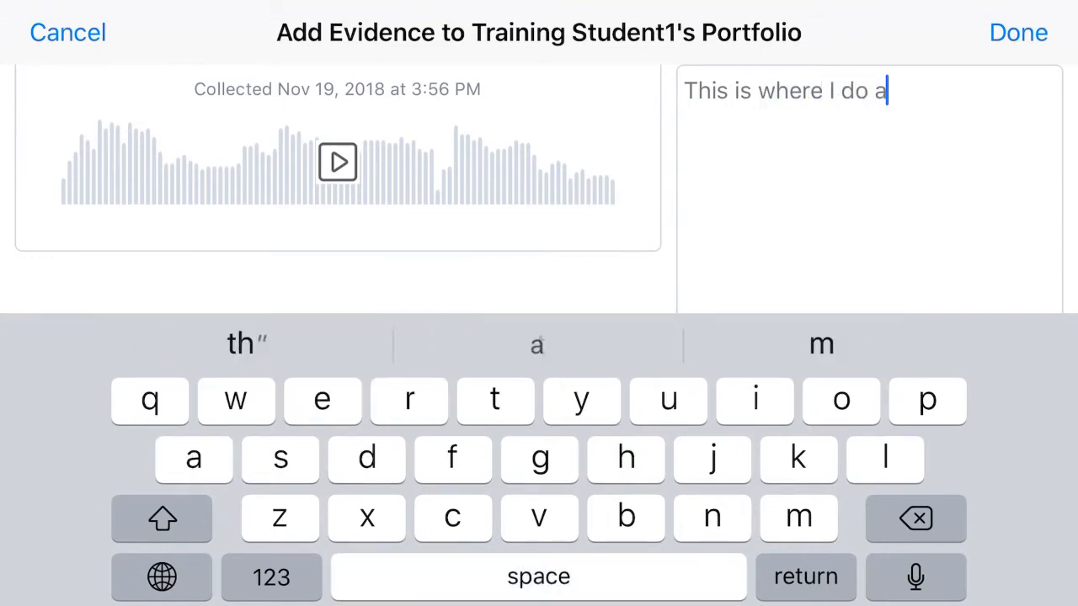
pyautogui.write('ll my work!')
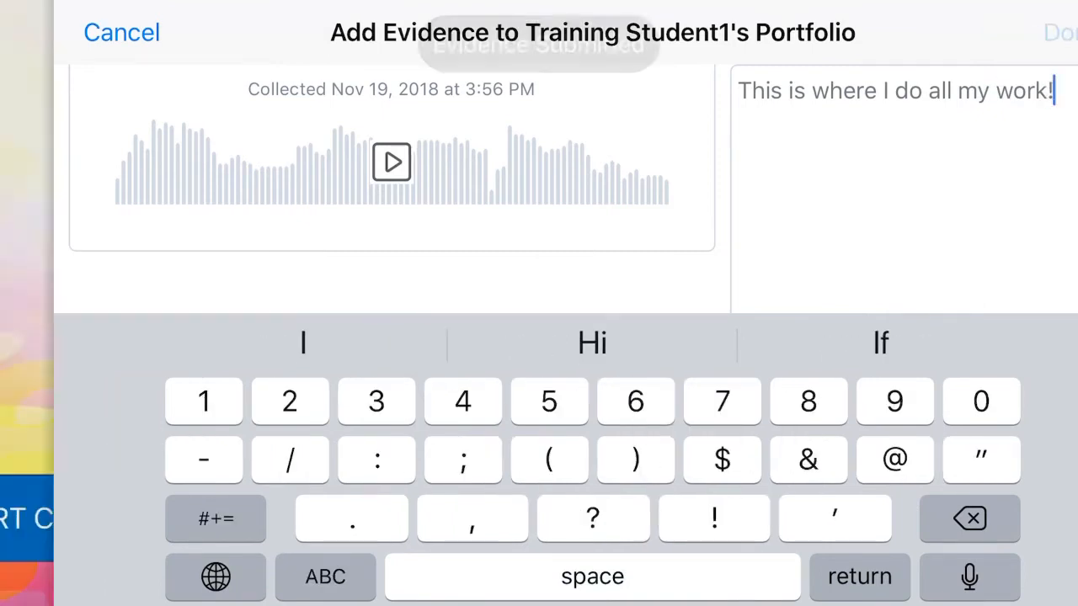
pyautogui.click(1057, 32)
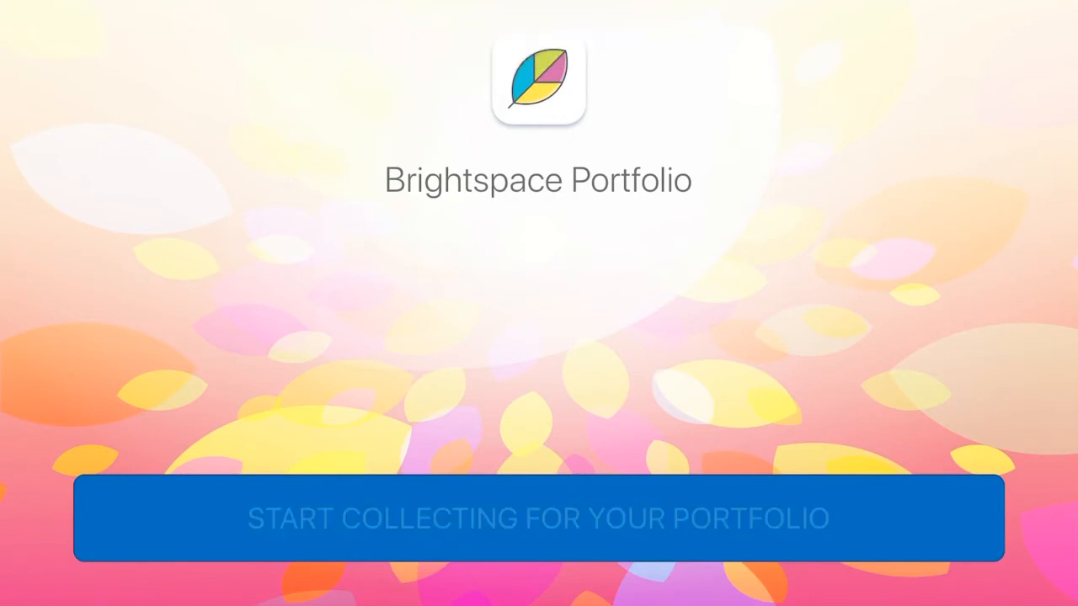
# Start collecting to show the pass-card scanner, then close it.
pyautogui.click(539, 518)
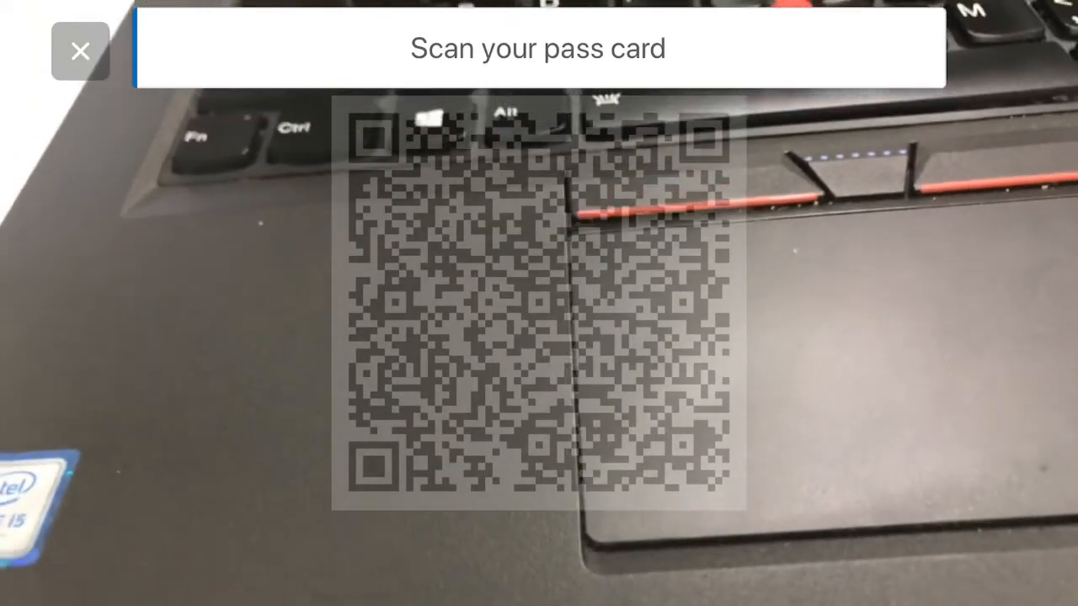
pyautogui.click(80, 51)
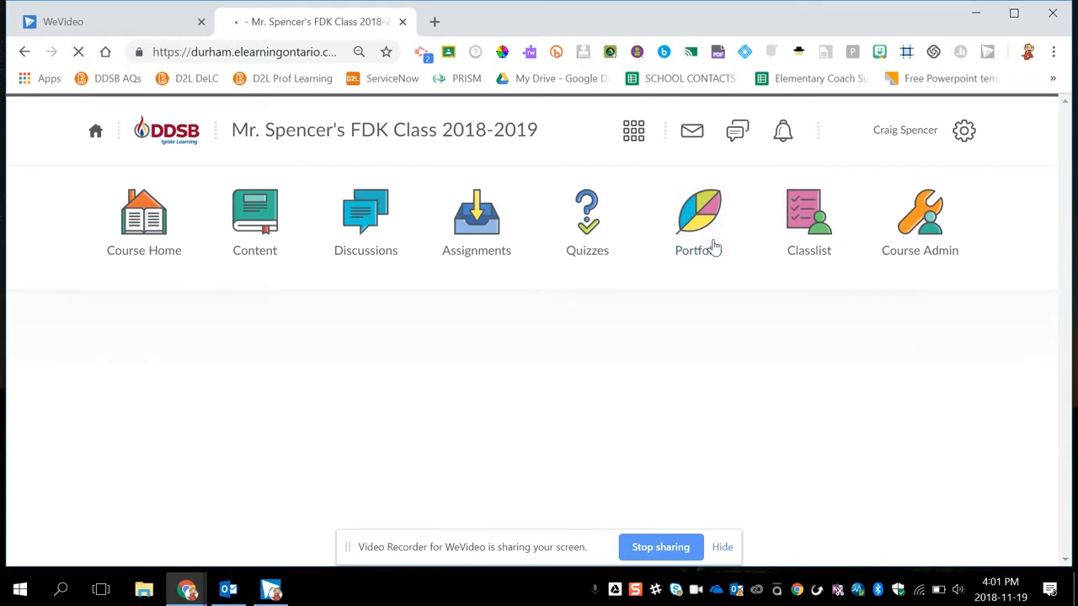
# Review Training Student1's two unapproved evidence items, including the Test video, under Approve Evidence.
pyautogui.click(697, 222)
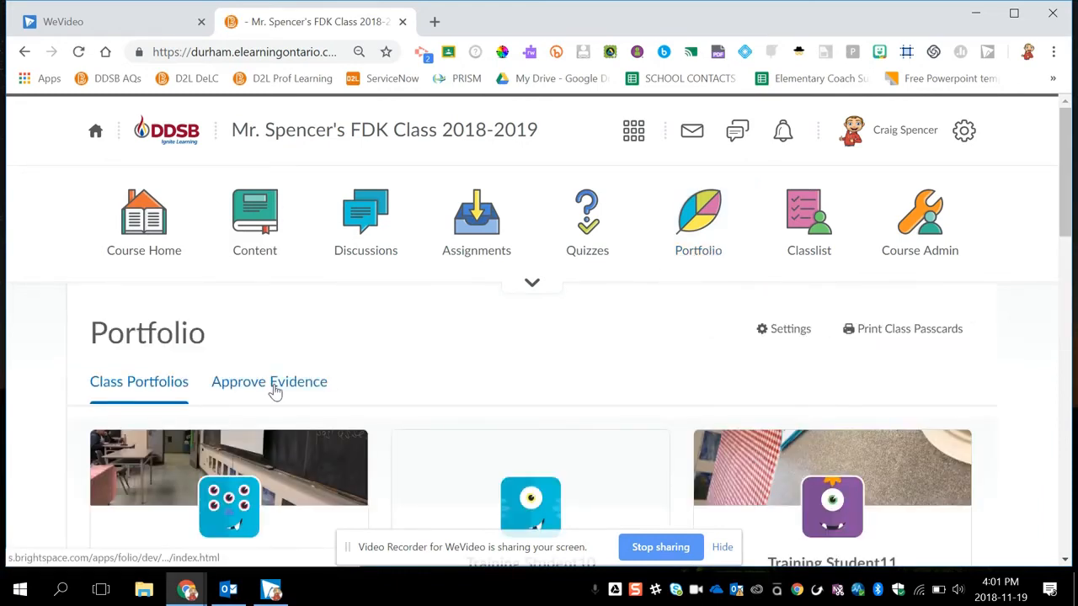
pyautogui.click(269, 381)
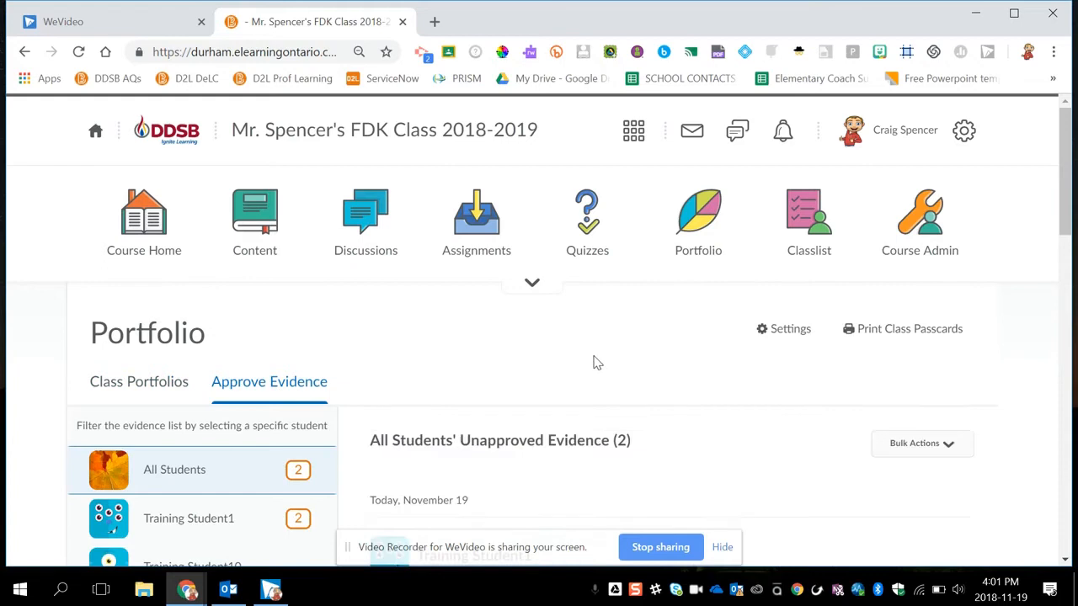
pyautogui.scroll(-3)
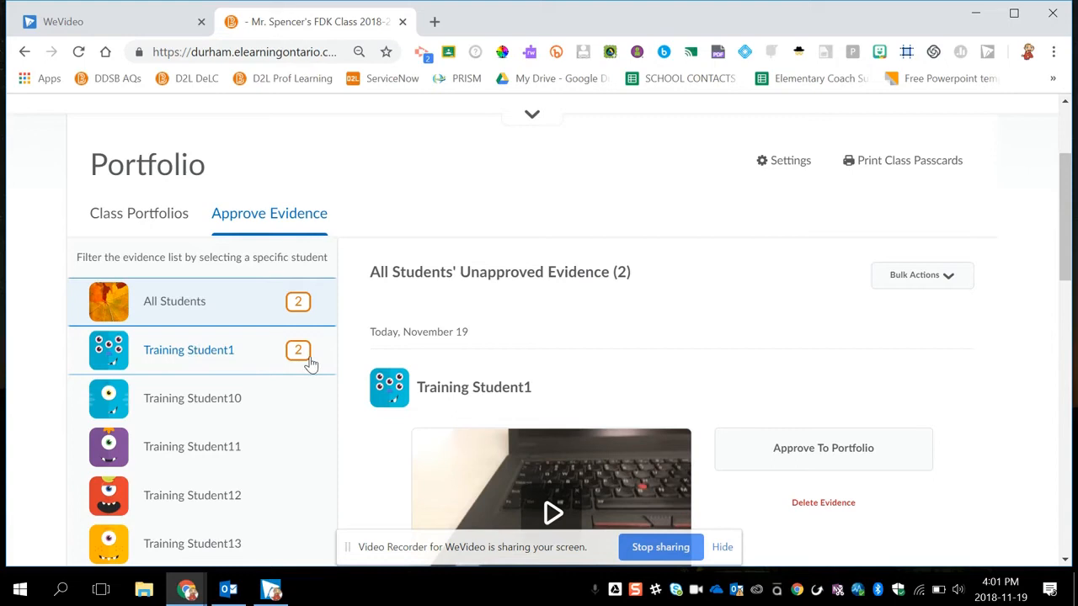
pyautogui.moveTo(242, 361)
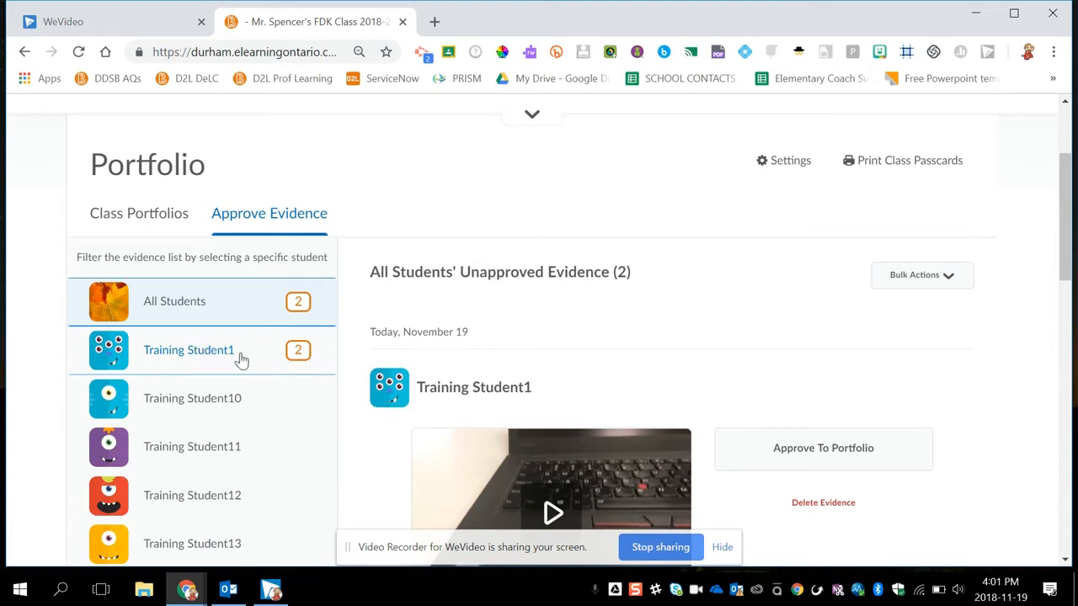
pyautogui.moveTo(277, 364)
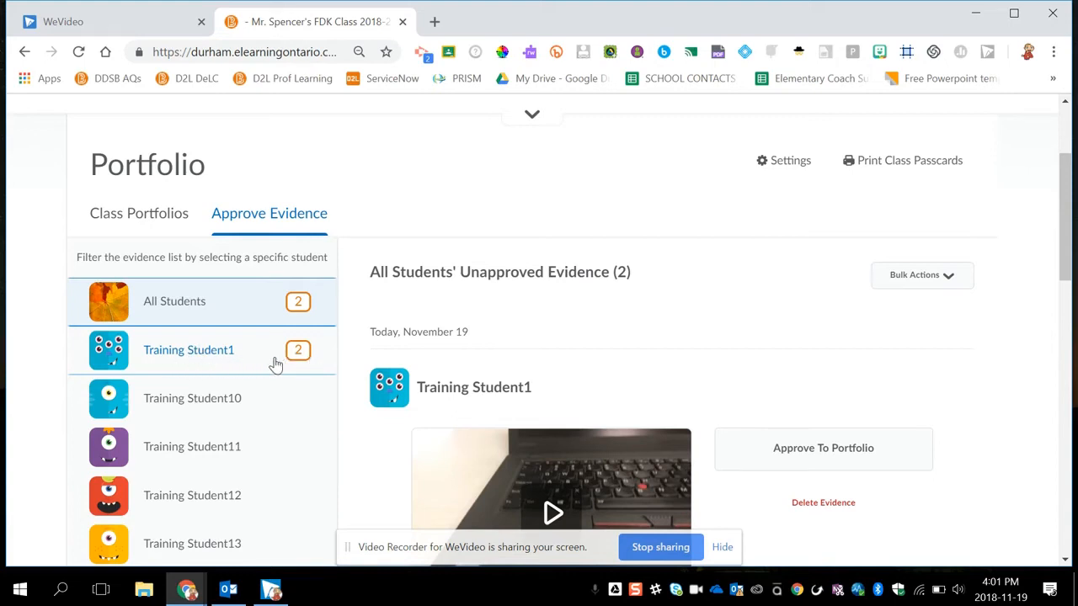
pyautogui.moveTo(246, 354)
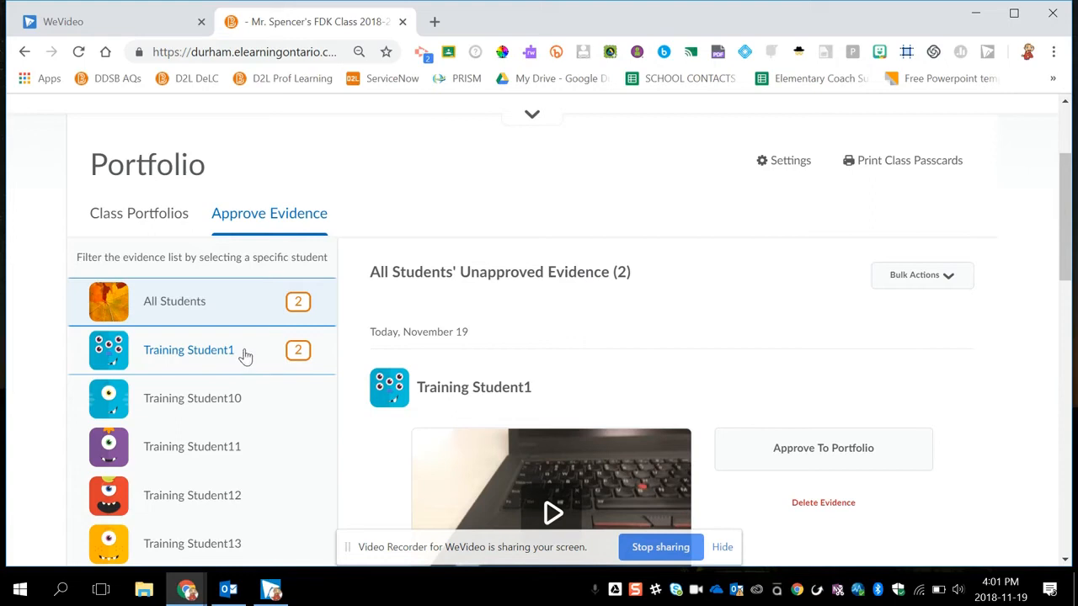
pyautogui.scroll(-3)
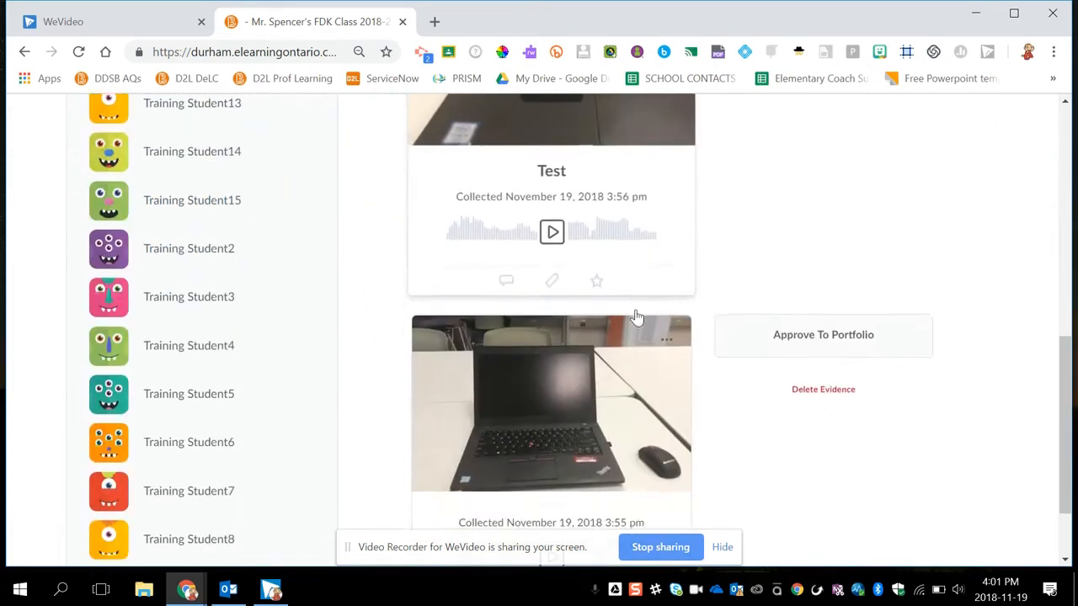
pyautogui.scroll(-3)
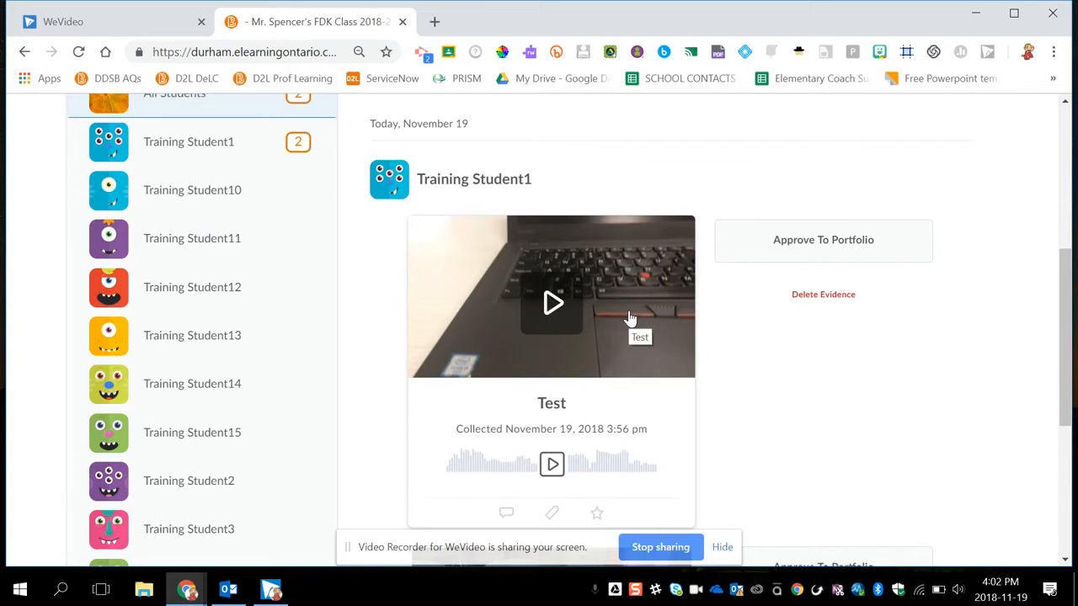
pyautogui.moveTo(626, 310)
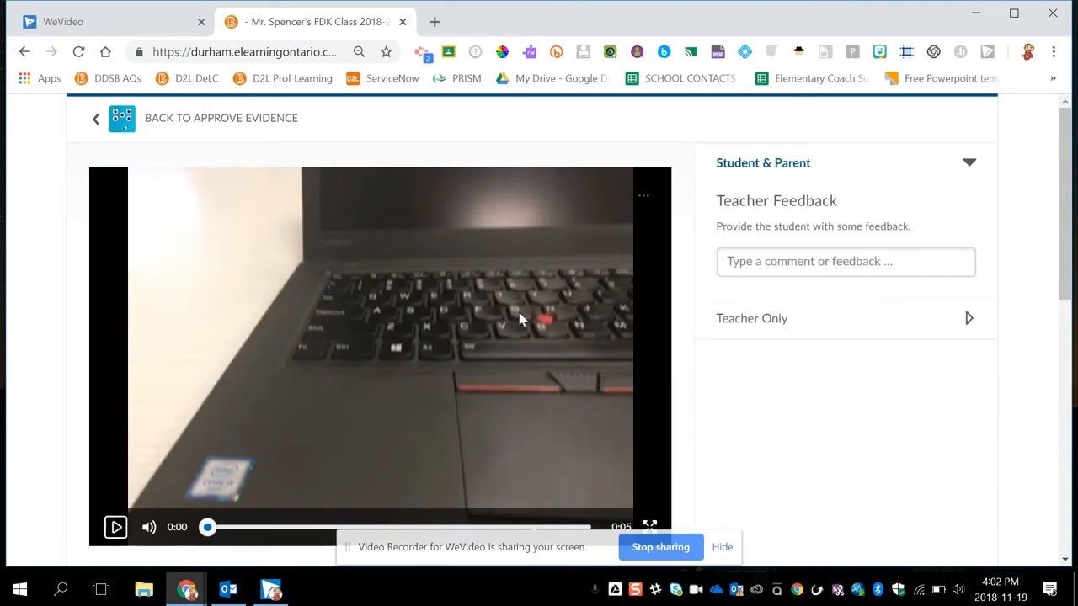
pyautogui.moveTo(421, 384)
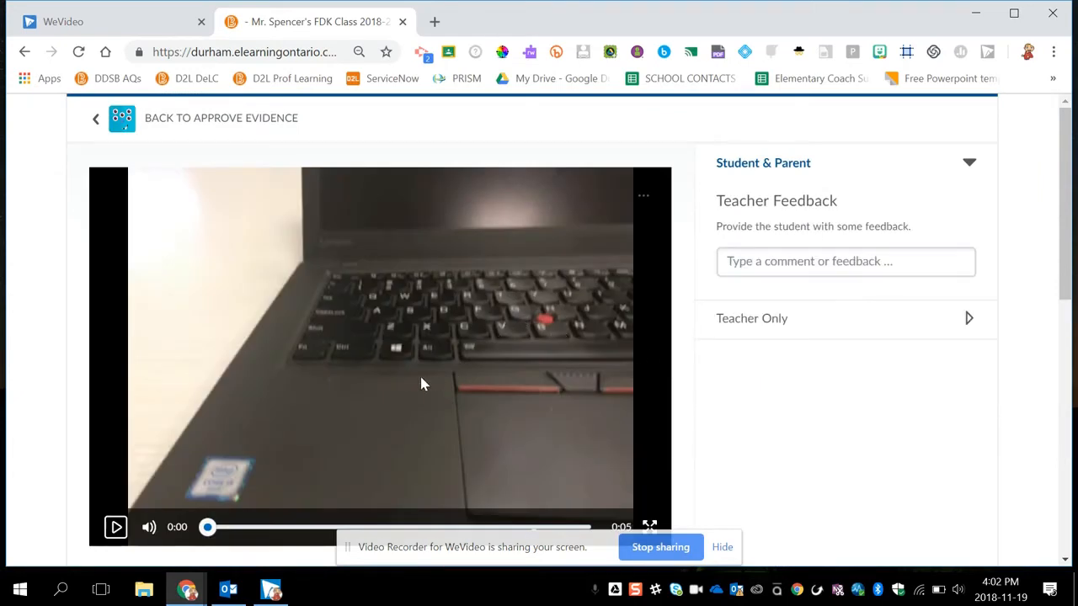
# Play the submitted Test video and the student's recorded audio note.
pyautogui.click(116, 526)
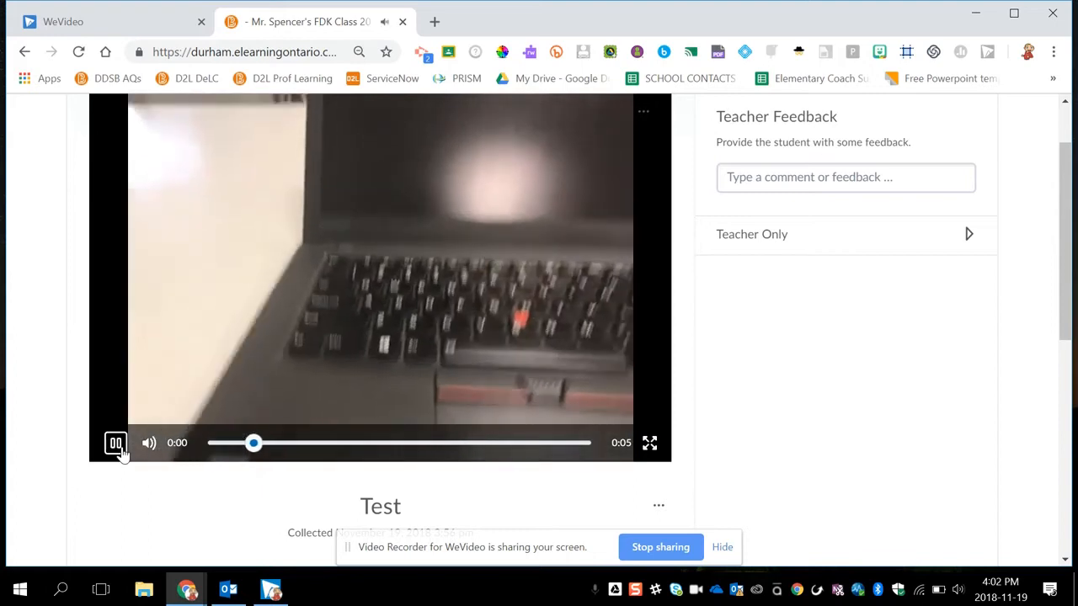
pyautogui.scroll(-3)
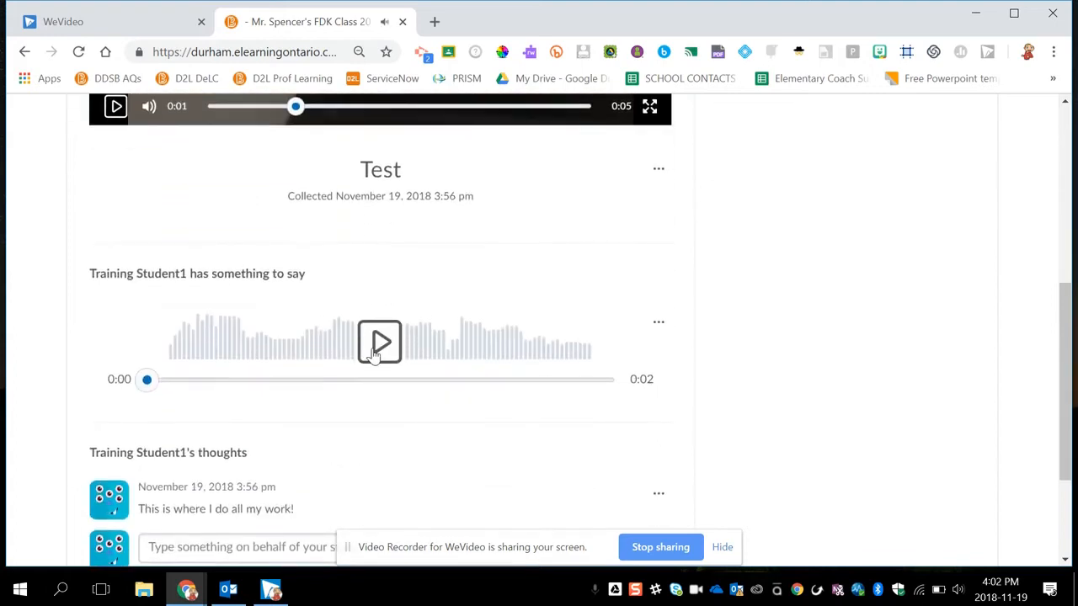
pyautogui.click(381, 343)
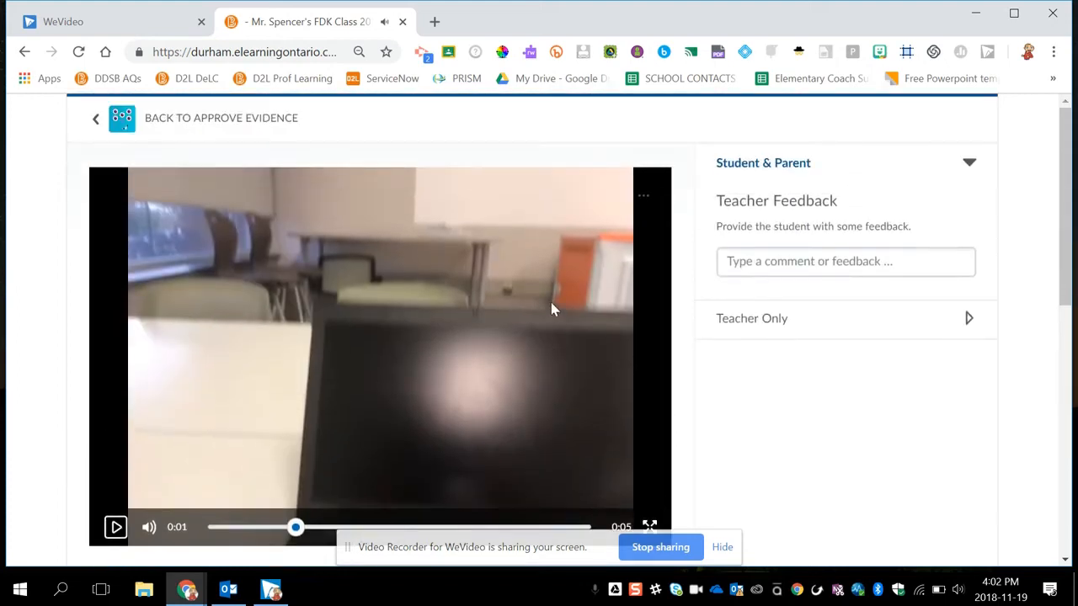
# Post teacher feedback: 'I really like how you are using your computer in the classroom!'.
pyautogui.click(846, 261)
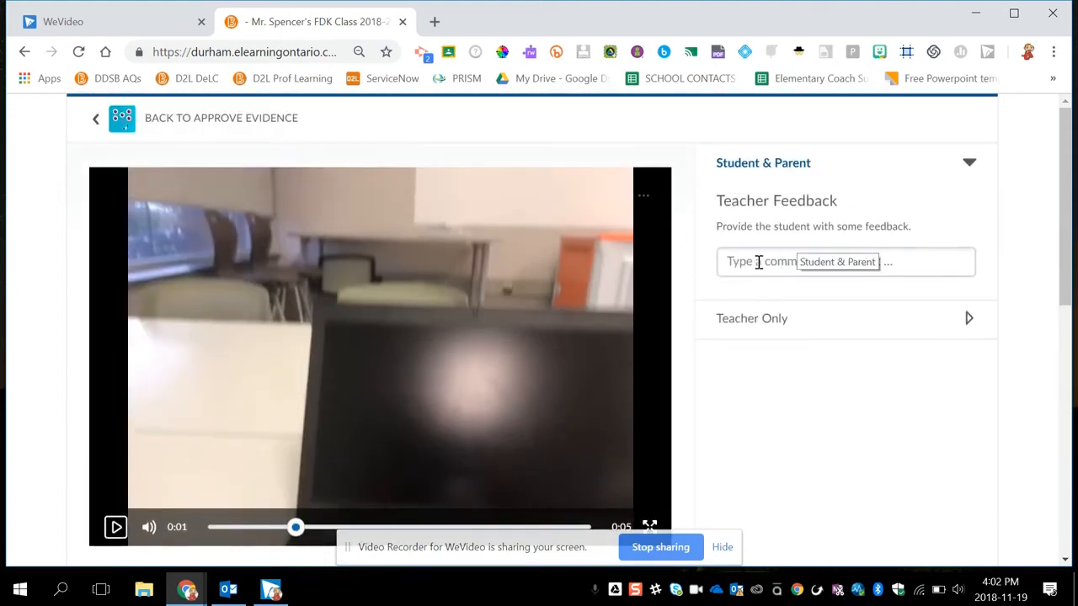
pyautogui.click(841, 261)
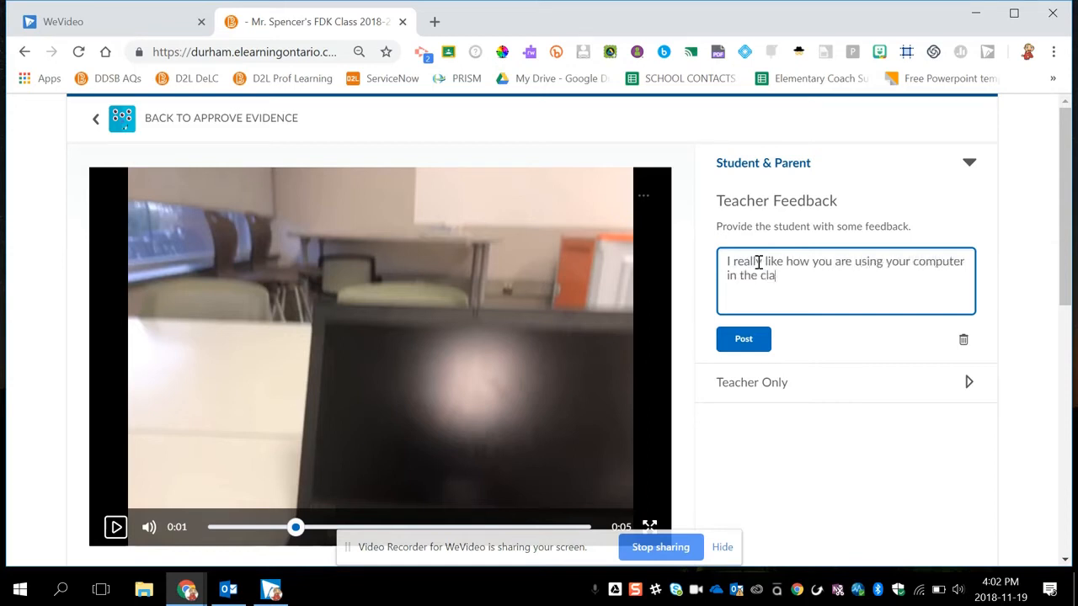
pyautogui.write('ssroom!')
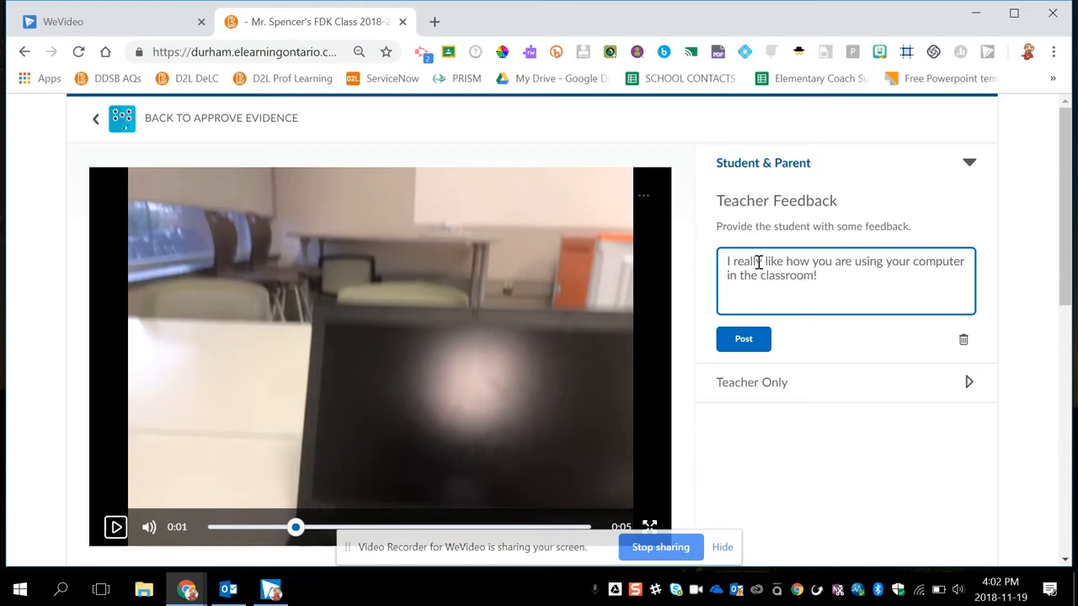
pyautogui.click(743, 338)
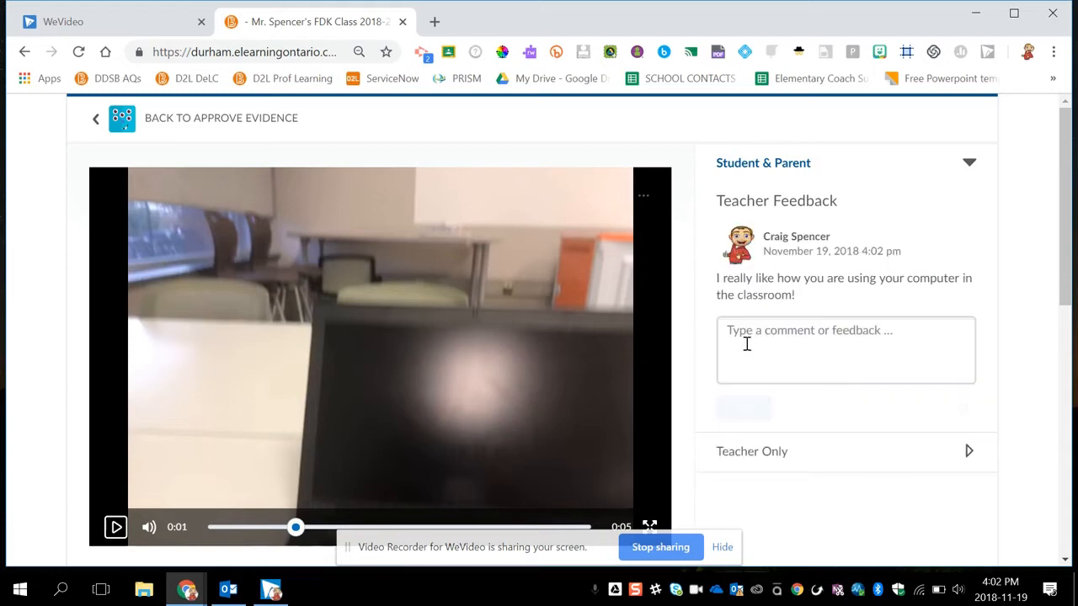
# Add a teacher-only note: 'Reminder to go back and talk to the student about proper digital citizenship'.
pyautogui.click(744, 408)
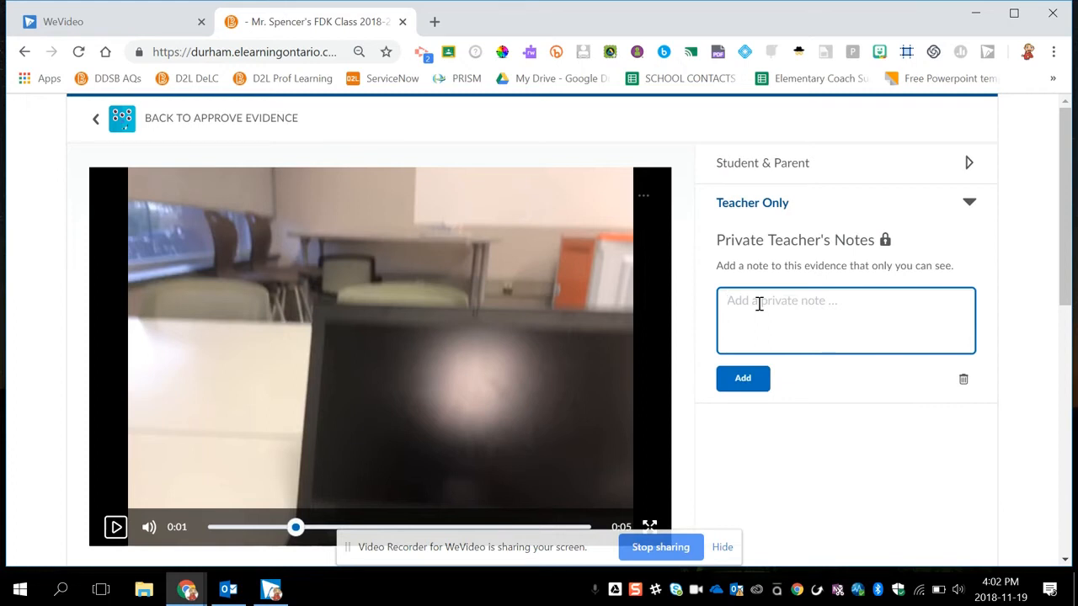
pyautogui.write('Reminder to')
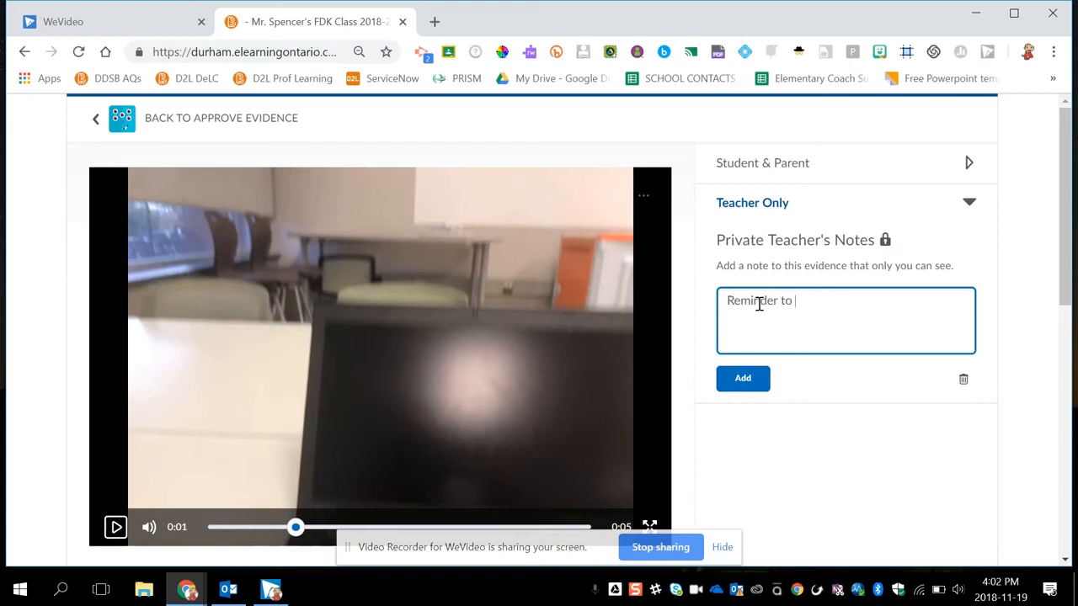
pyautogui.write('go back and')
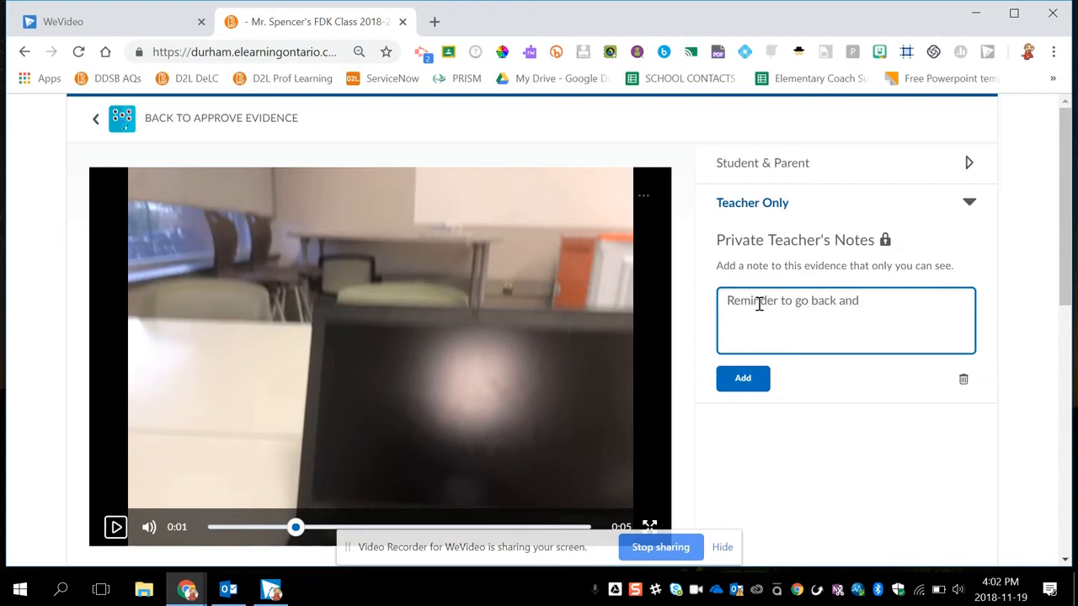
pyautogui.write('talk to the student a')
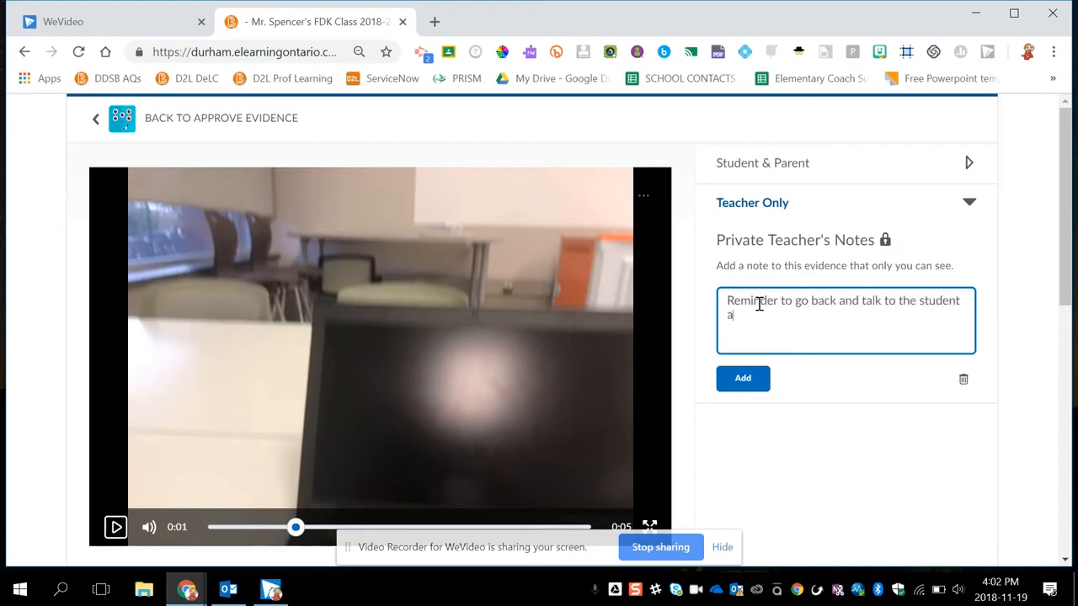
pyautogui.write('bout proper digital')
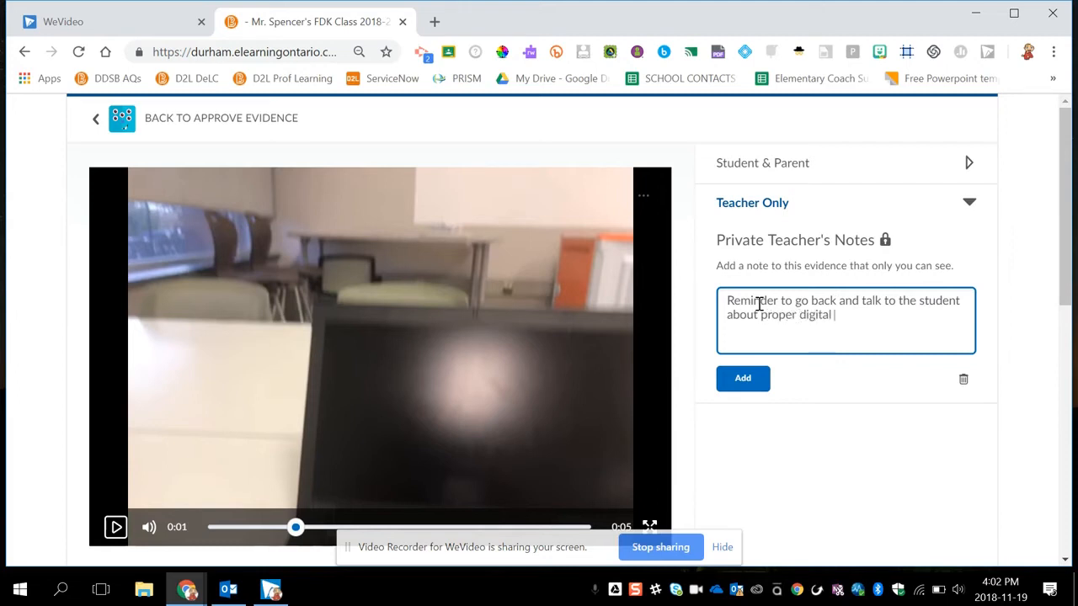
pyautogui.write('citizenship.')
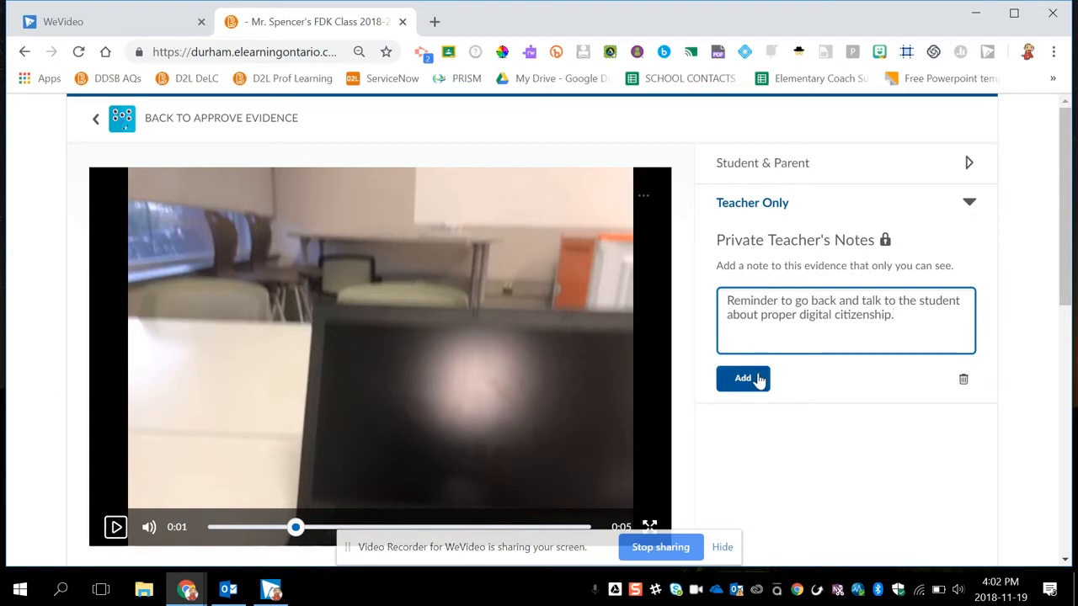
pyautogui.click(742, 377)
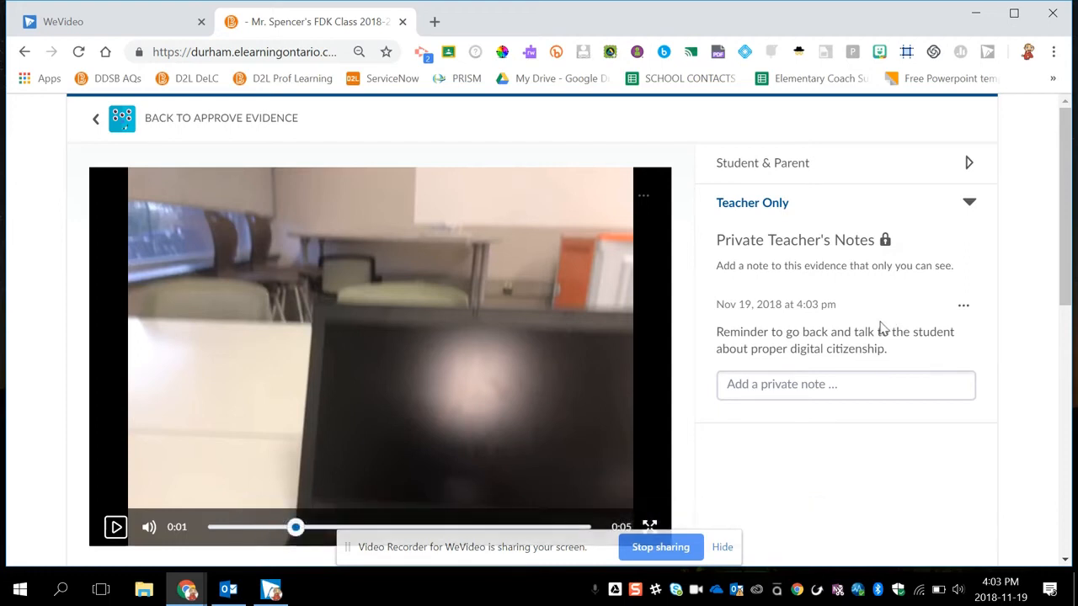
# Add a reflection on the student's behalf about liking their computer and struggles, and dismiss the success notice.
pyautogui.scroll(-3)
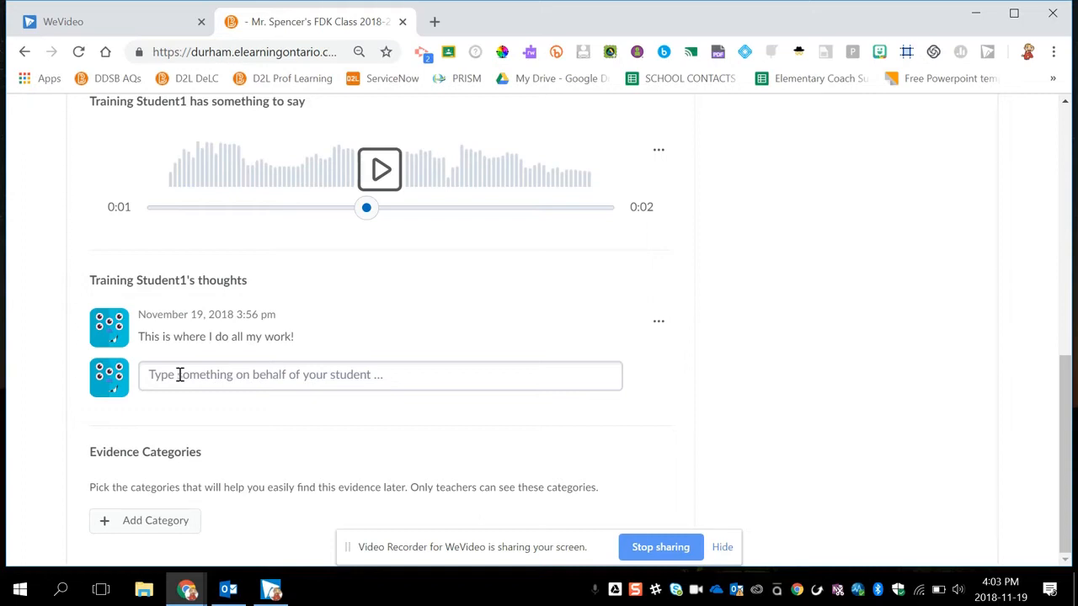
pyautogui.click(381, 374)
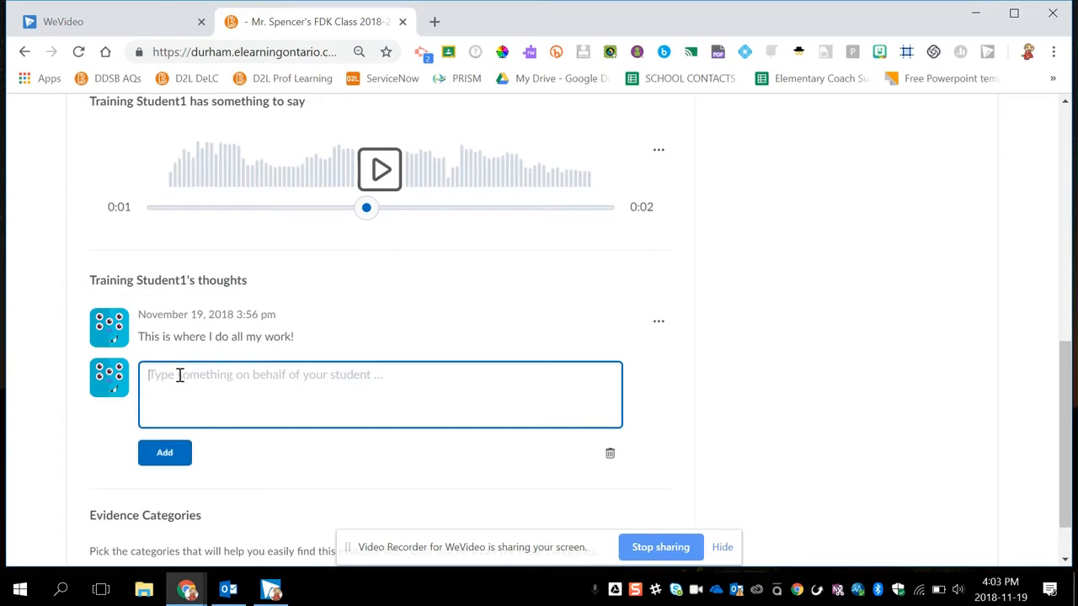
pyautogui.write('Student talked about why they like u')
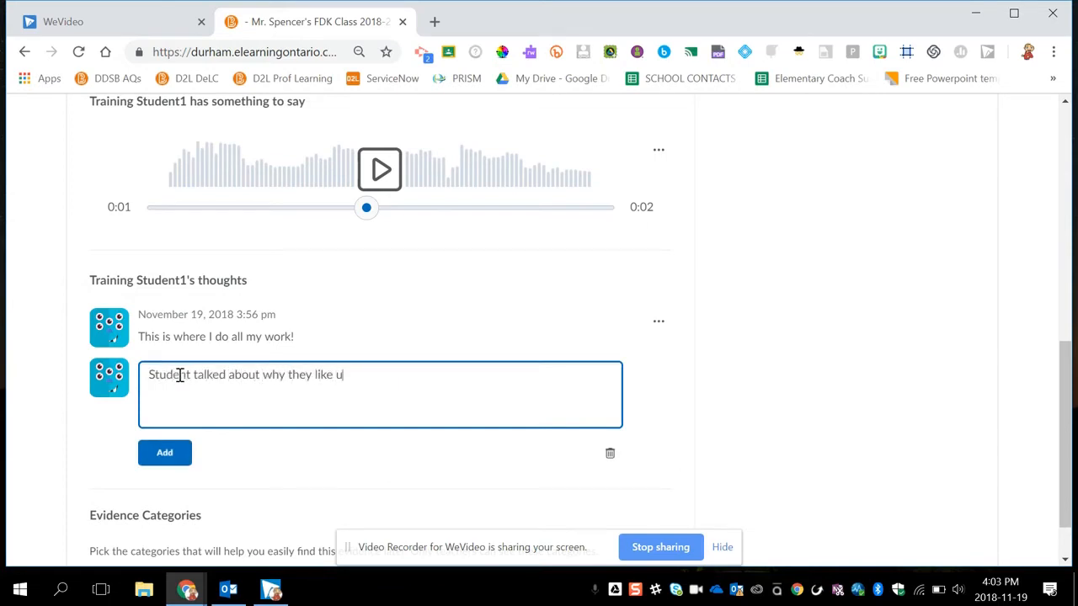
pyautogui.write('sing their computer')
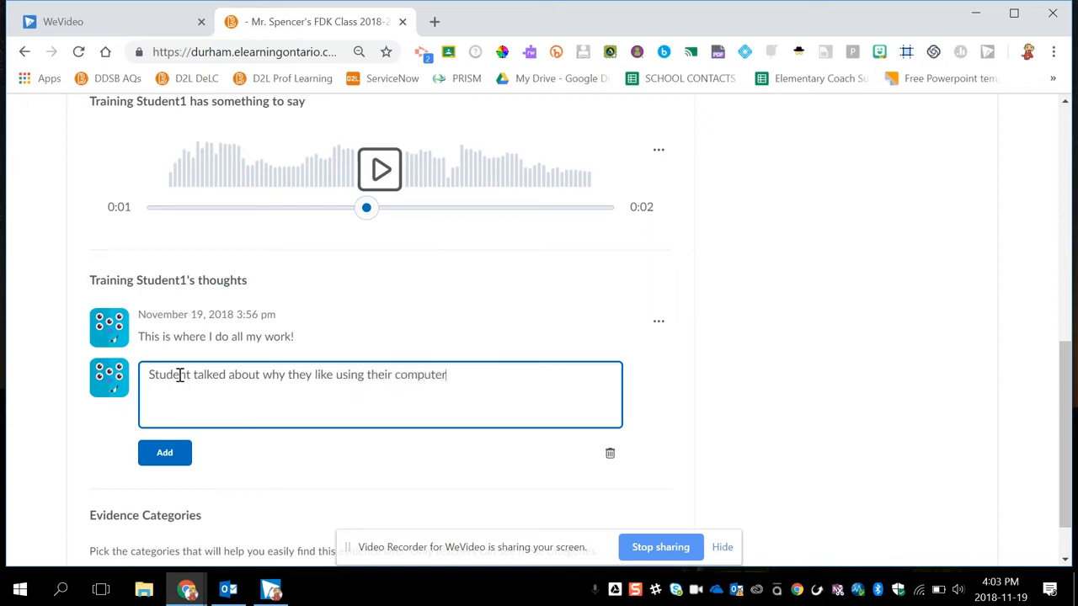
pyautogui.write('and struggles they have.')
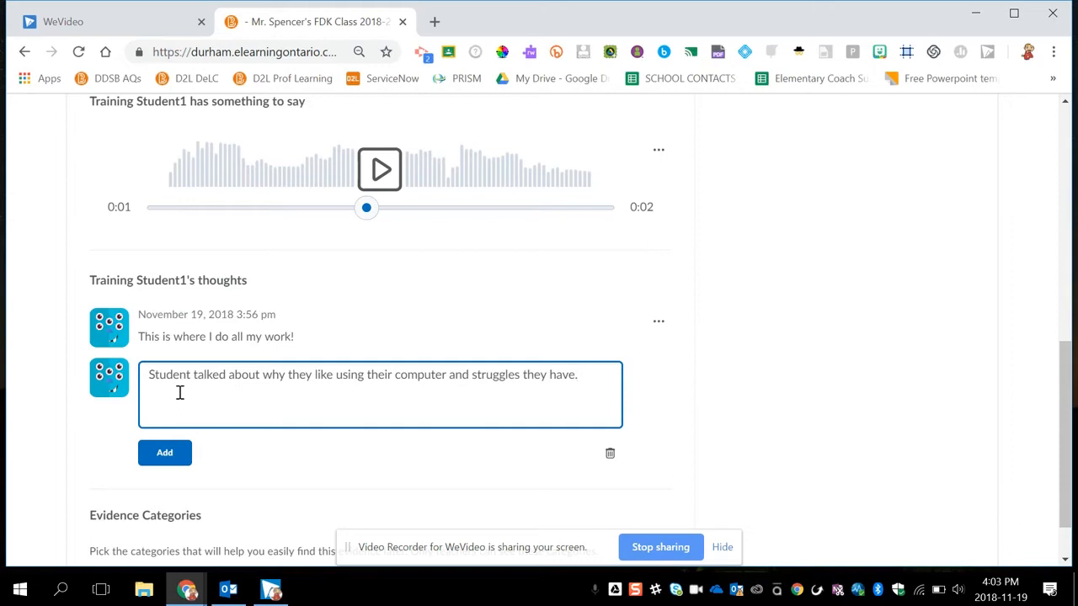
pyautogui.scroll(-3)
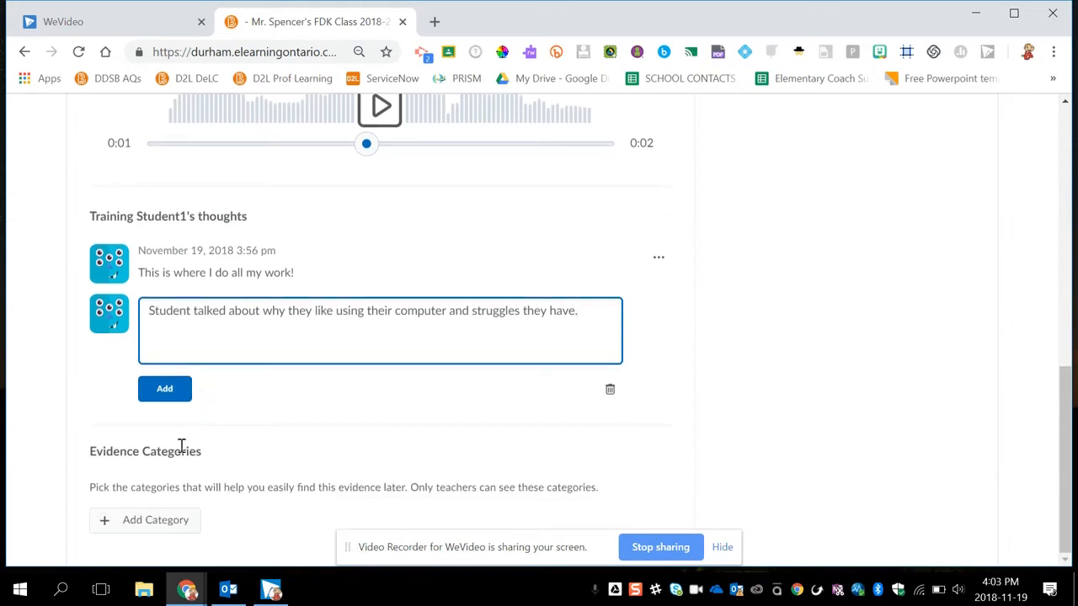
pyautogui.click(165, 387)
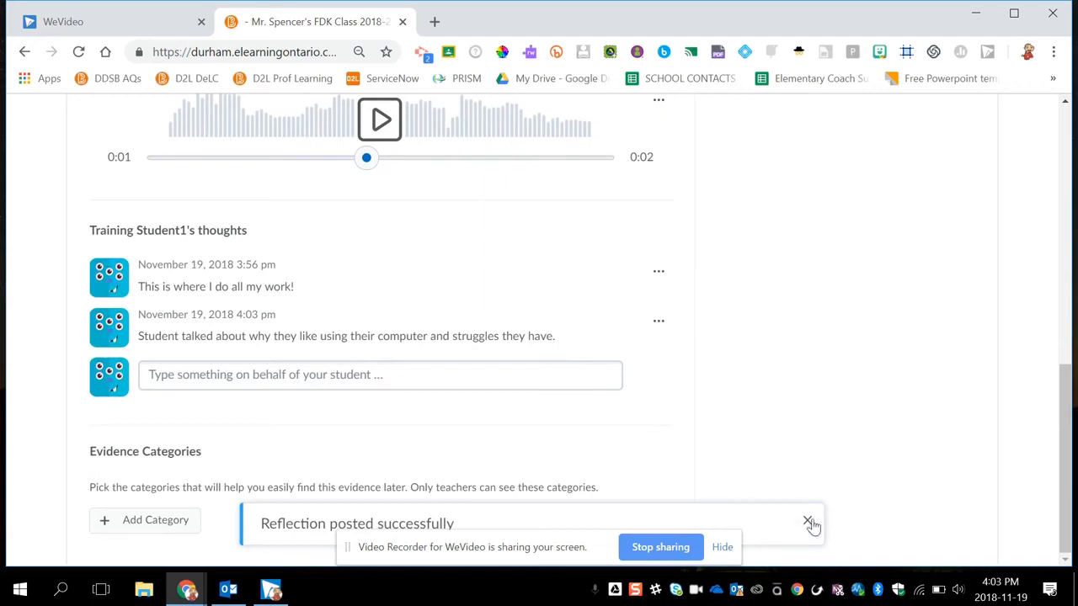
pyautogui.click(810, 522)
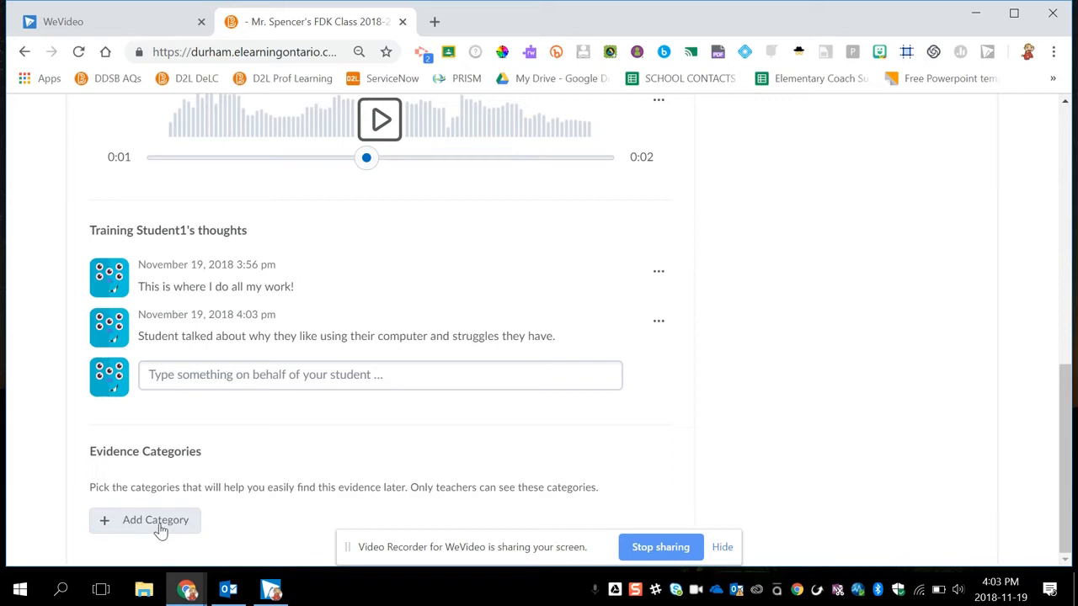
# Tag the evidence with Literacy and FDK-Demonstrating Literacy and Mathematics Behaviours.
pyautogui.click(155, 520)
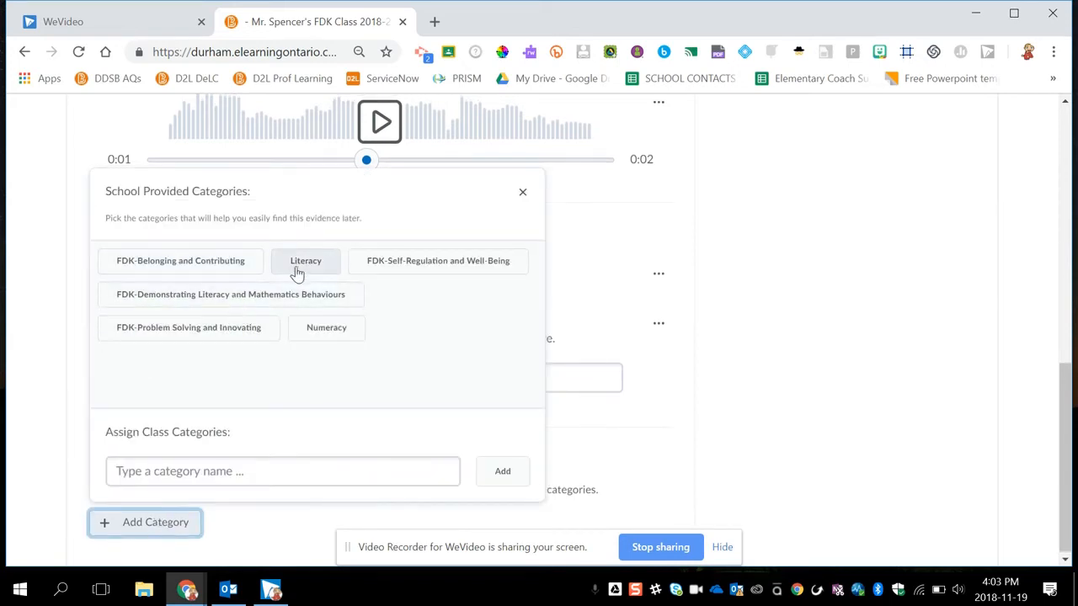
pyautogui.click(305, 260)
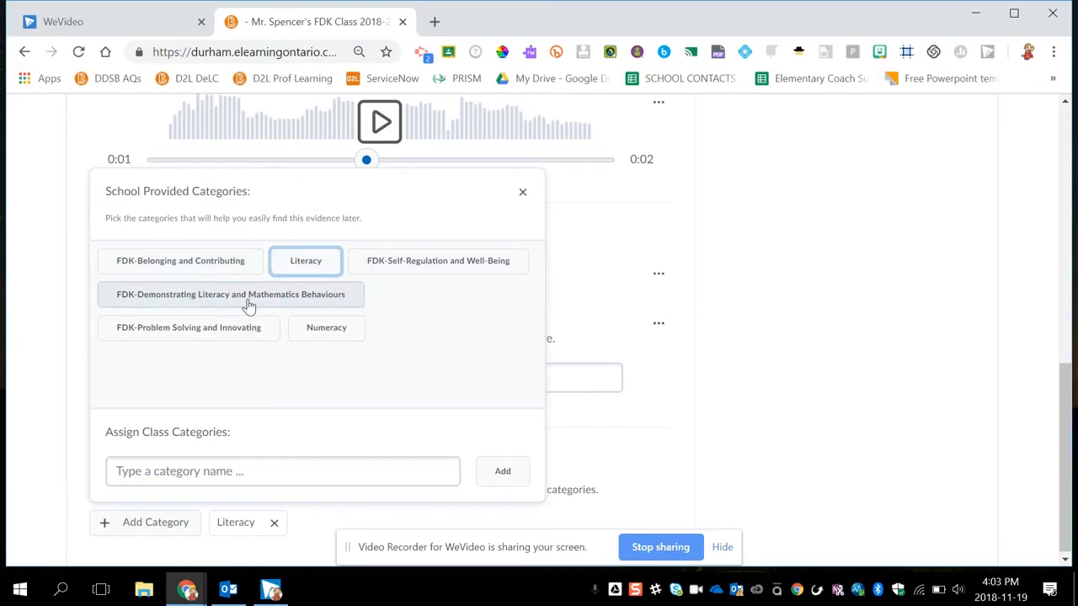
pyautogui.click(229, 293)
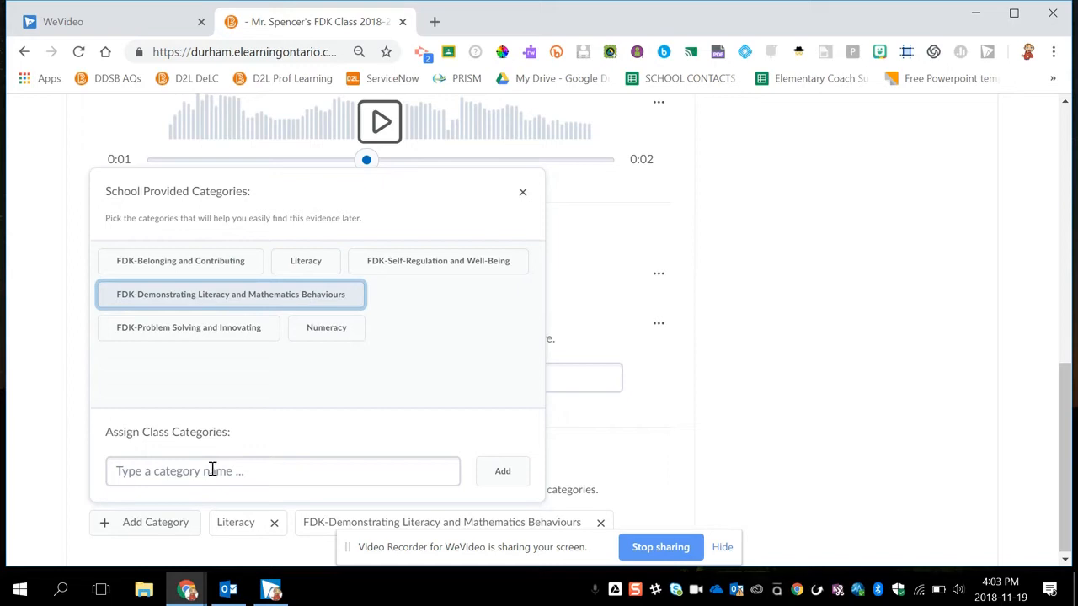
# Add 'digital literacy' as a class category and return to the unapproved evidence list.
pyautogui.click(283, 472)
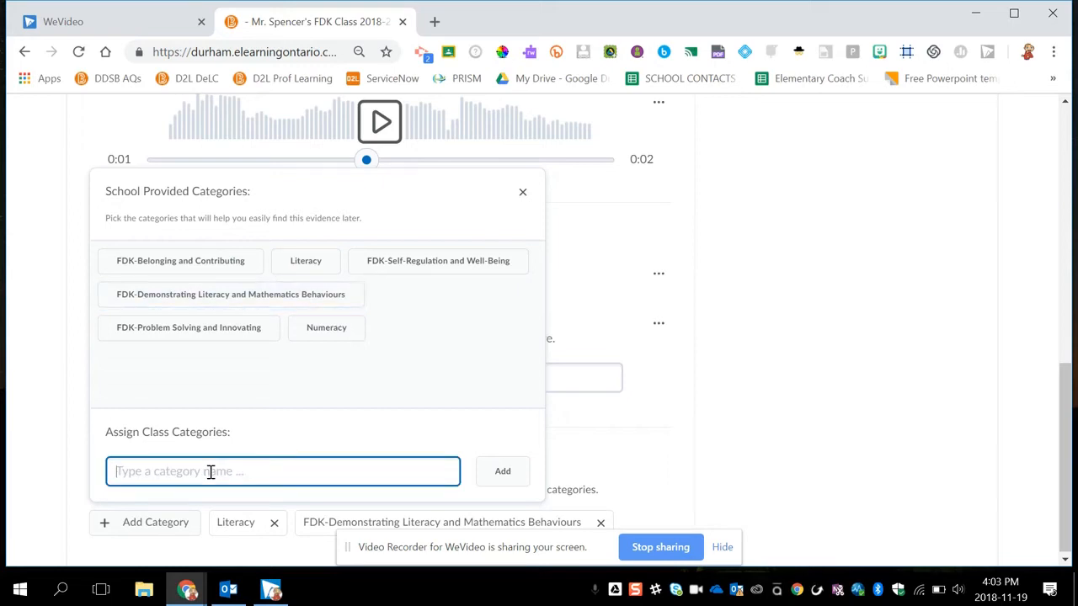
pyautogui.write('digital literacy')
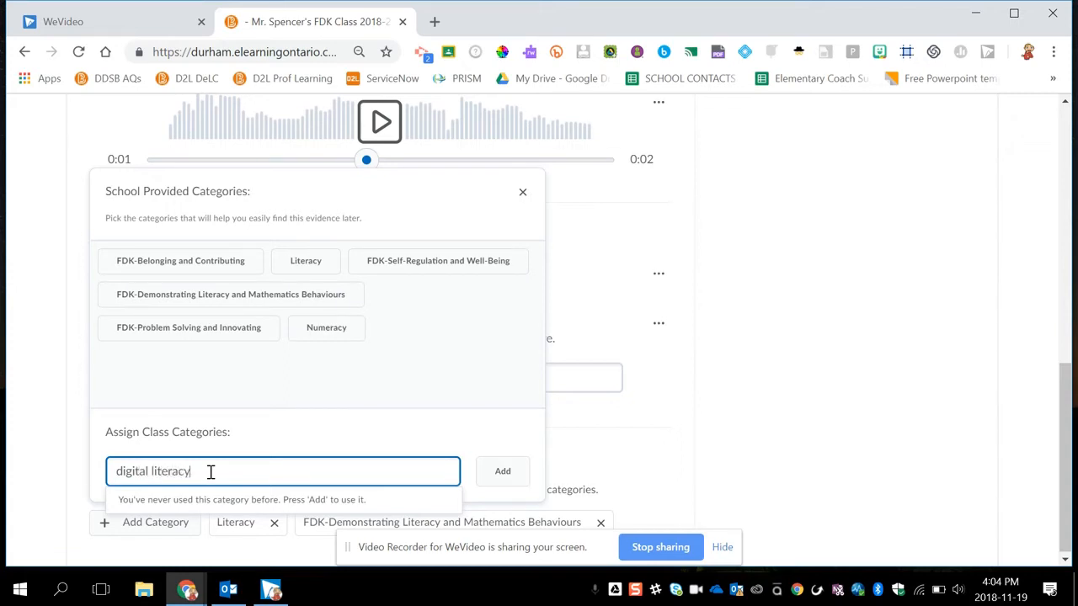
pyautogui.click(502, 472)
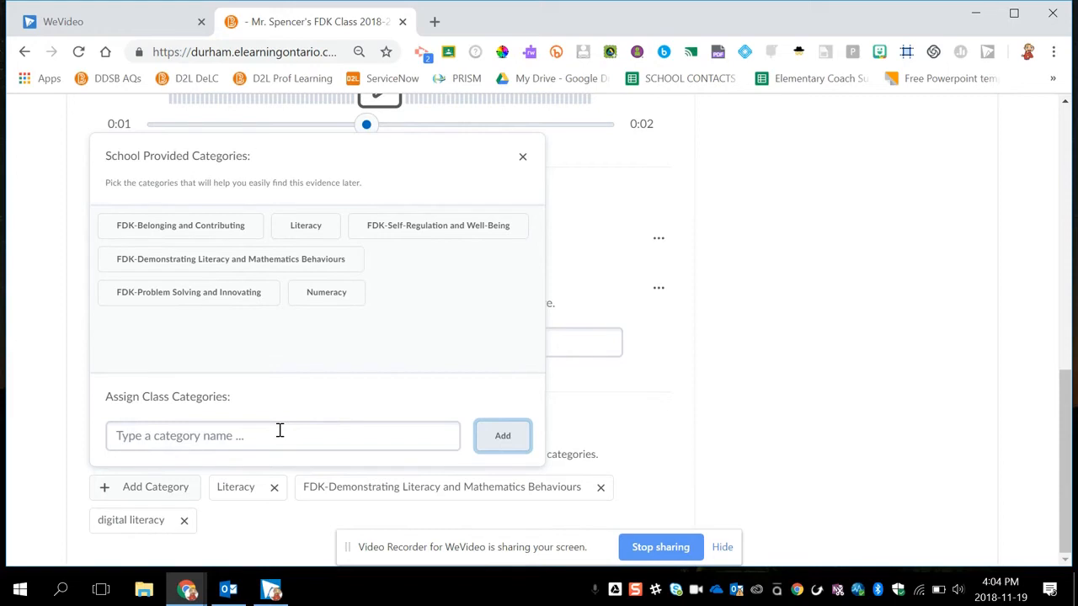
pyautogui.click(522, 157)
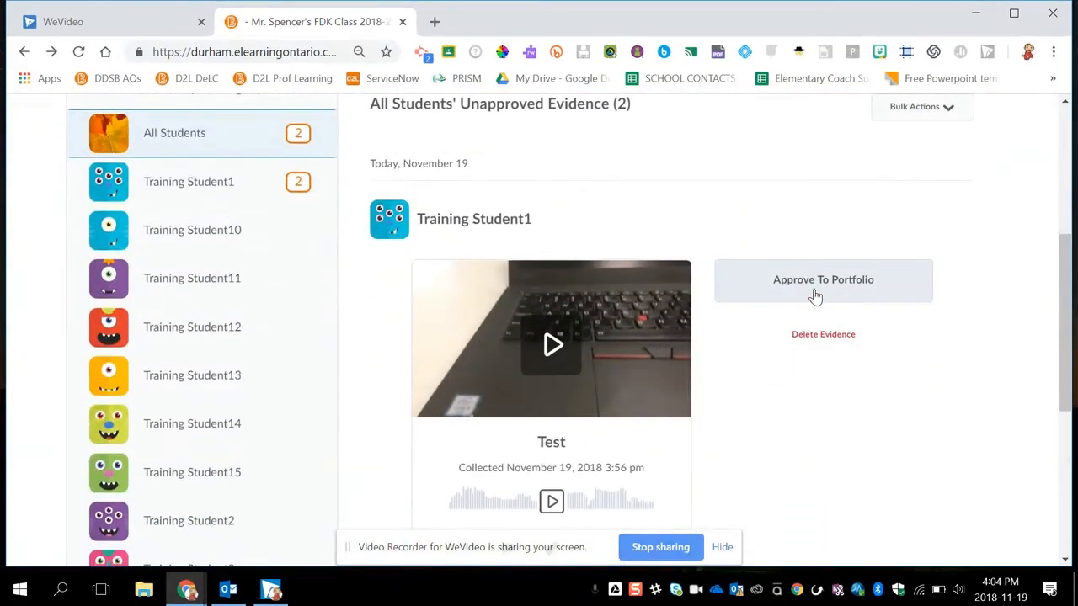
pyautogui.click(822, 279)
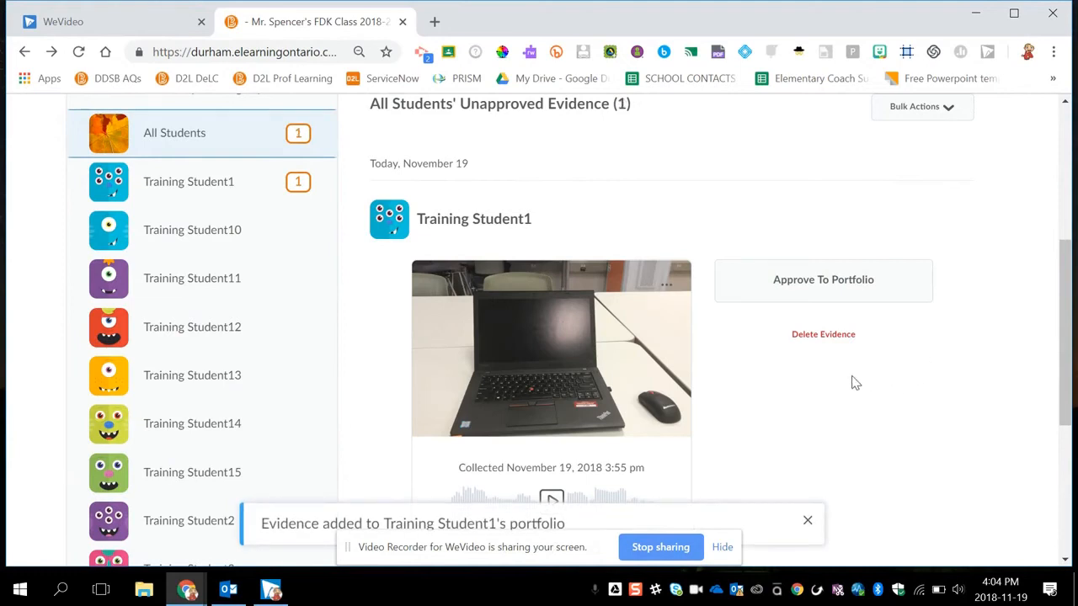
pyautogui.moveTo(822, 333)
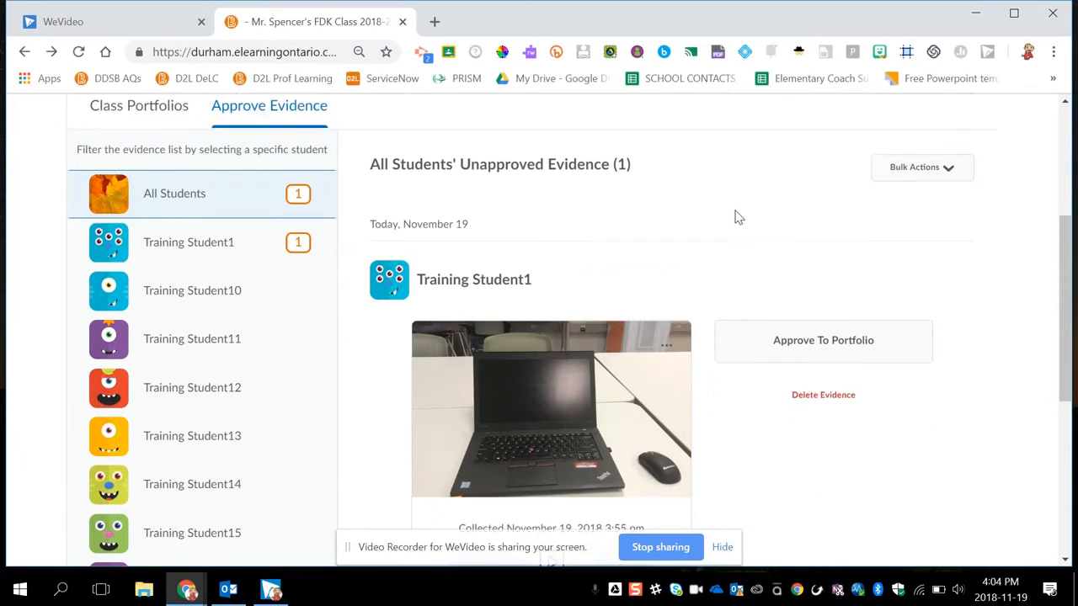
pyautogui.scroll(-3)
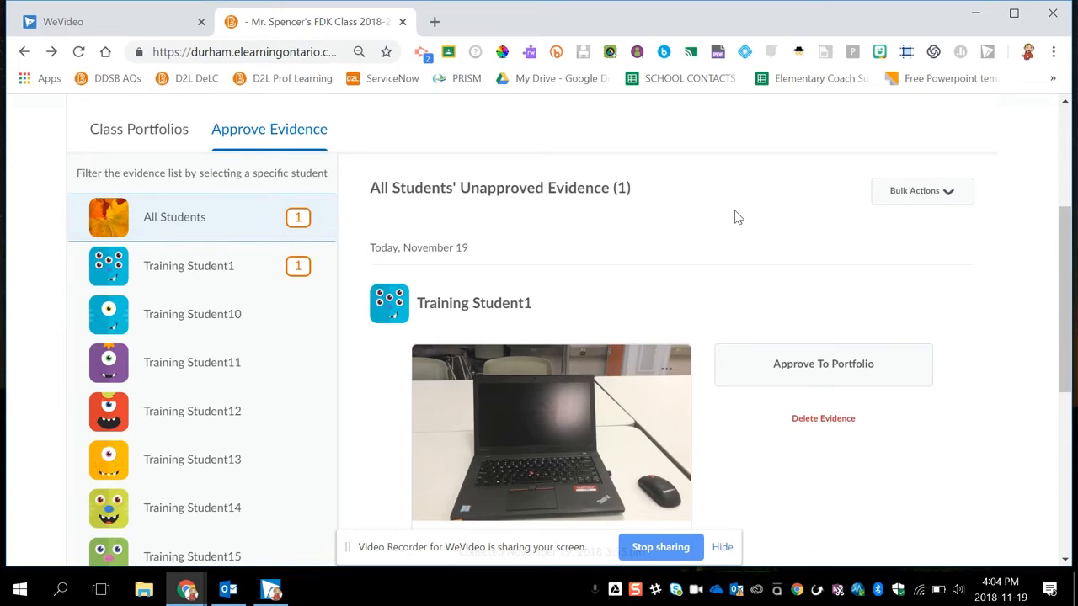
pyautogui.moveTo(714, 218)
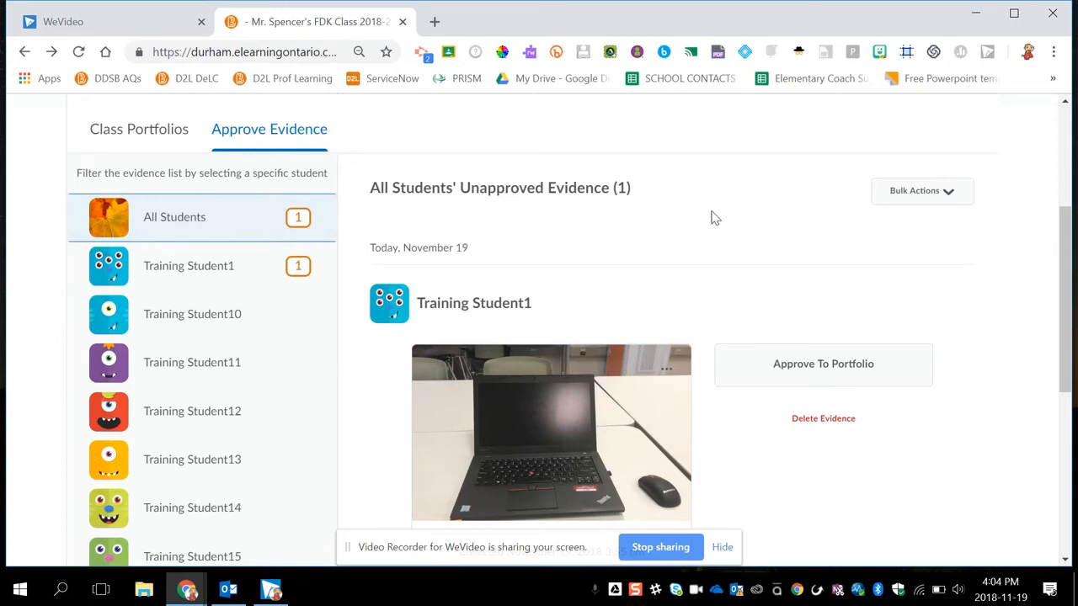
pyautogui.moveTo(947, 196)
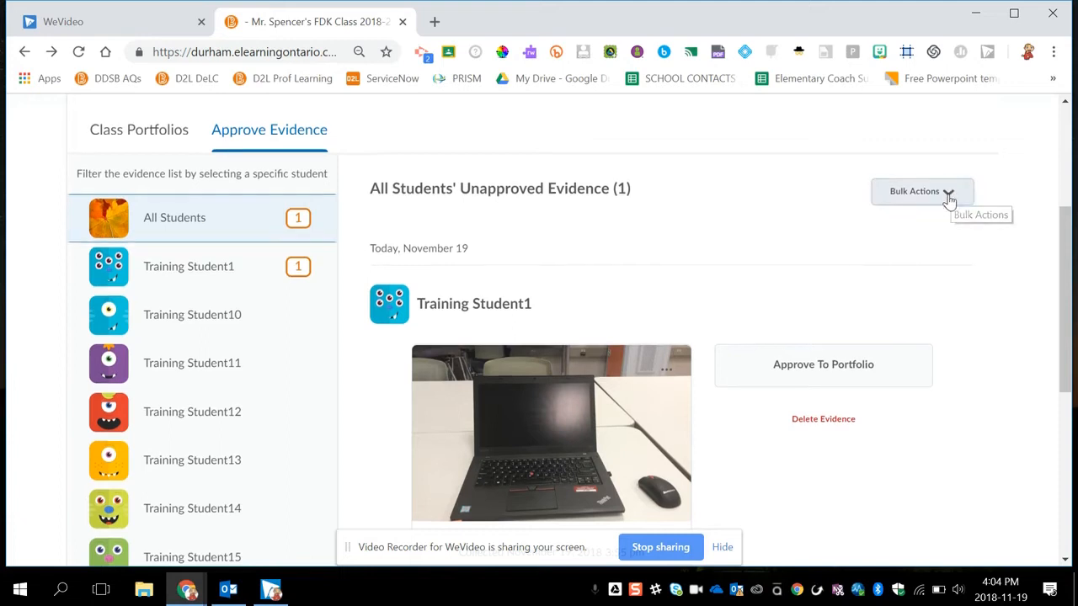
# Via Bulk Actions > Categorize All, assign 'visual arts' as a class category to all unapproved evidence.
pyautogui.click(923, 192)
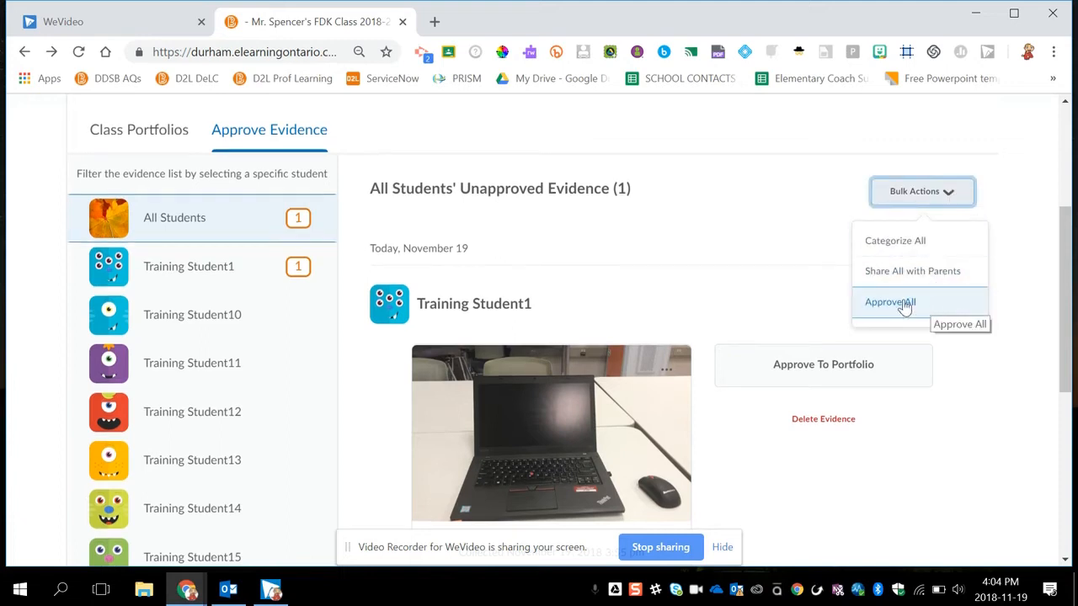
pyautogui.moveTo(908, 243)
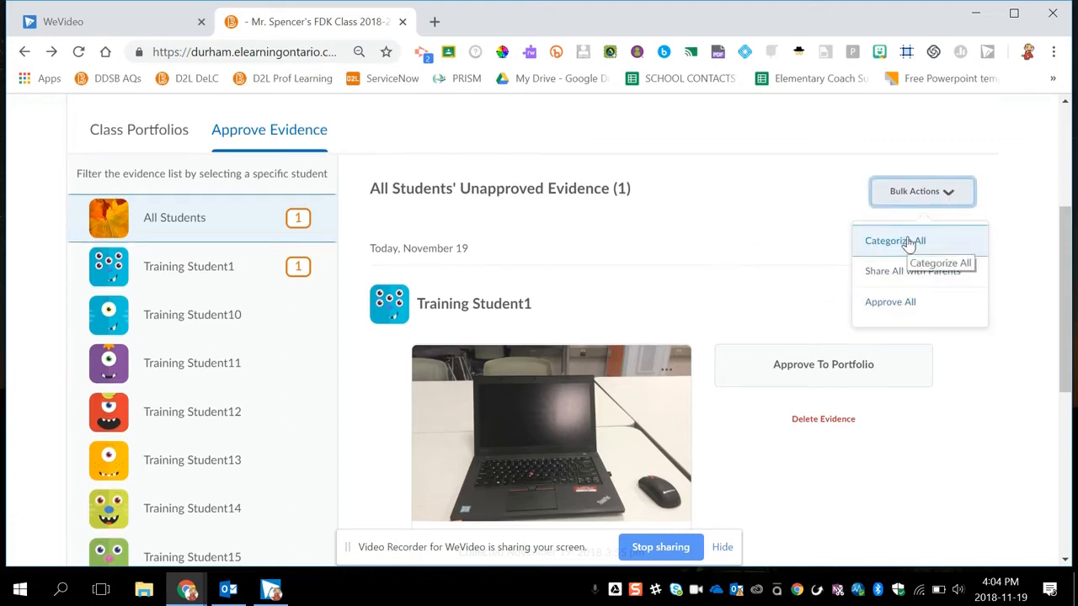
pyautogui.click(894, 240)
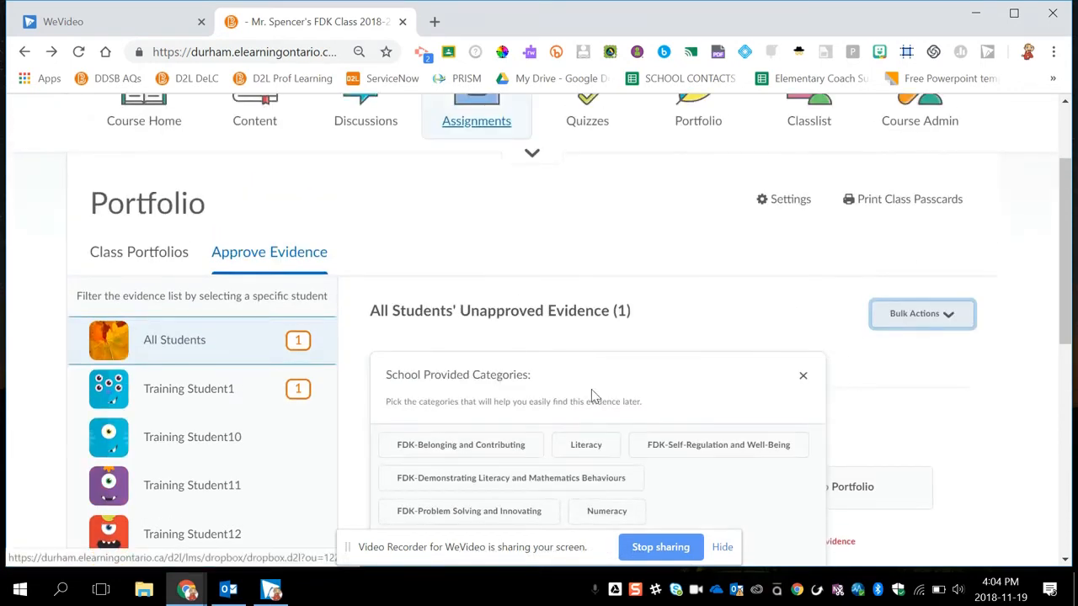
pyautogui.scroll(-3)
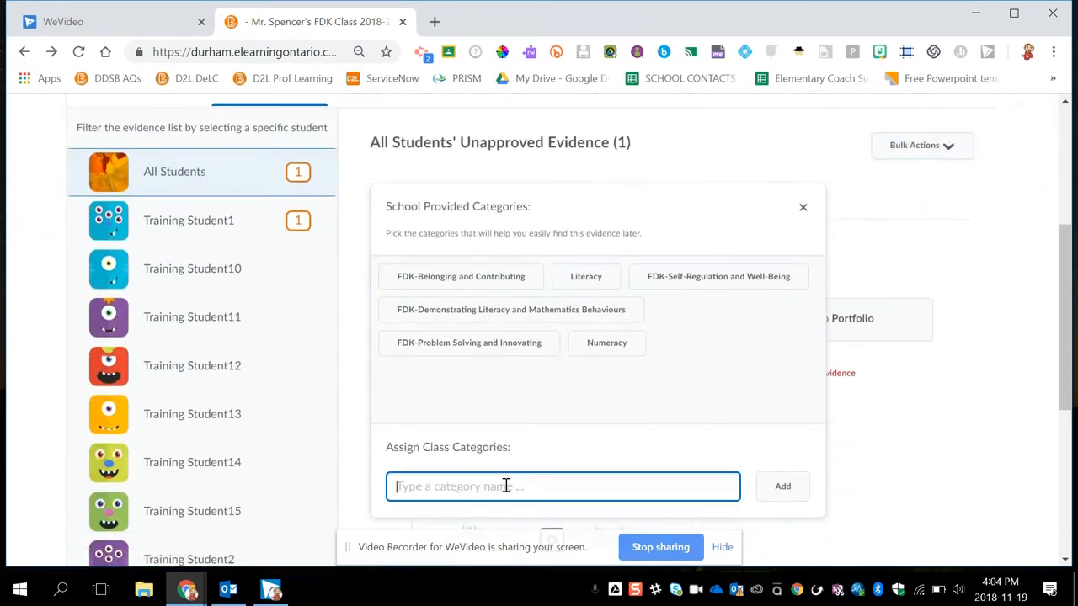
pyautogui.write('visual arts')
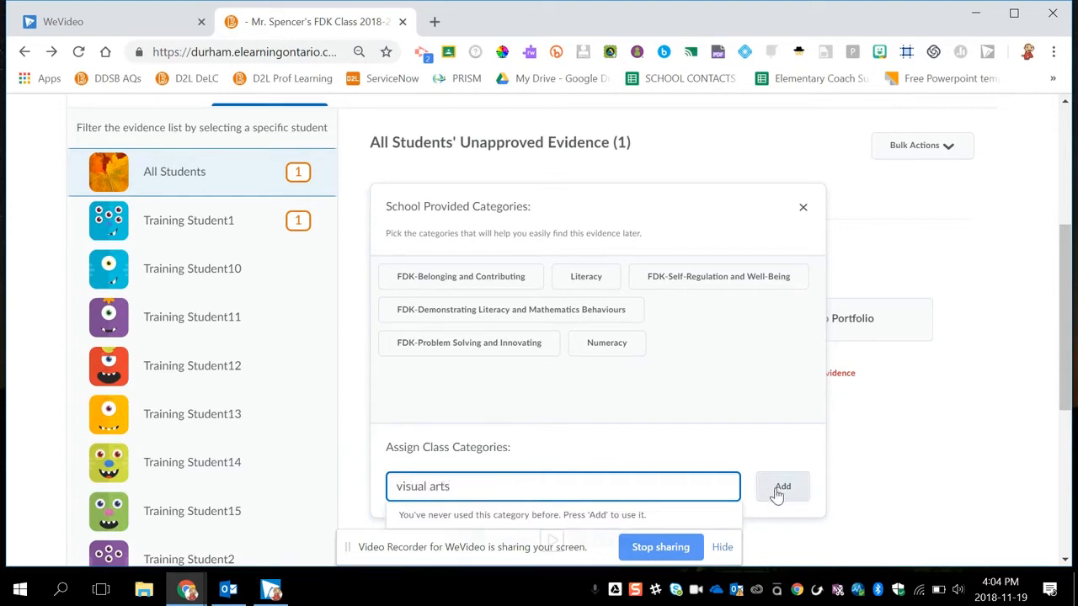
pyautogui.click(781, 485)
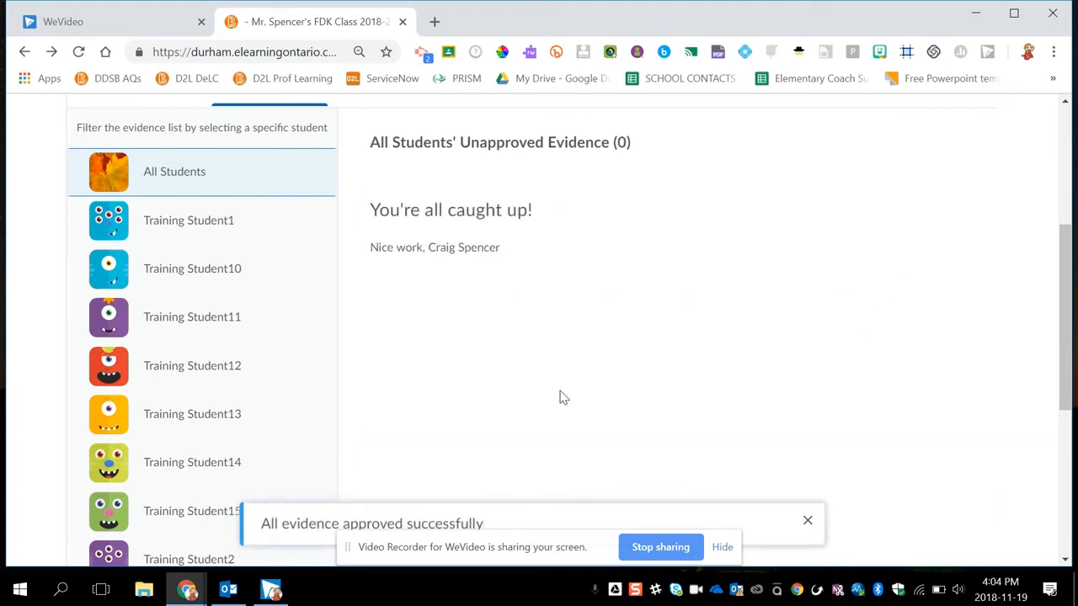
pyautogui.moveTo(471, 320)
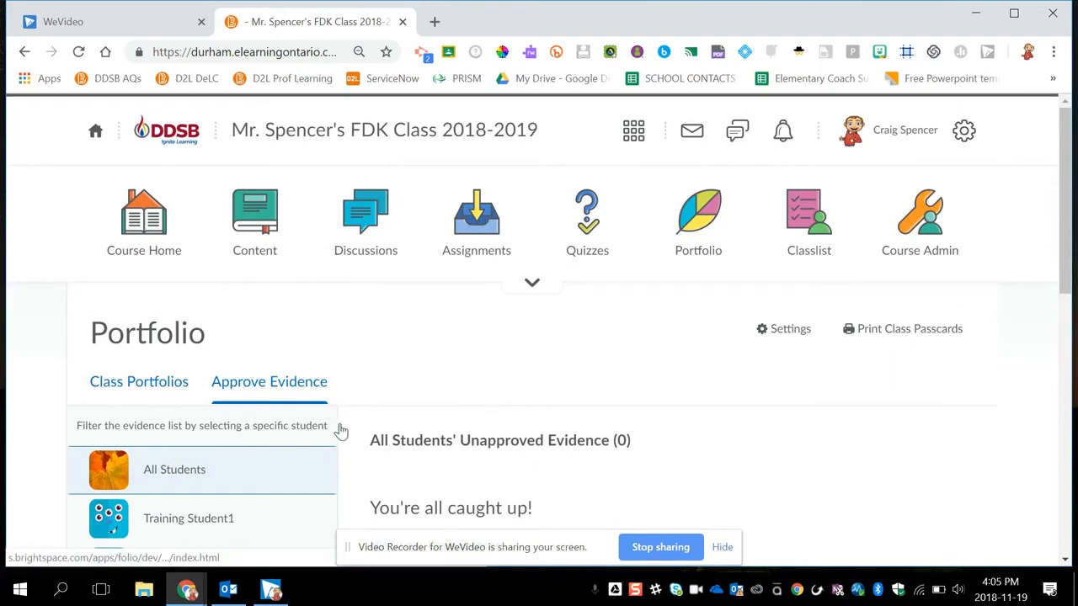
# From Class Portfolios, open Training Student1's portfolio and scroll to its evidence.
pyautogui.click(138, 381)
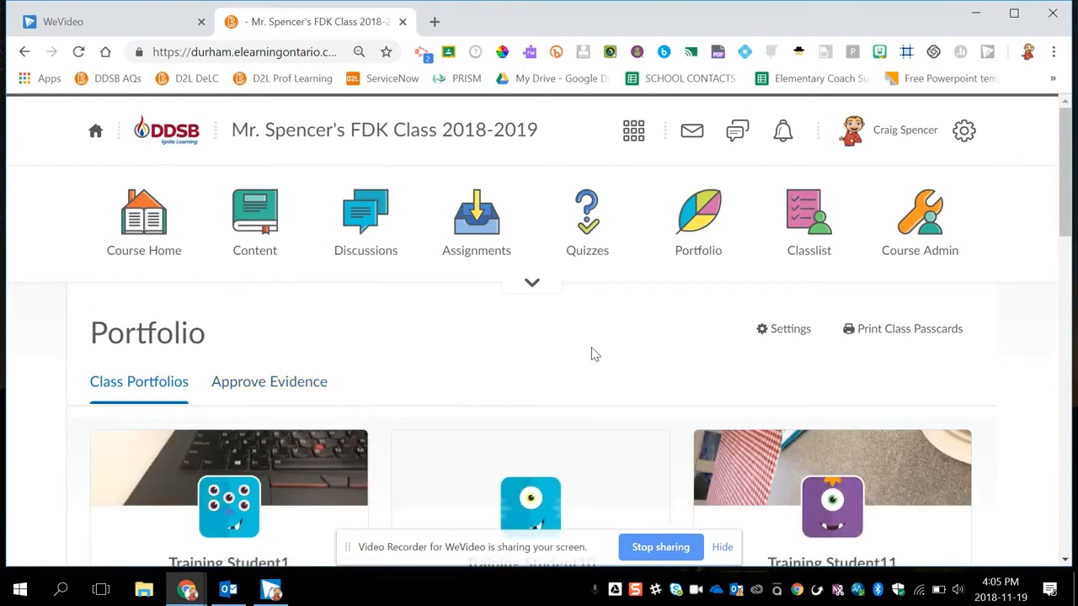
pyautogui.scroll(-3)
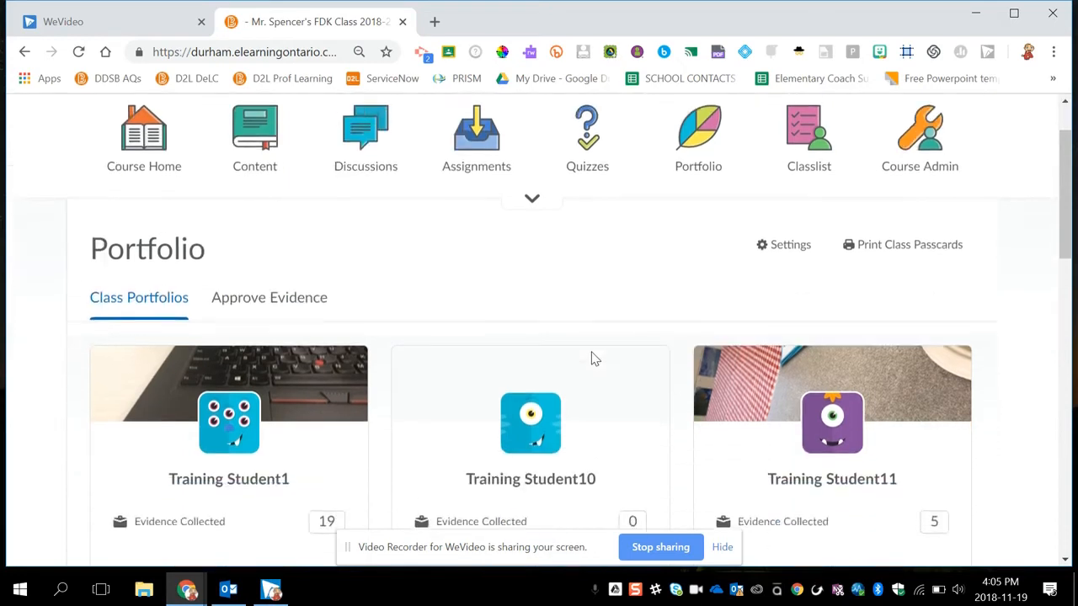
pyautogui.scroll(-3)
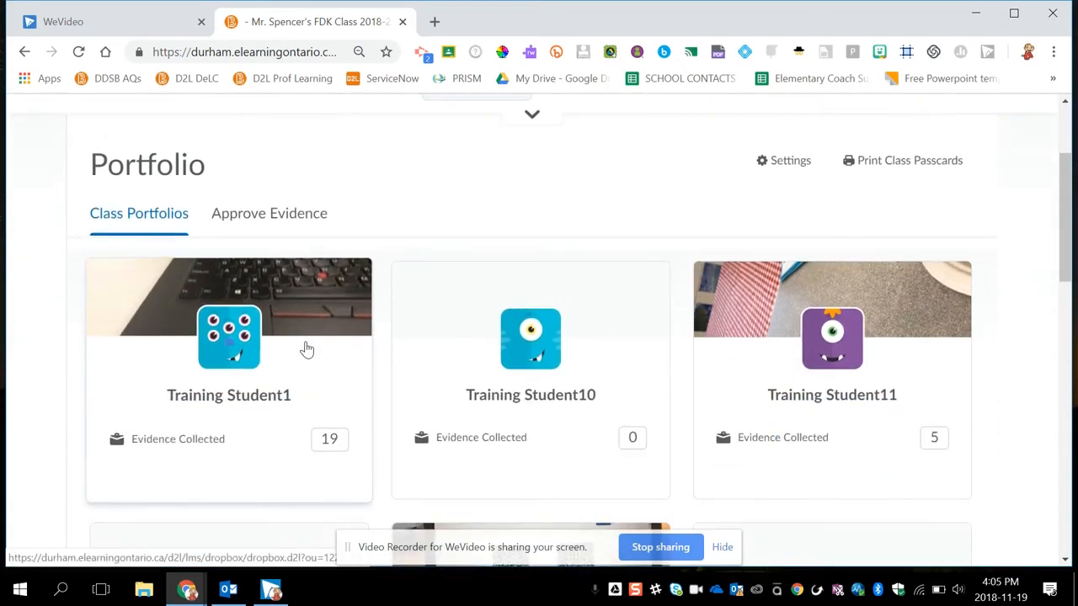
pyautogui.click(229, 337)
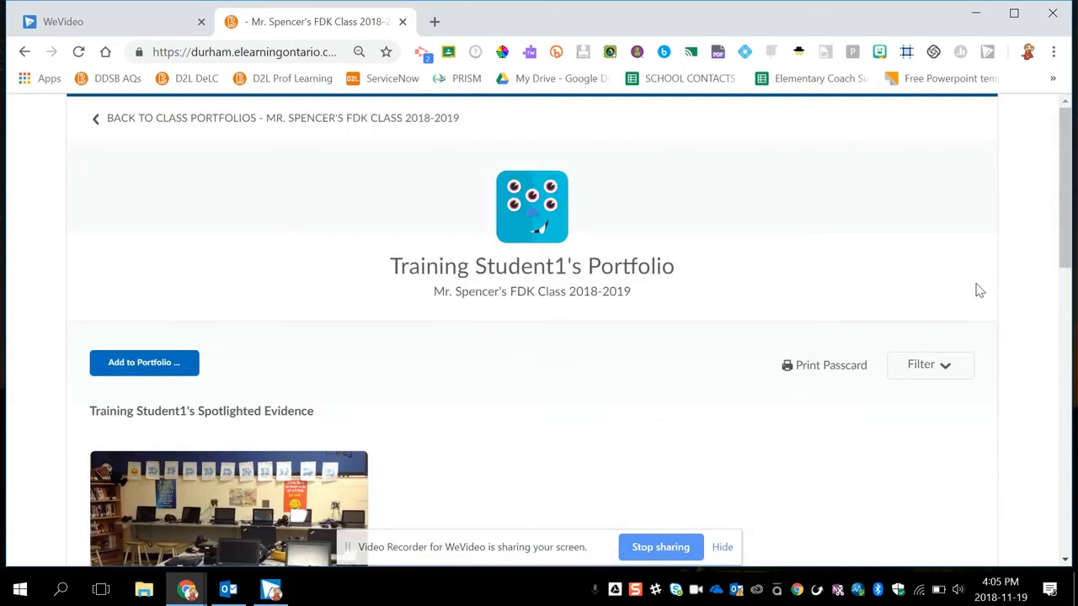
pyautogui.scroll(-3)
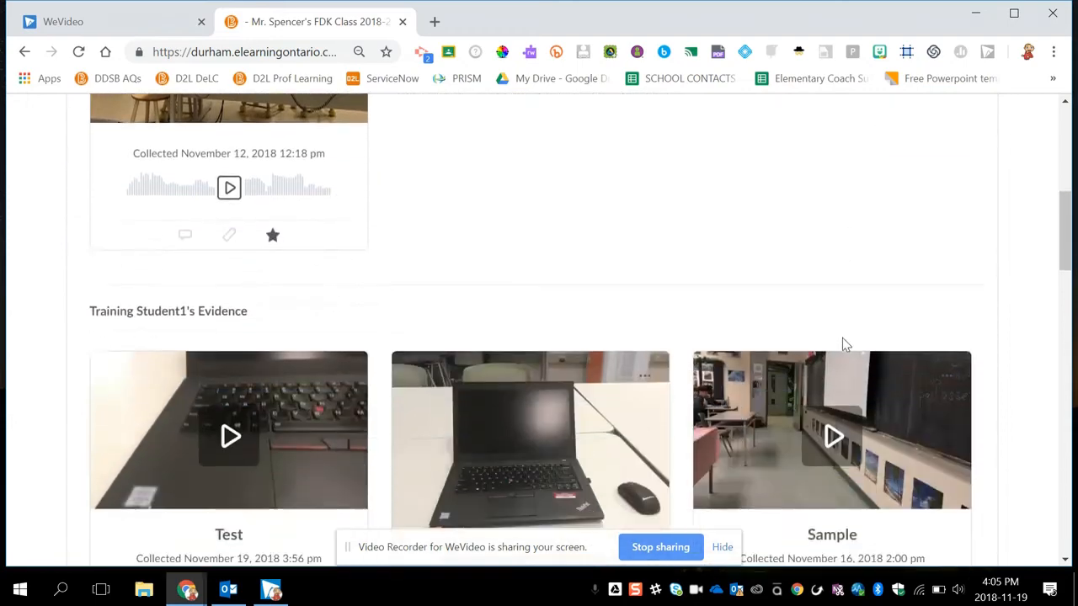
pyautogui.scroll(-3)
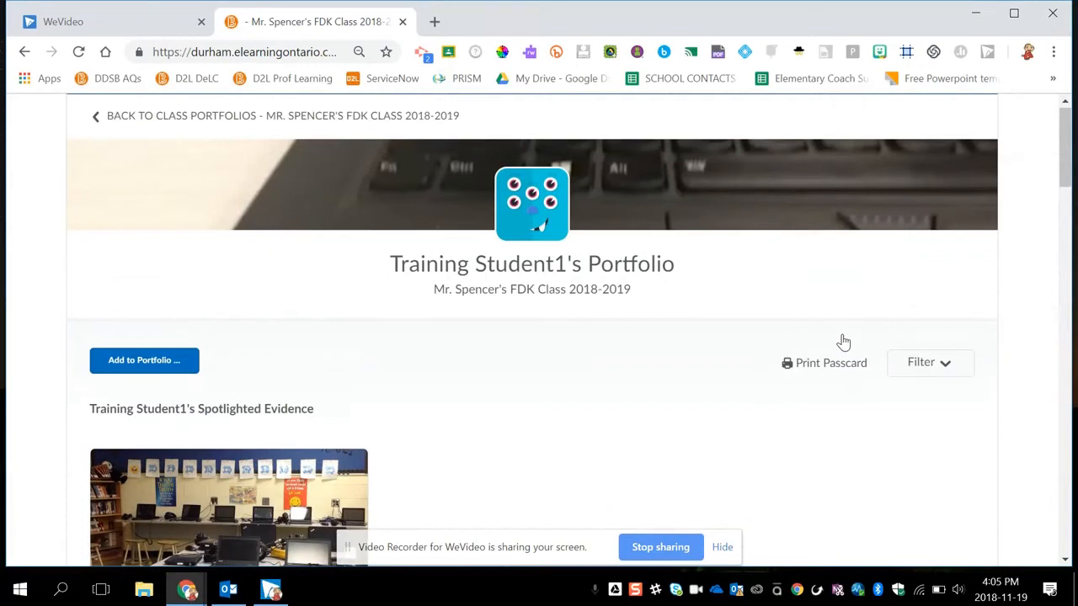
pyautogui.scroll(-3)
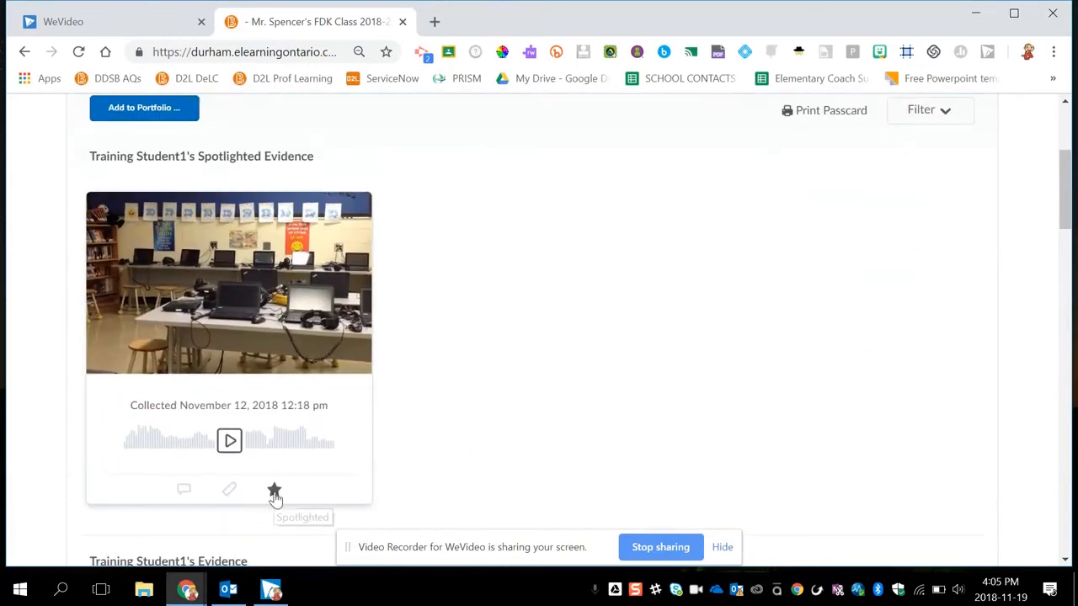
# Unspotlight the November 12 recording and spotlight the Test evidence instead.
pyautogui.click(272, 488)
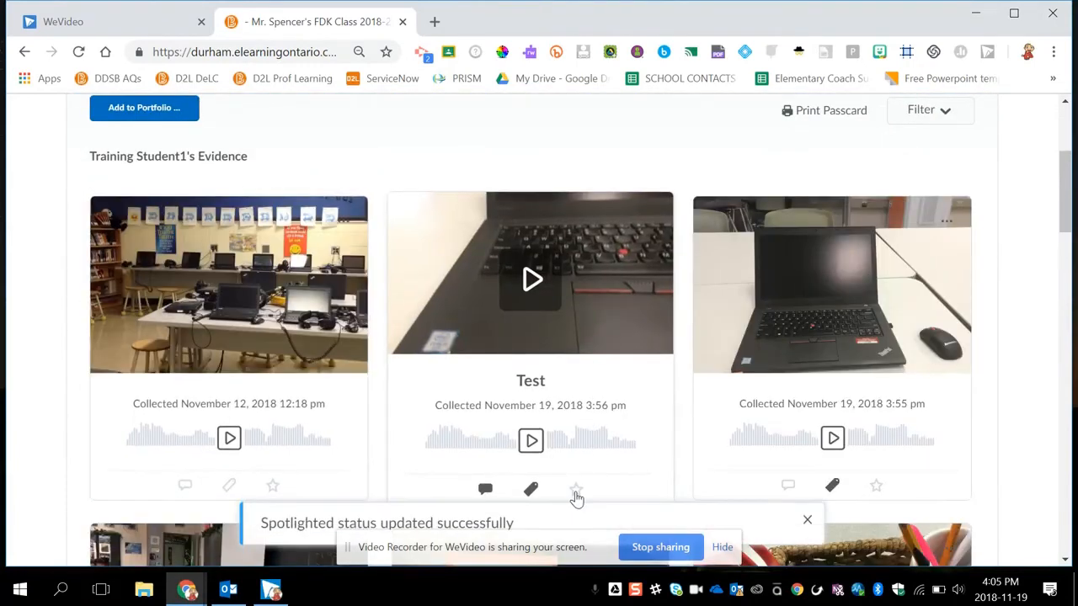
pyautogui.click(576, 485)
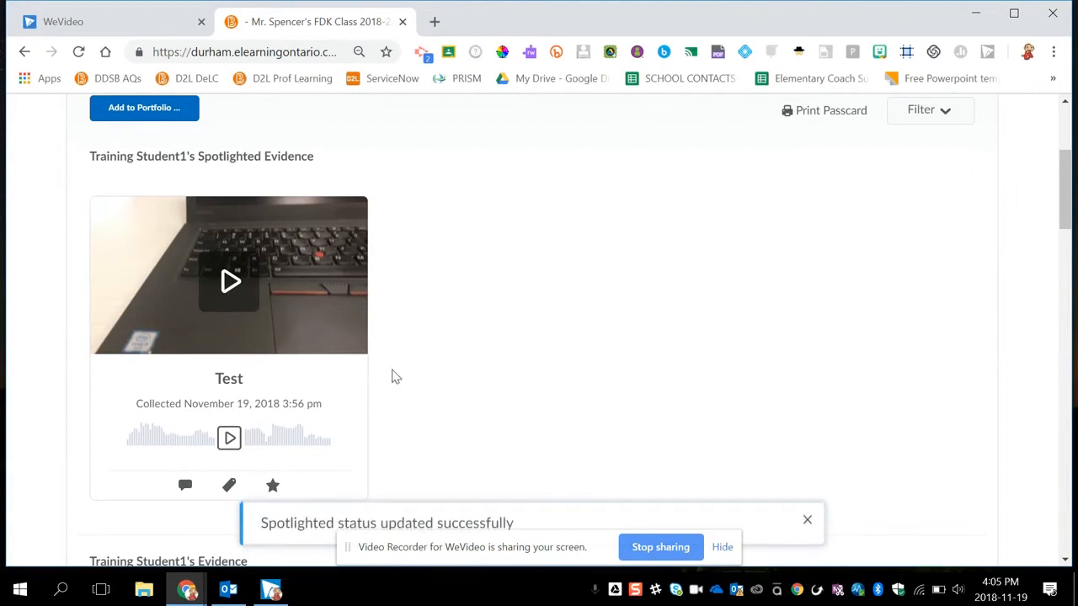
pyautogui.moveTo(475, 320)
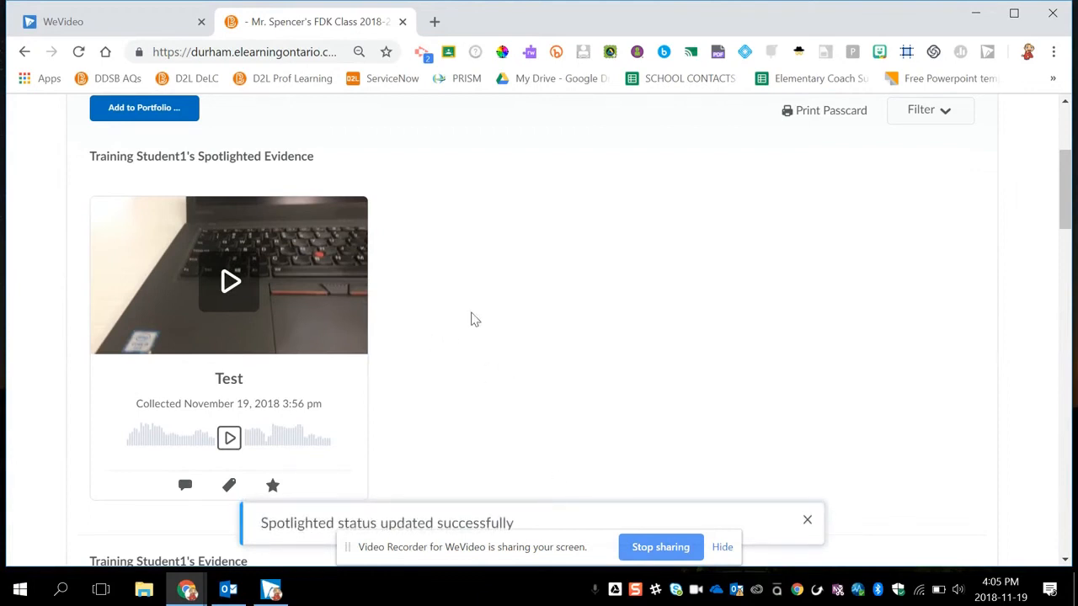
pyautogui.moveTo(673, 254)
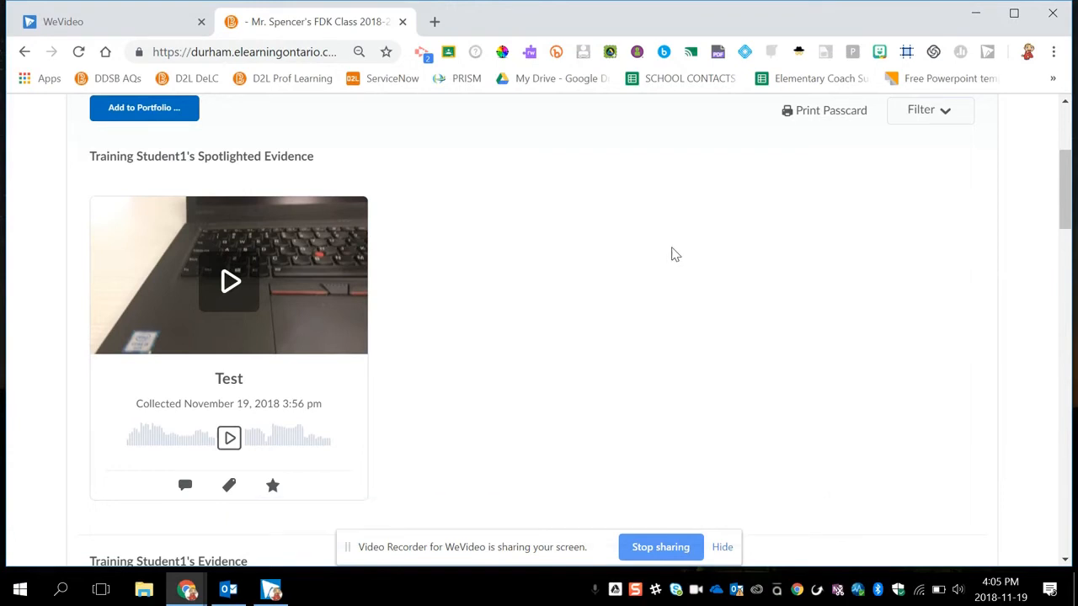
pyautogui.moveTo(707, 254)
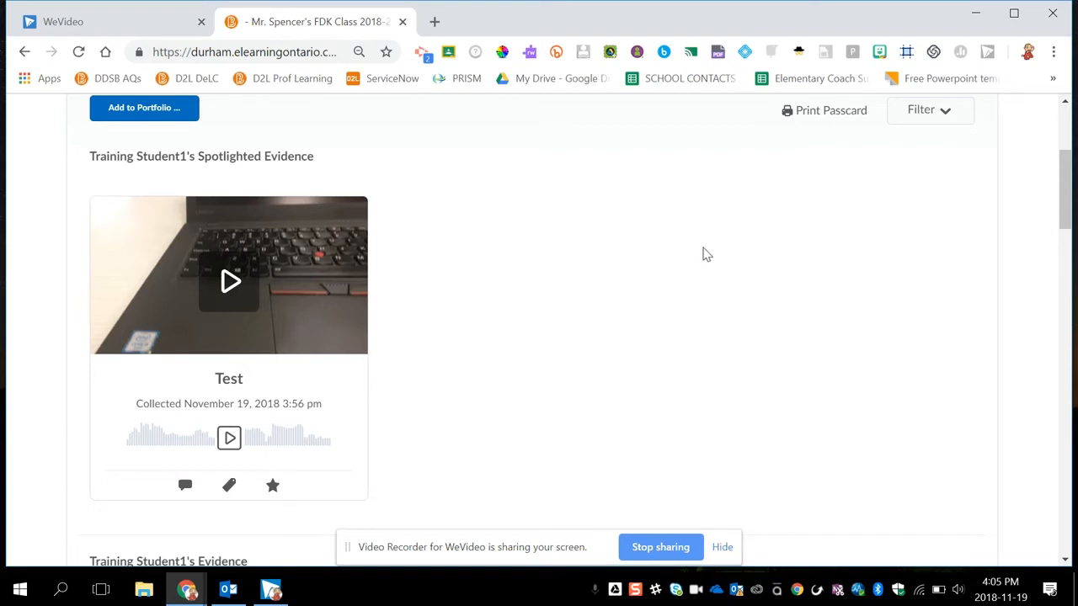
pyautogui.moveTo(954, 138)
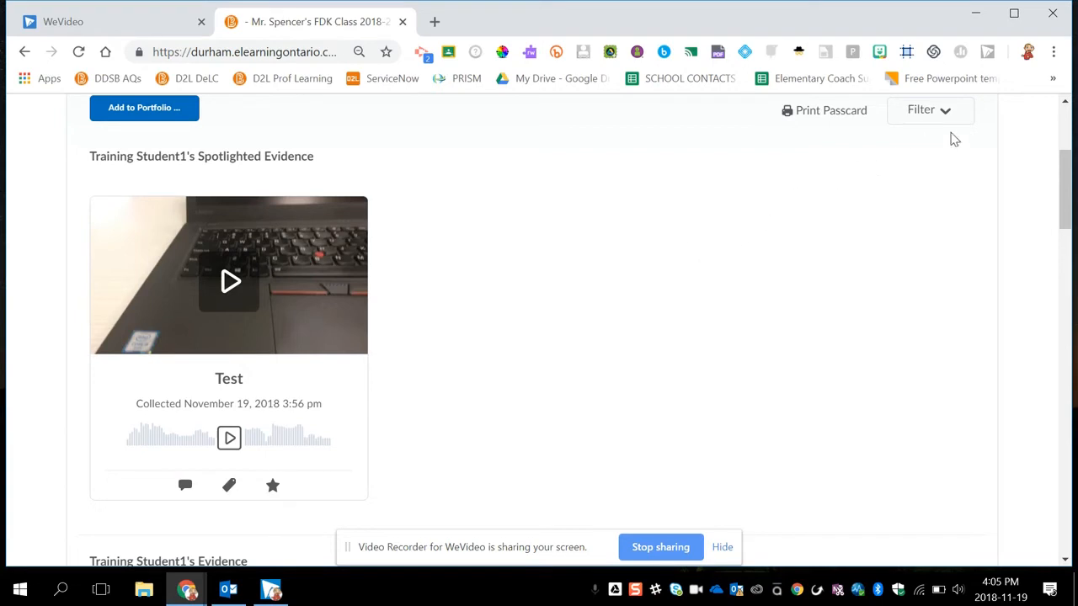
pyautogui.click(929, 109)
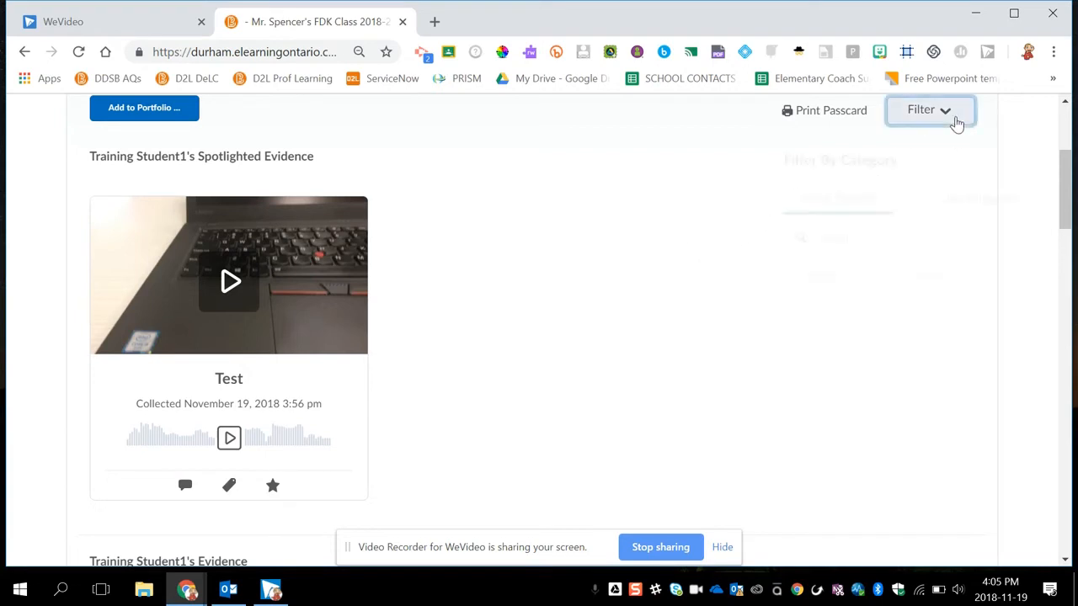
pyautogui.click(930, 109)
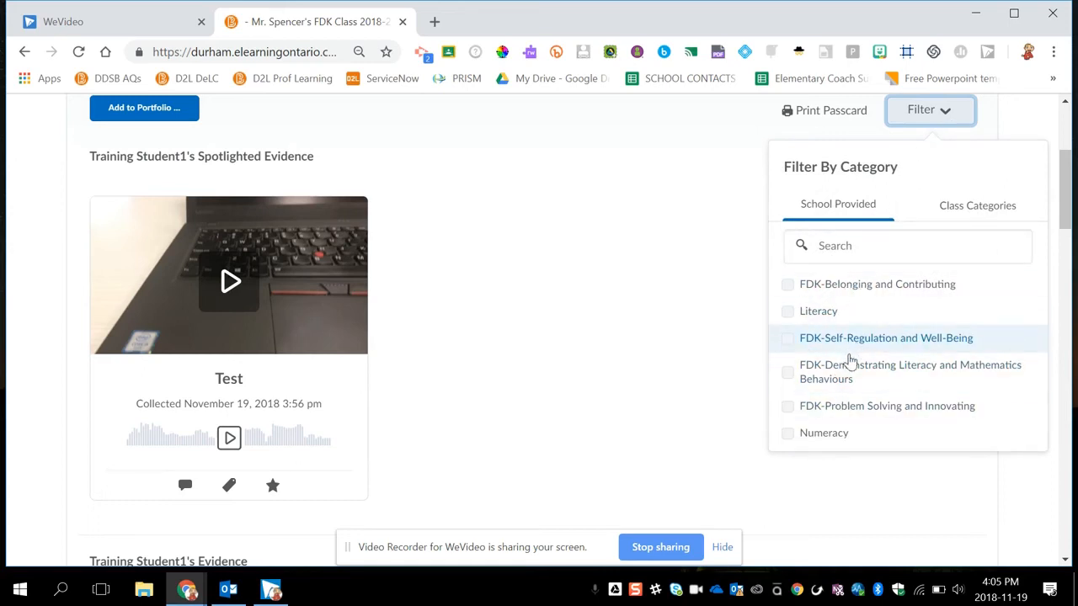
pyautogui.moveTo(851, 372)
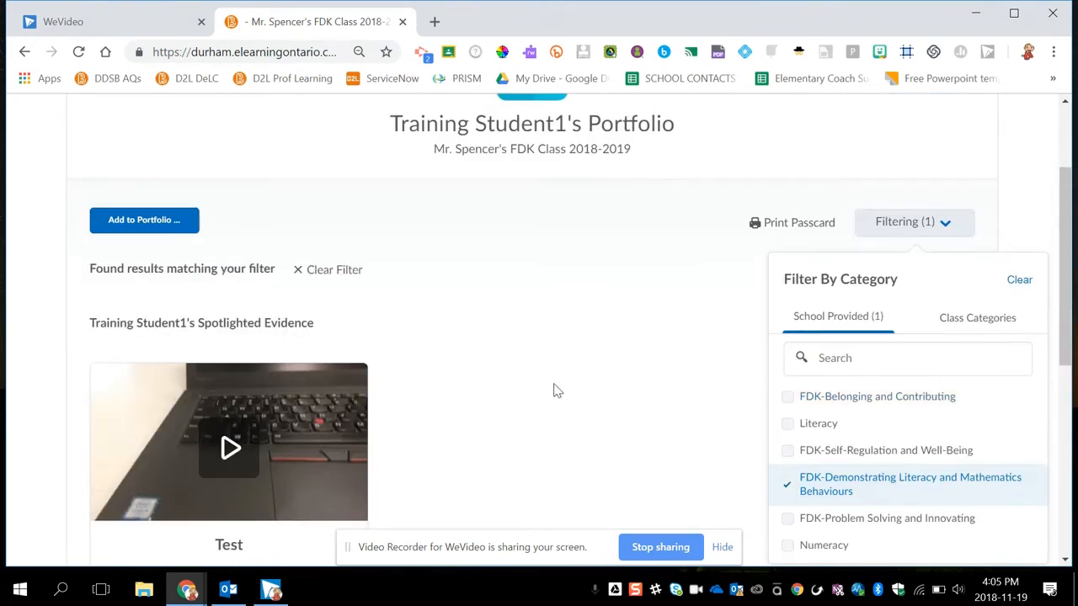
pyautogui.scroll(-3)
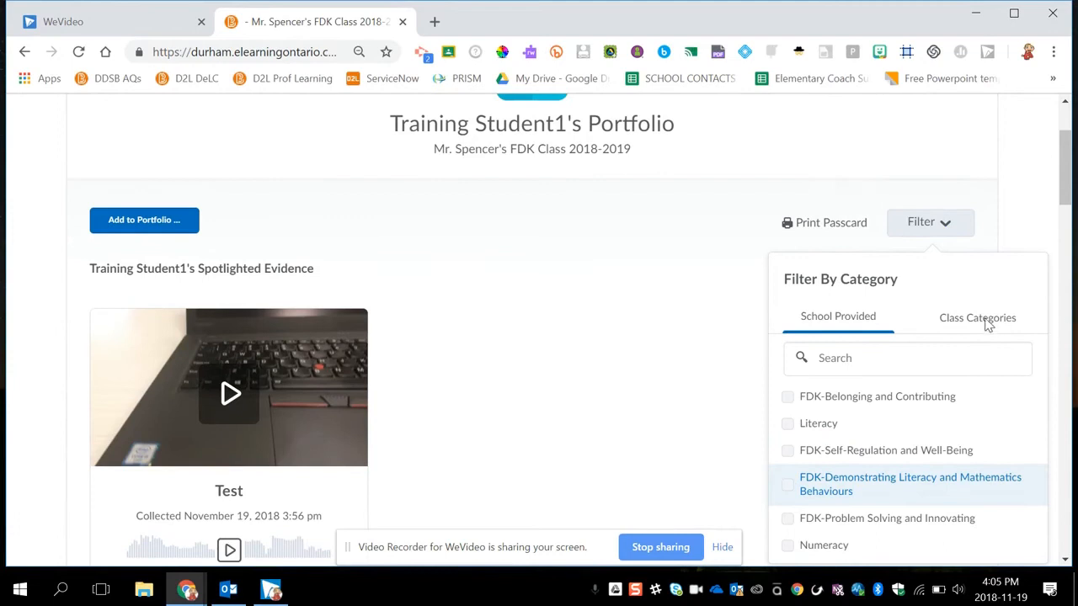
pyautogui.click(976, 316)
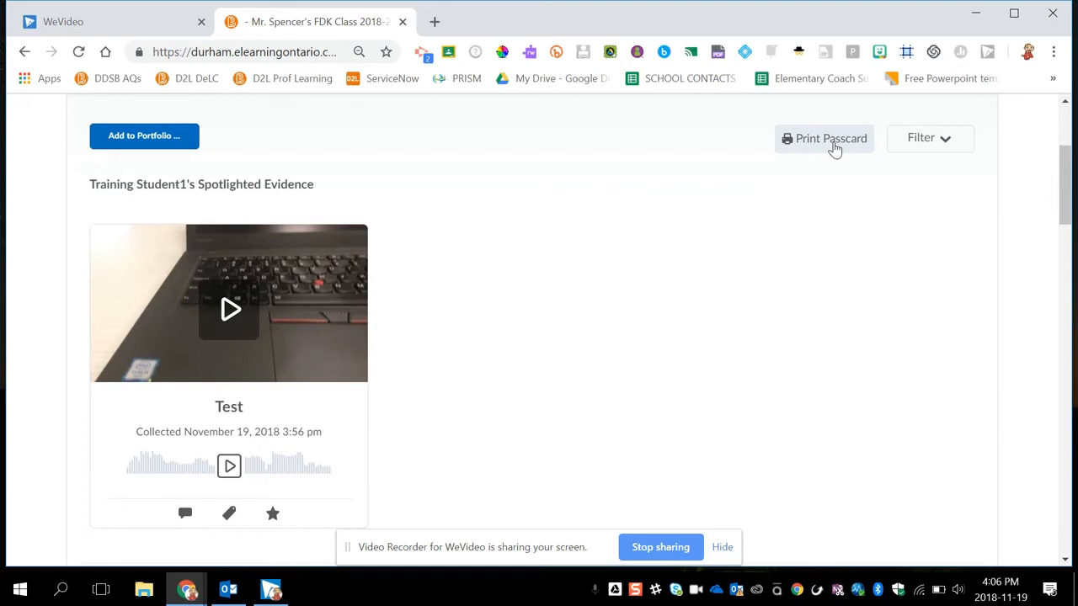
pyautogui.moveTo(694, 196)
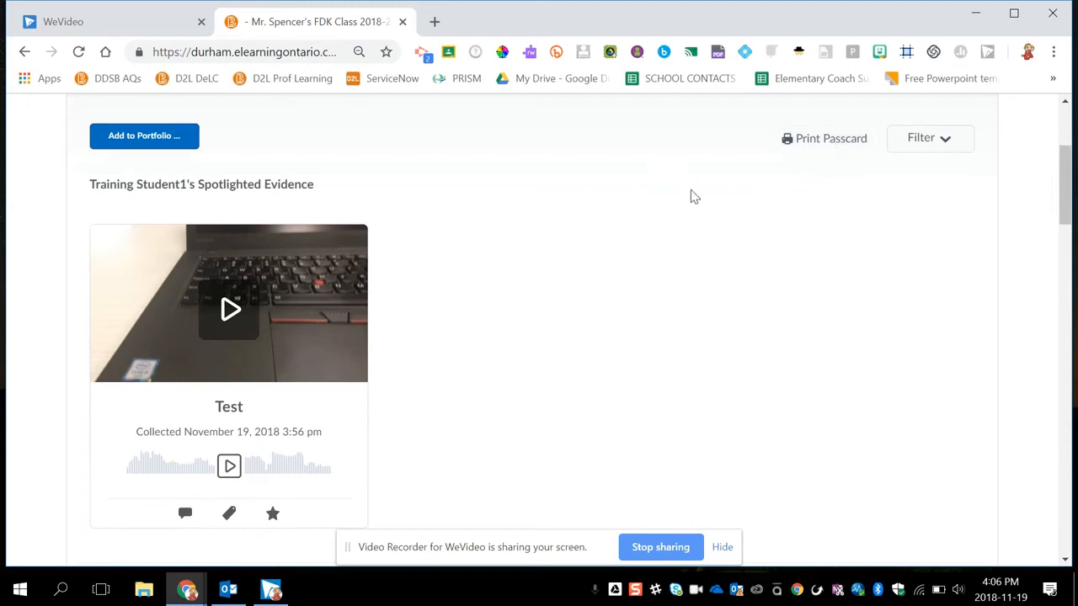
pyautogui.scroll(-3)
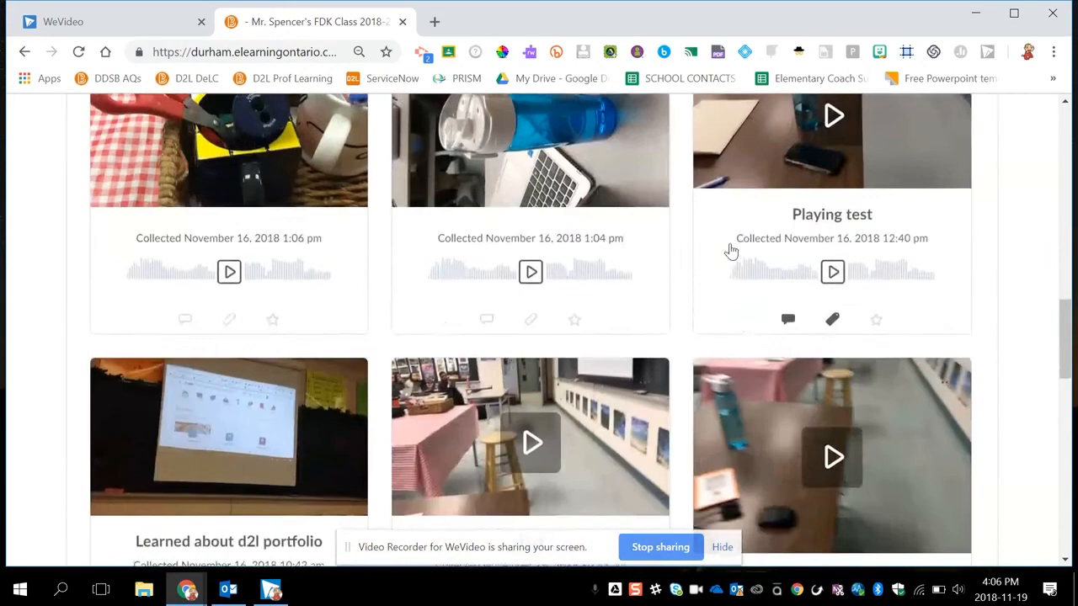
pyautogui.scroll(-3)
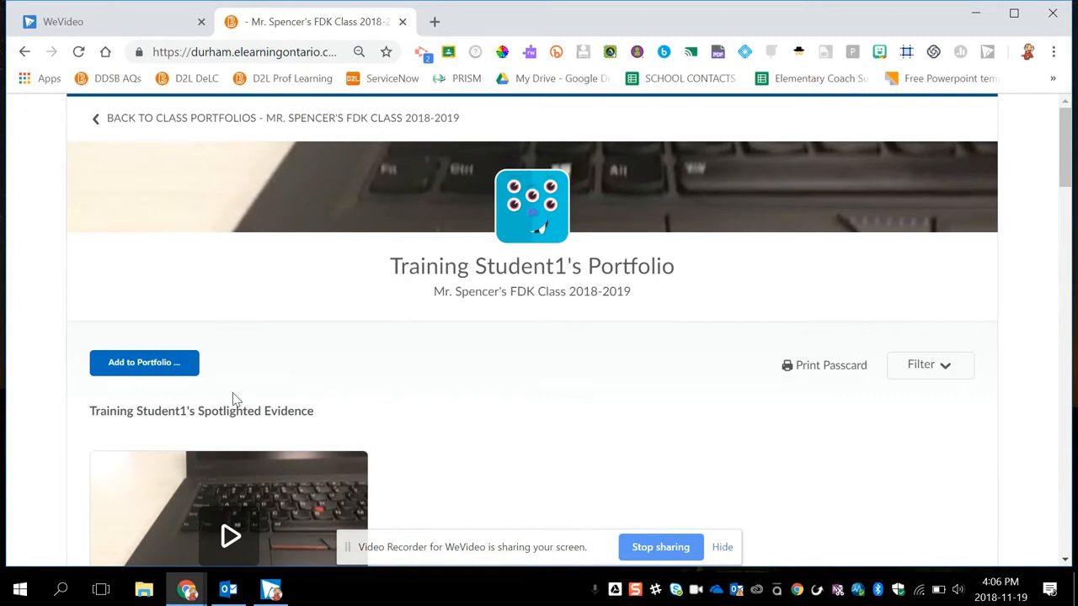
pyautogui.moveTo(159, 379)
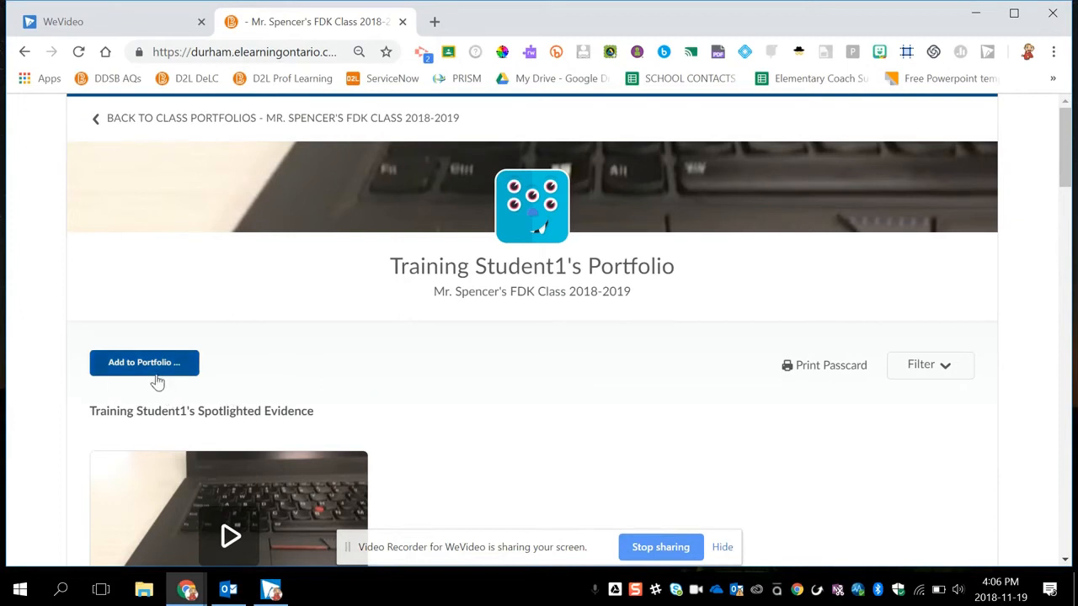
pyautogui.moveTo(160, 374)
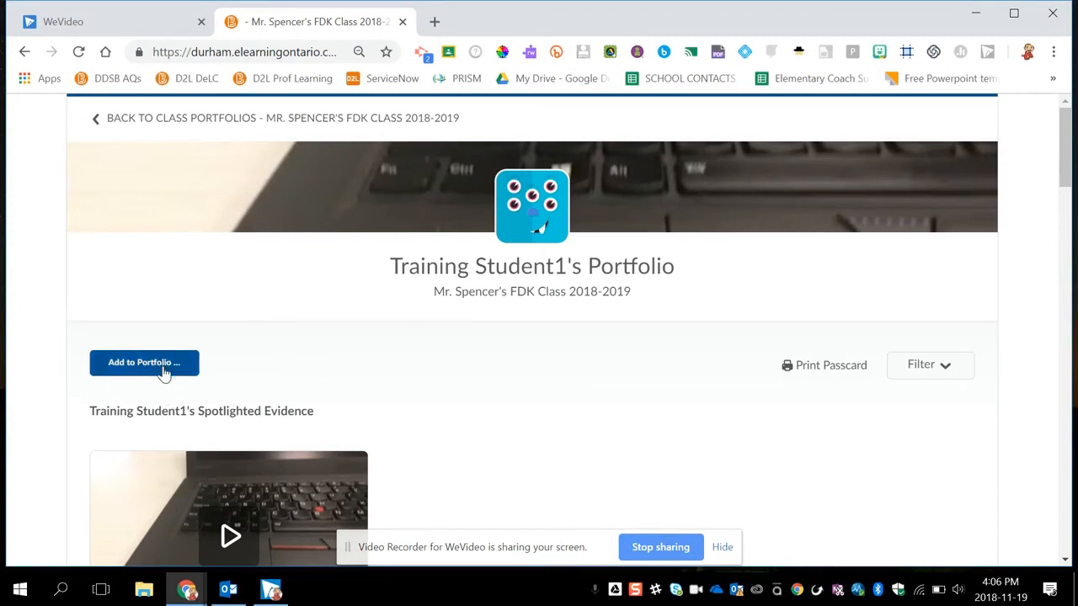
# View the Add to Portfolio source options (upload, Google Drive, Office 365) and close them.
pyautogui.click(143, 362)
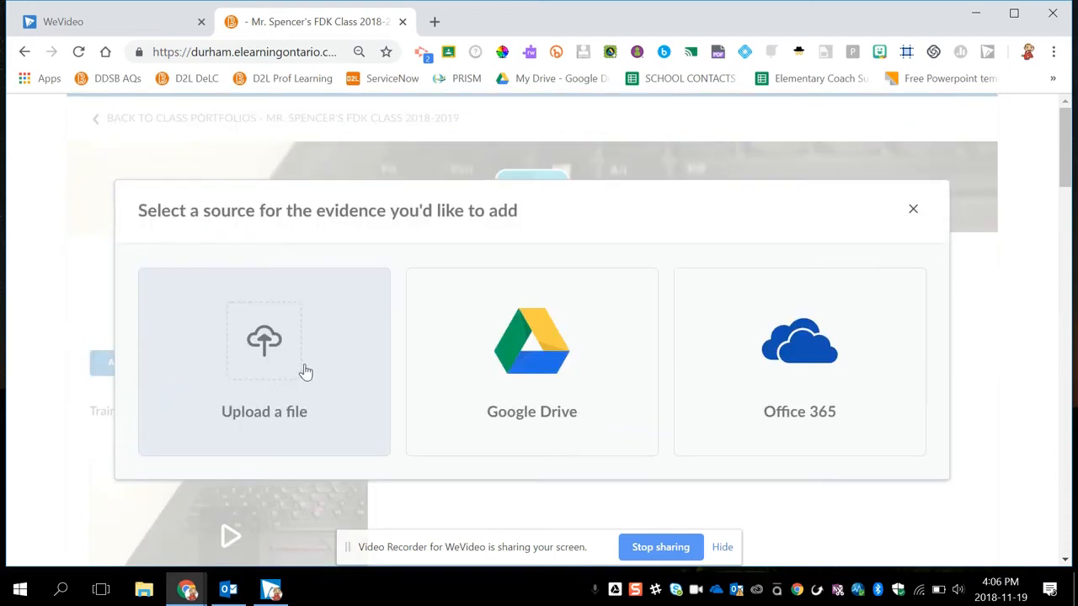
pyautogui.moveTo(325, 372)
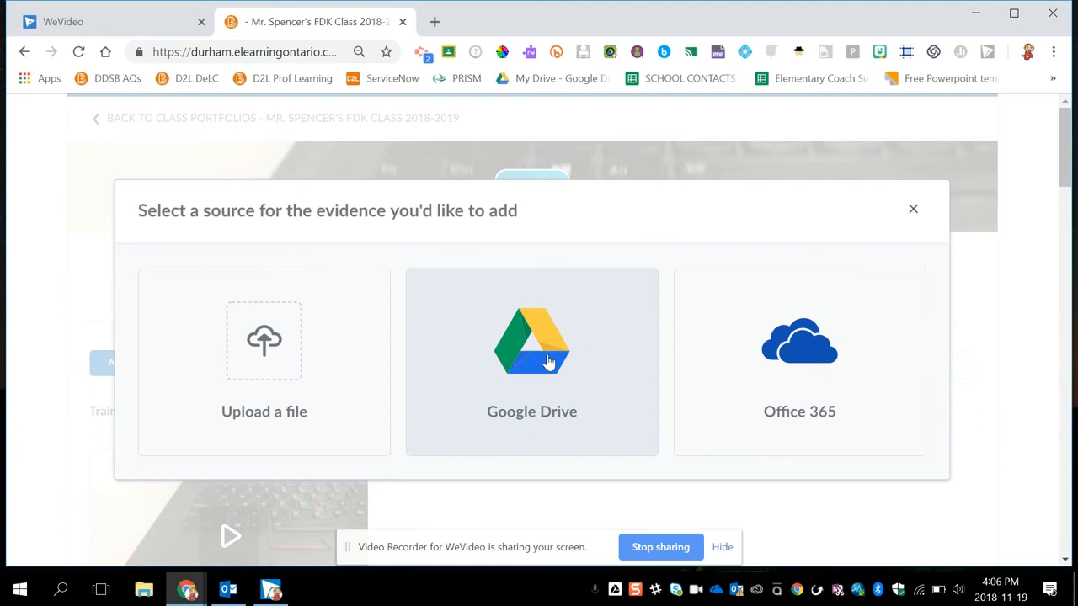
pyautogui.moveTo(539, 362)
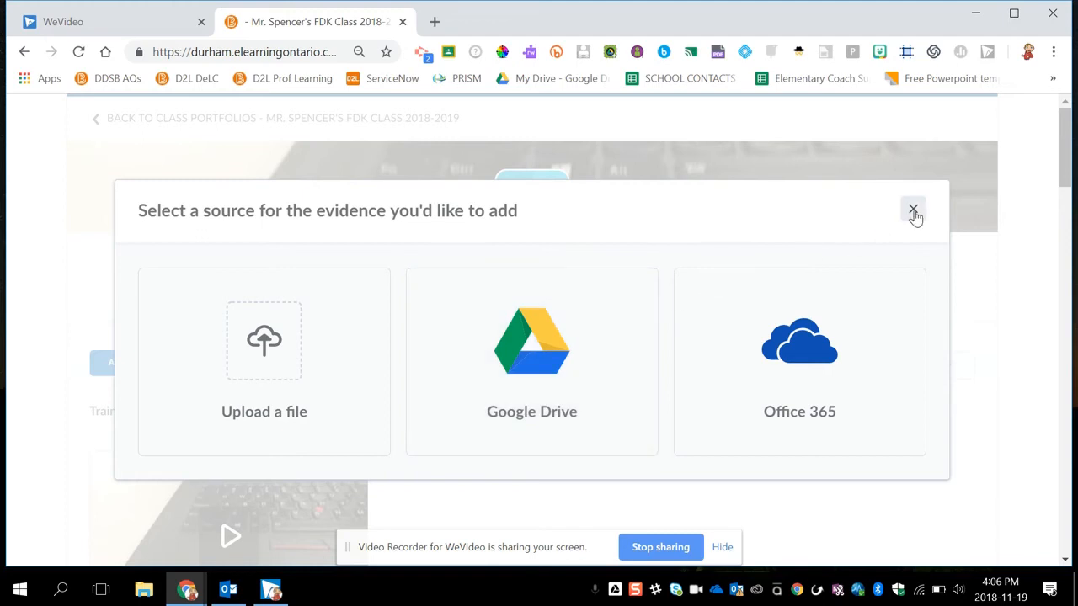
pyautogui.click(913, 209)
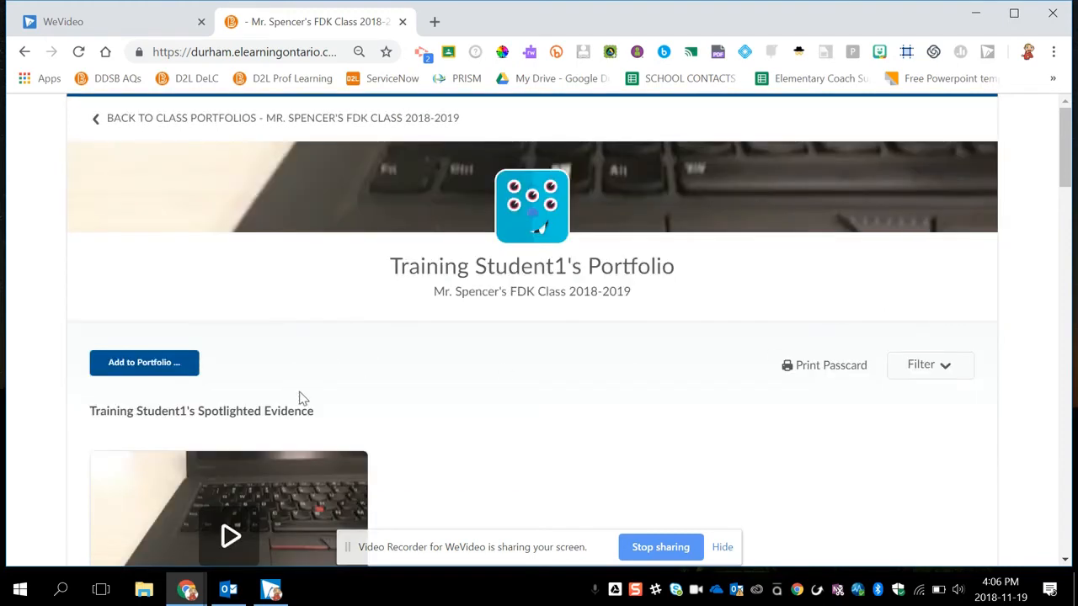
pyautogui.moveTo(300, 390)
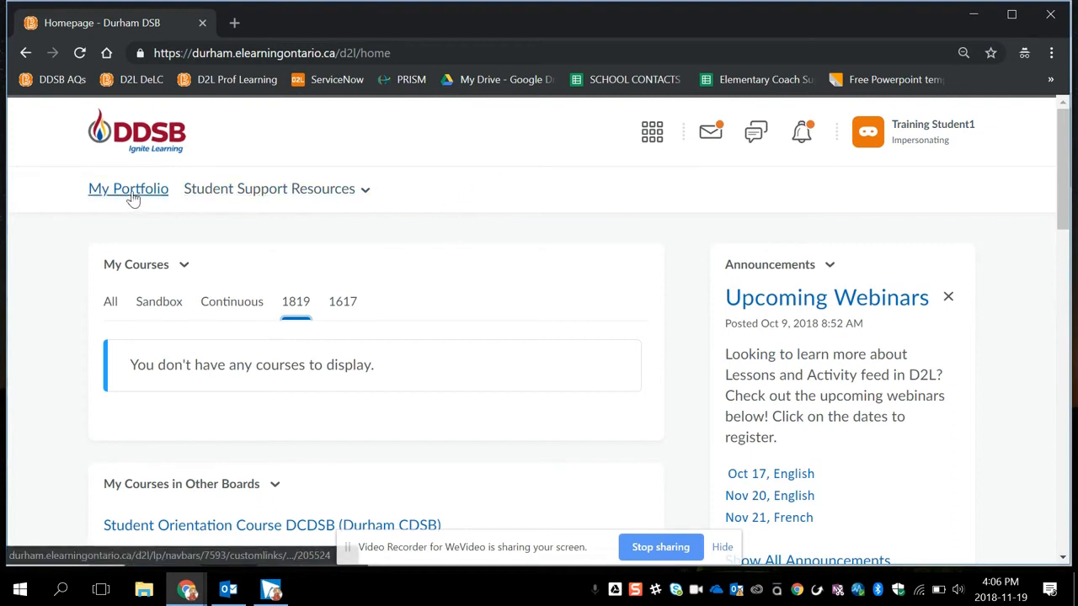
# From the student's My Portfolio, scroll to Mr. Spencer's FDK Class 2018-2019.
pyautogui.click(128, 189)
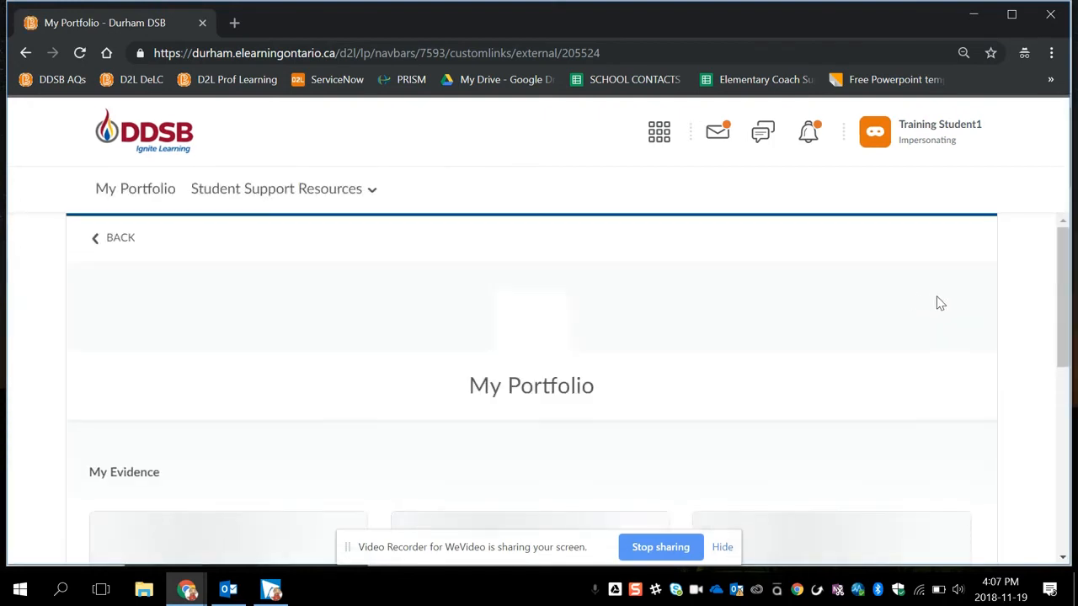
pyautogui.scroll(-3)
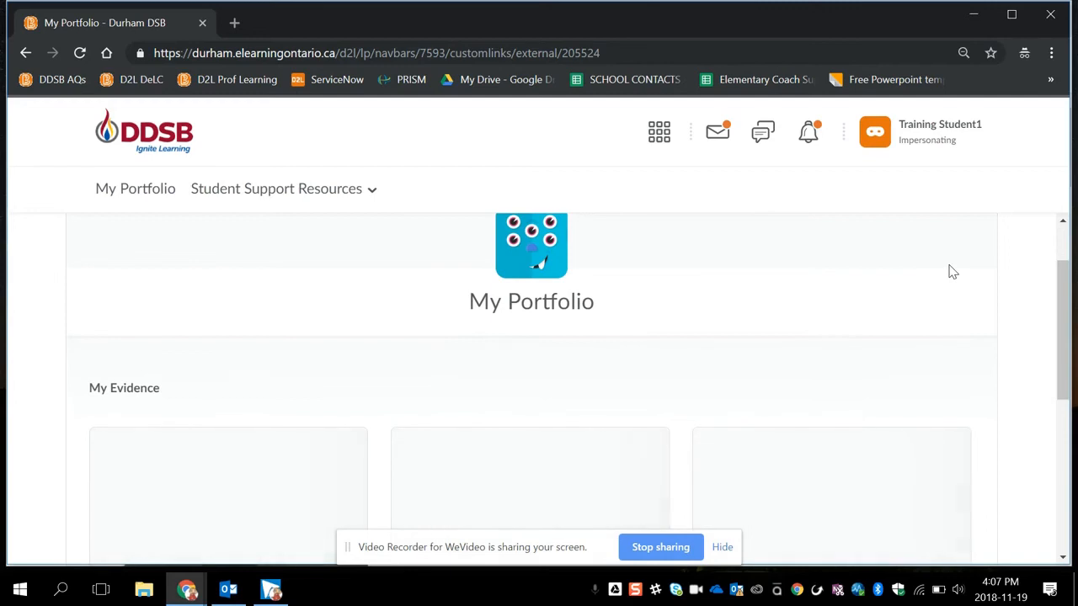
pyautogui.scroll(-3)
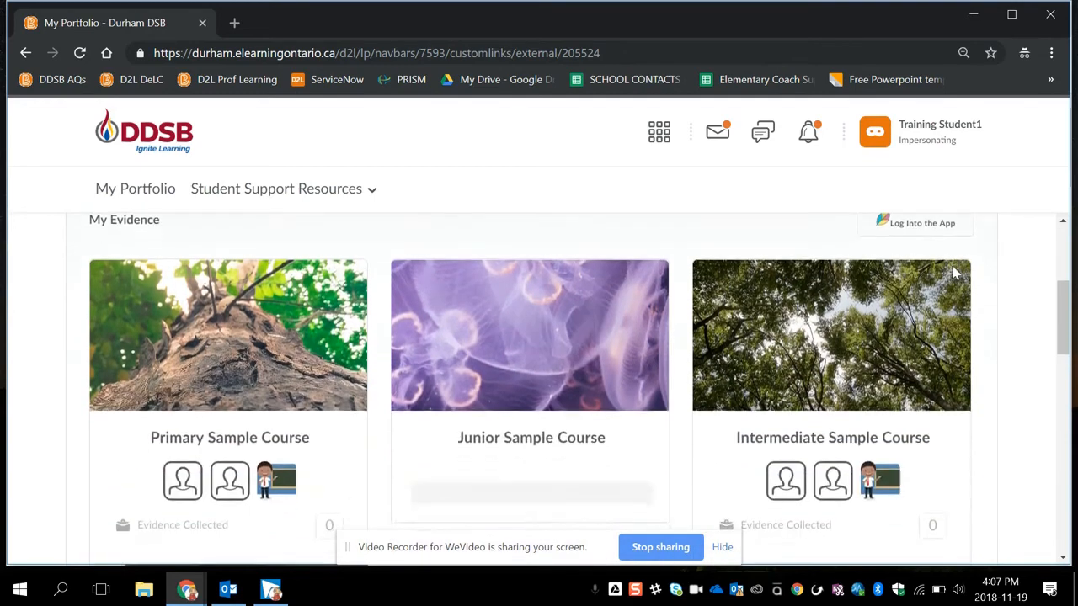
pyautogui.scroll(-3)
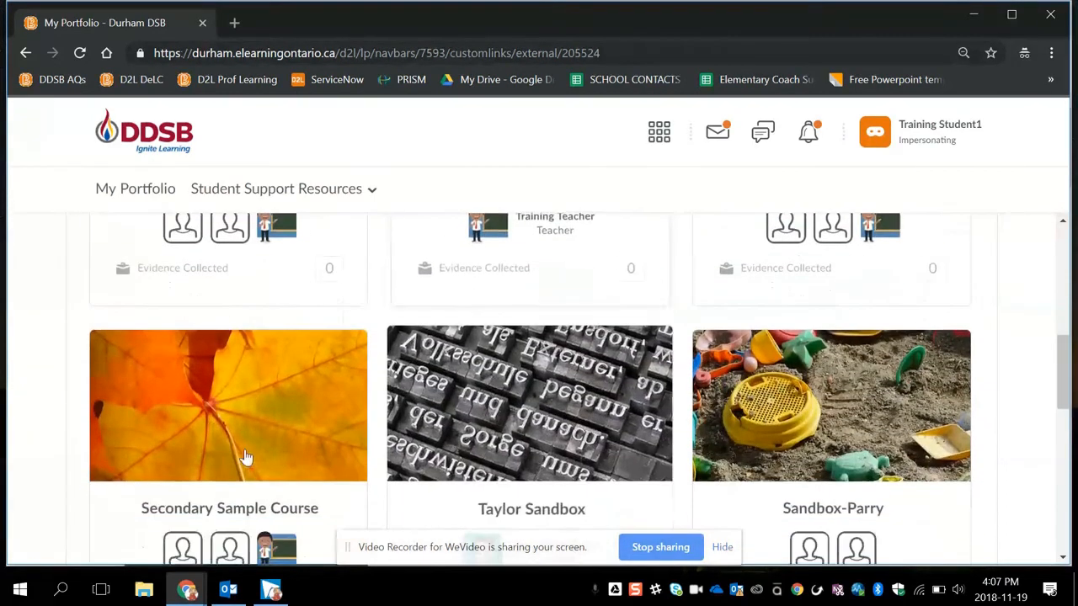
pyautogui.scroll(-3)
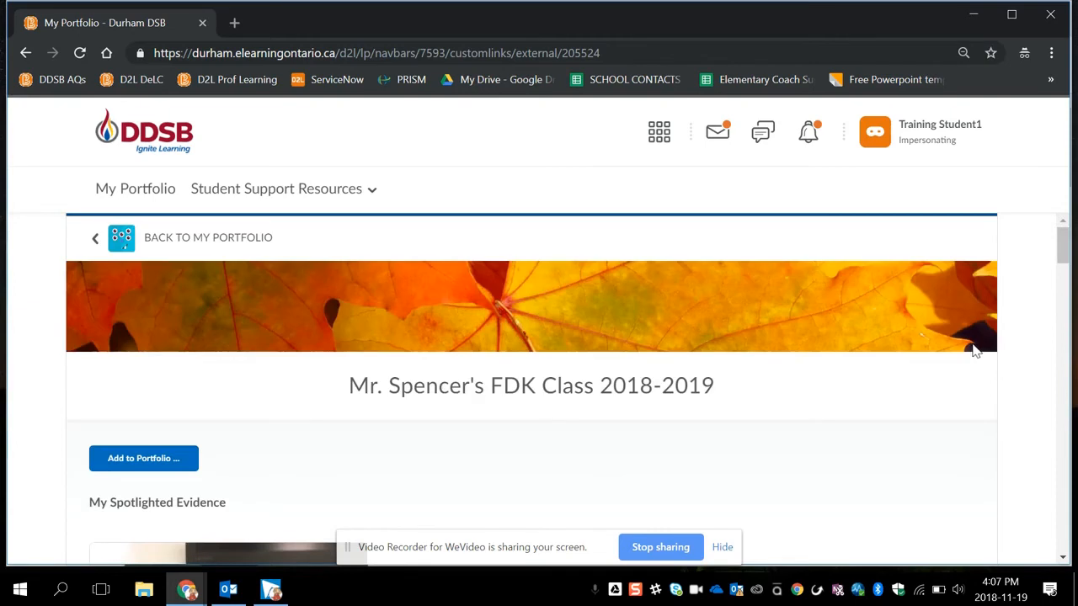
pyautogui.moveTo(134, 473)
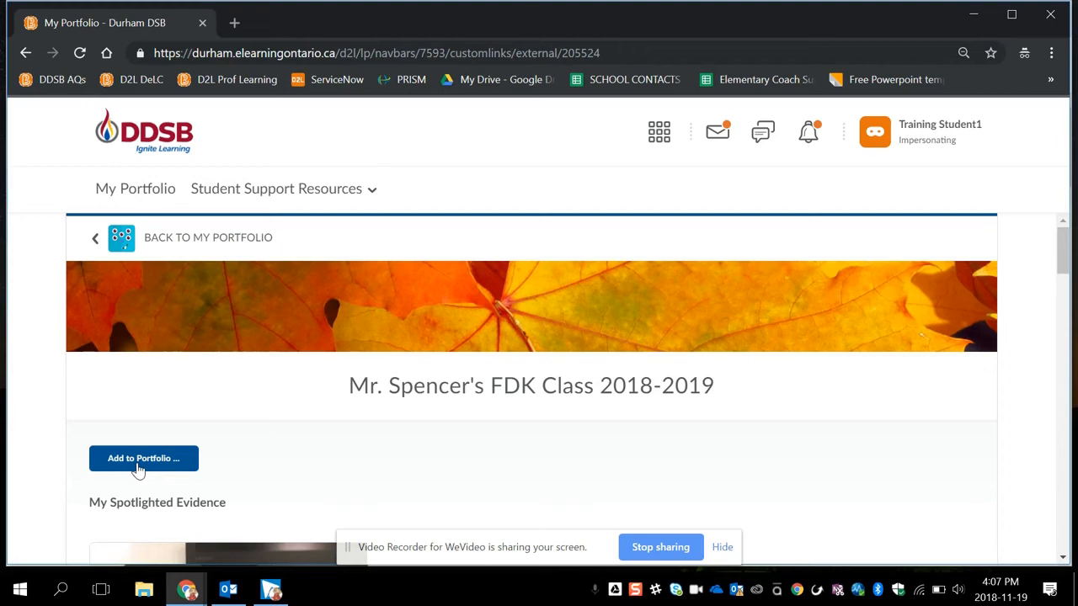
# View and close the class's Add to Portfolio source chooser, then go back to My Portfolio.
pyautogui.click(143, 458)
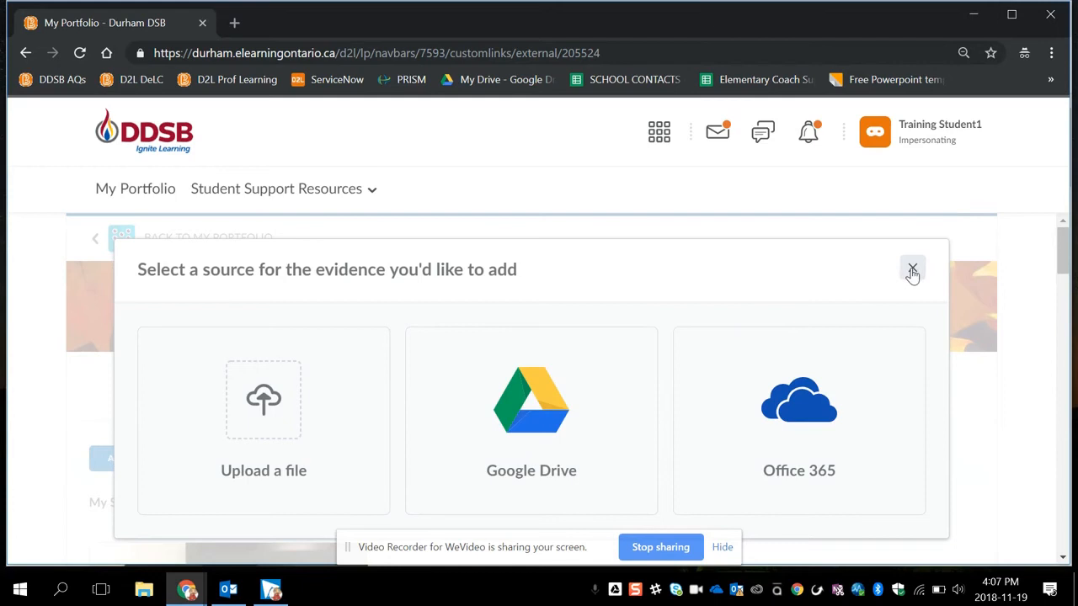
pyautogui.click(913, 269)
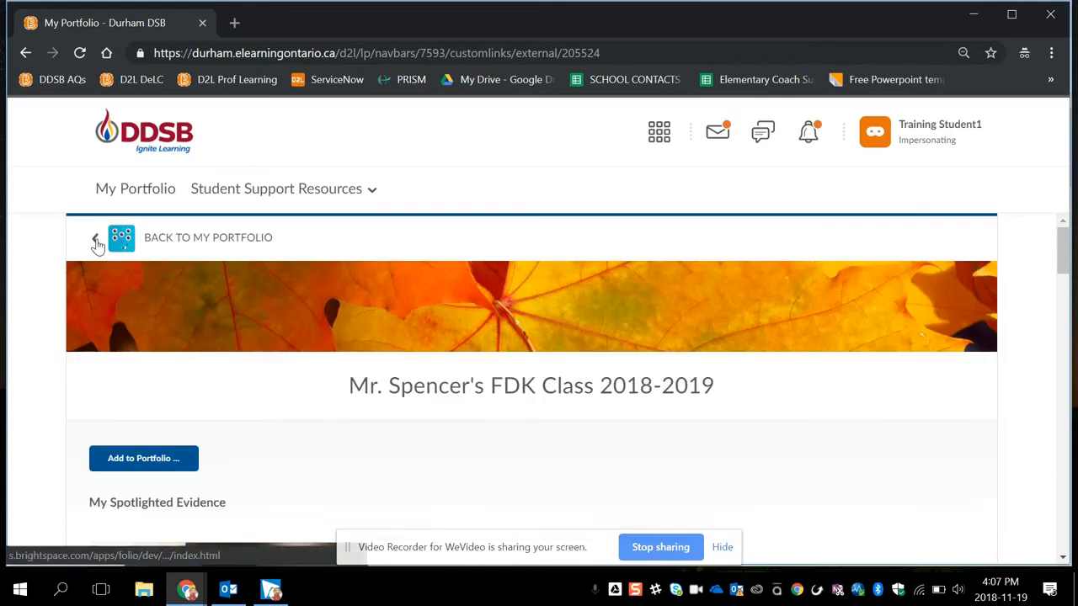
pyautogui.click(97, 243)
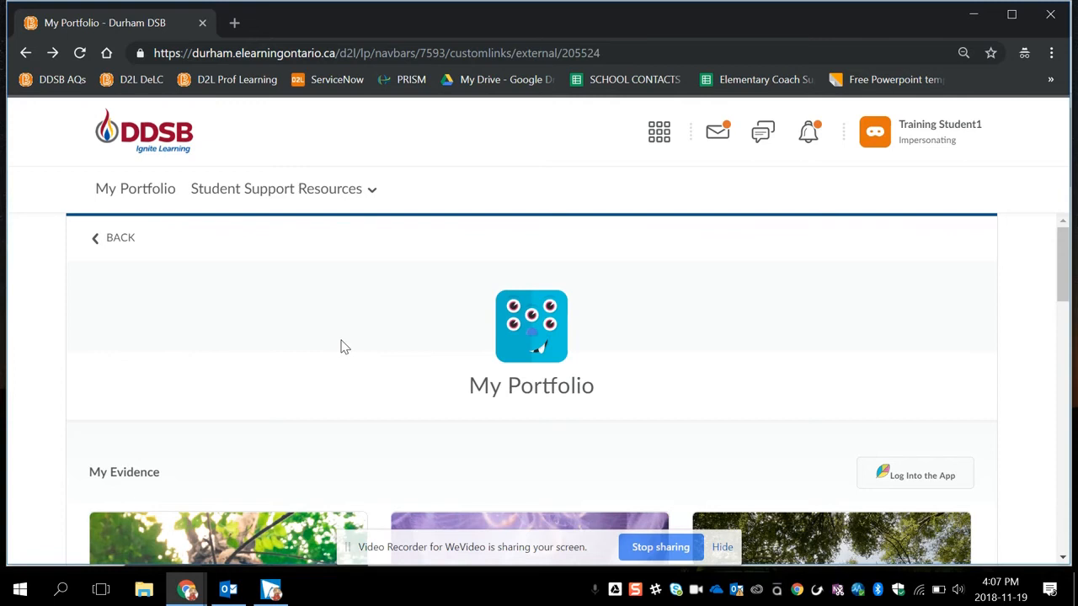
pyautogui.moveTo(330, 324)
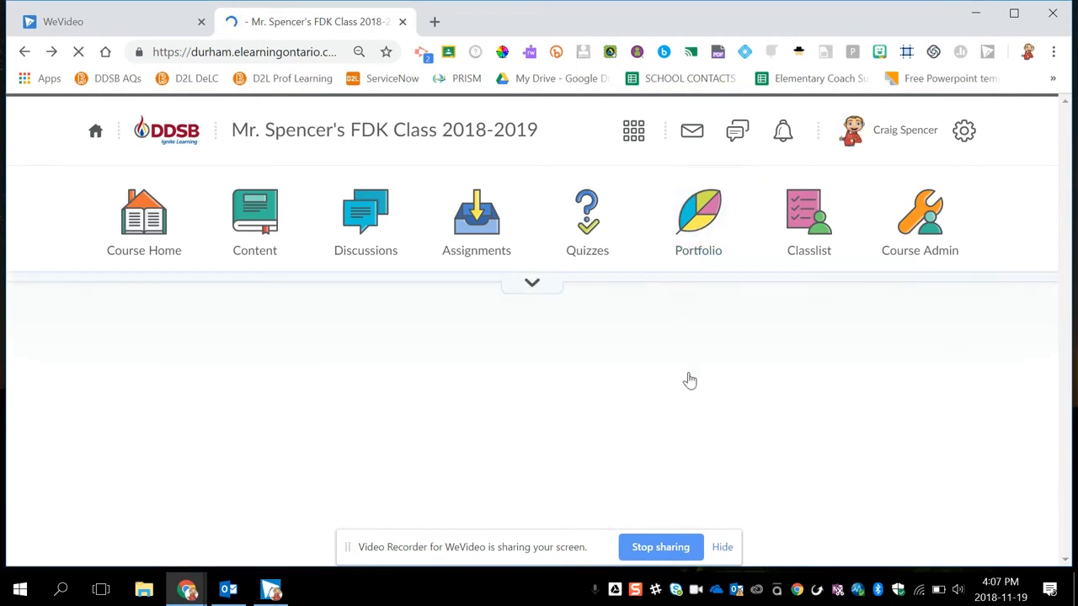
# In Portfolio Class Settings, require teacher approval for web tool and Class Device mode evidence.
pyautogui.click(697, 219)
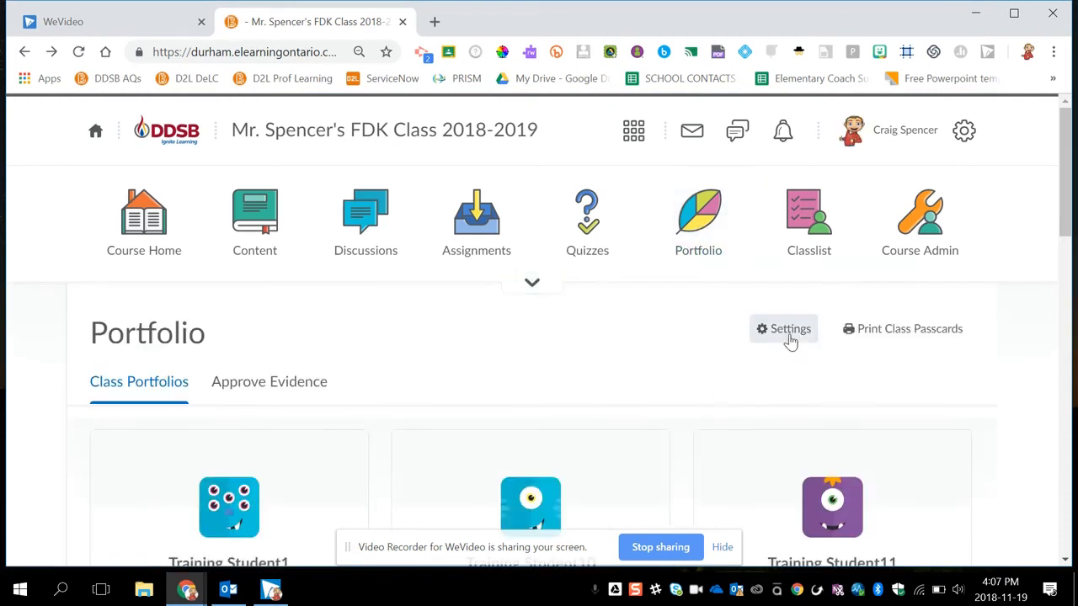
pyautogui.click(783, 328)
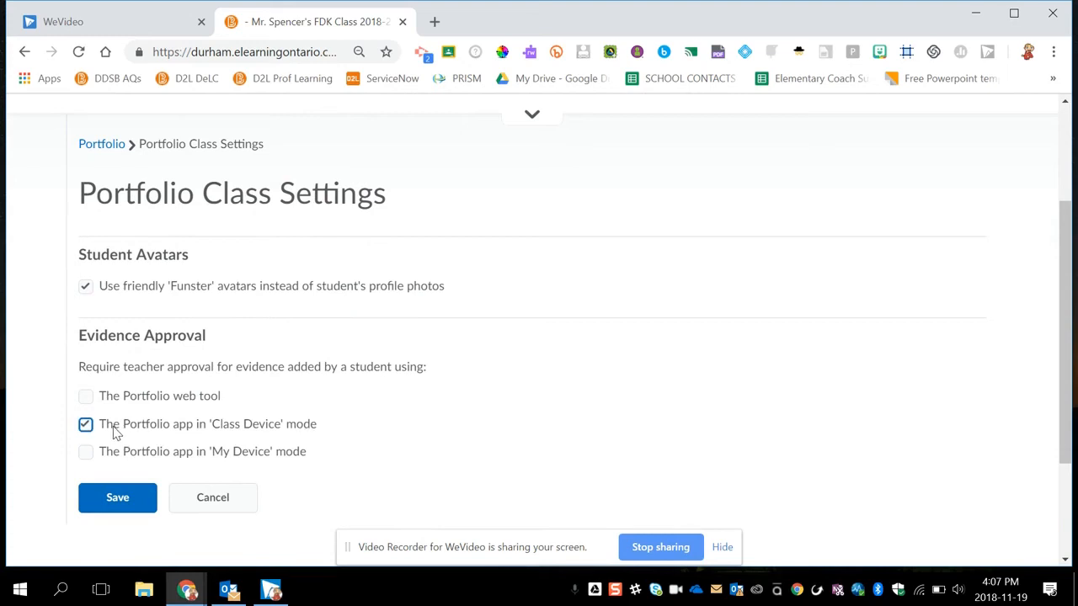
pyautogui.moveTo(303, 426)
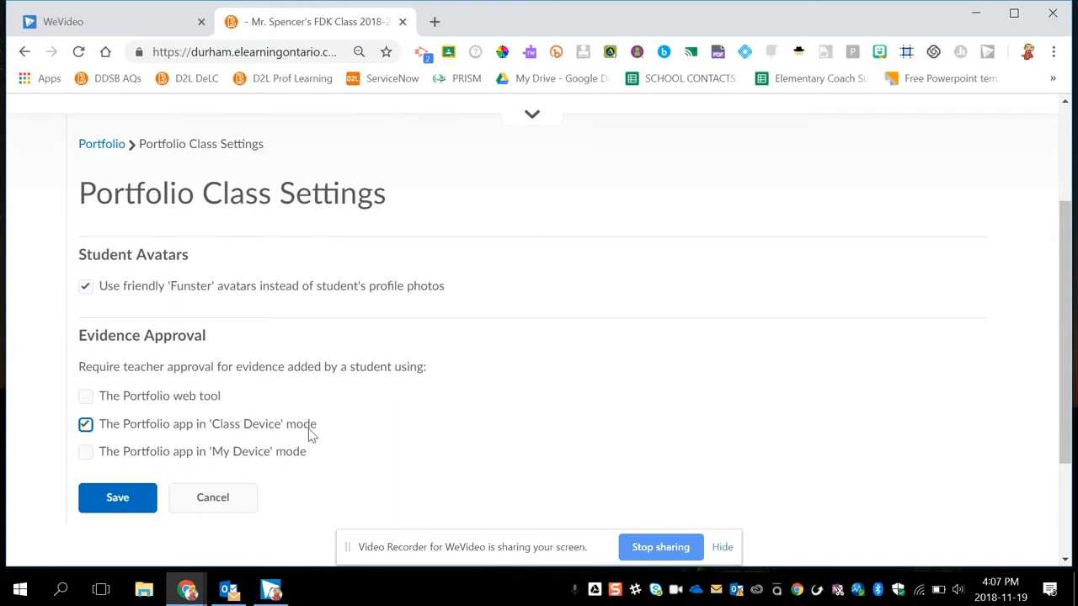
pyautogui.moveTo(293, 433)
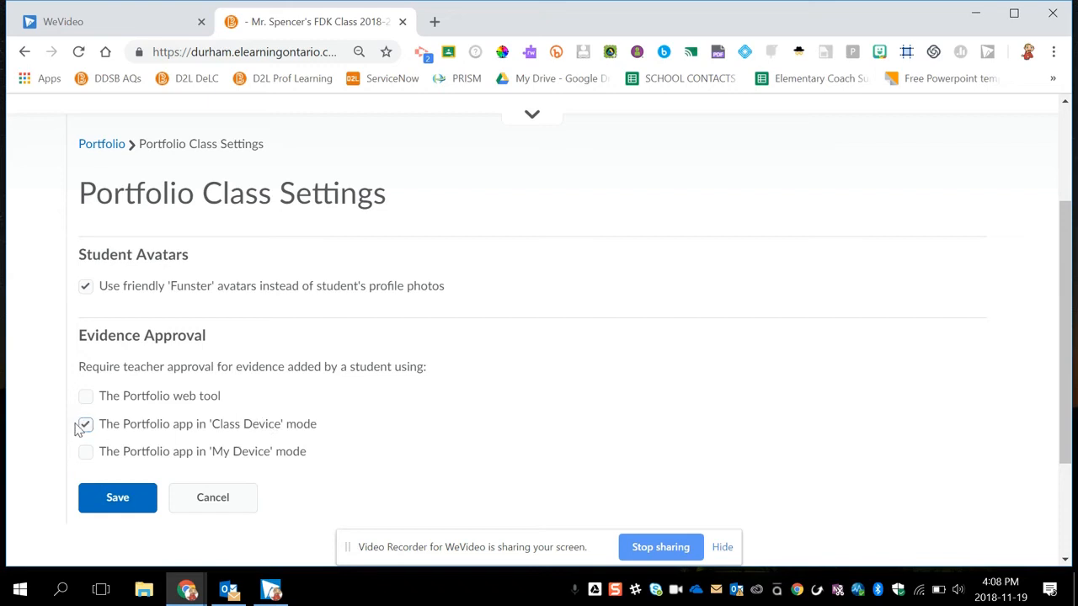
pyautogui.click(84, 425)
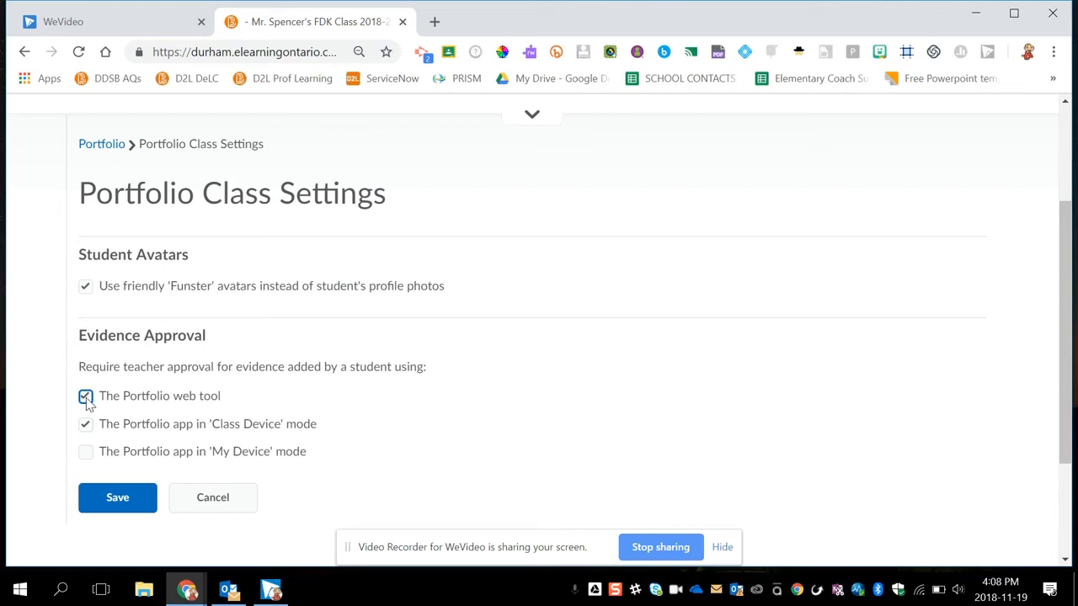
pyautogui.click(84, 395)
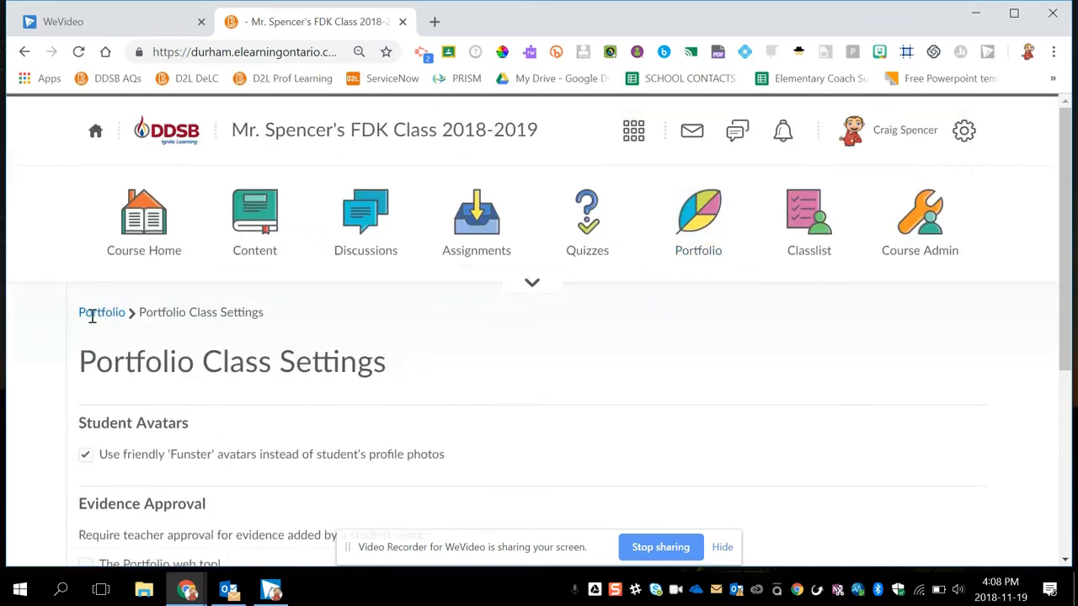
# Leave Portfolio and go to the FDK Class course's Content area showing Expectations at 0%.
pyautogui.click(101, 312)
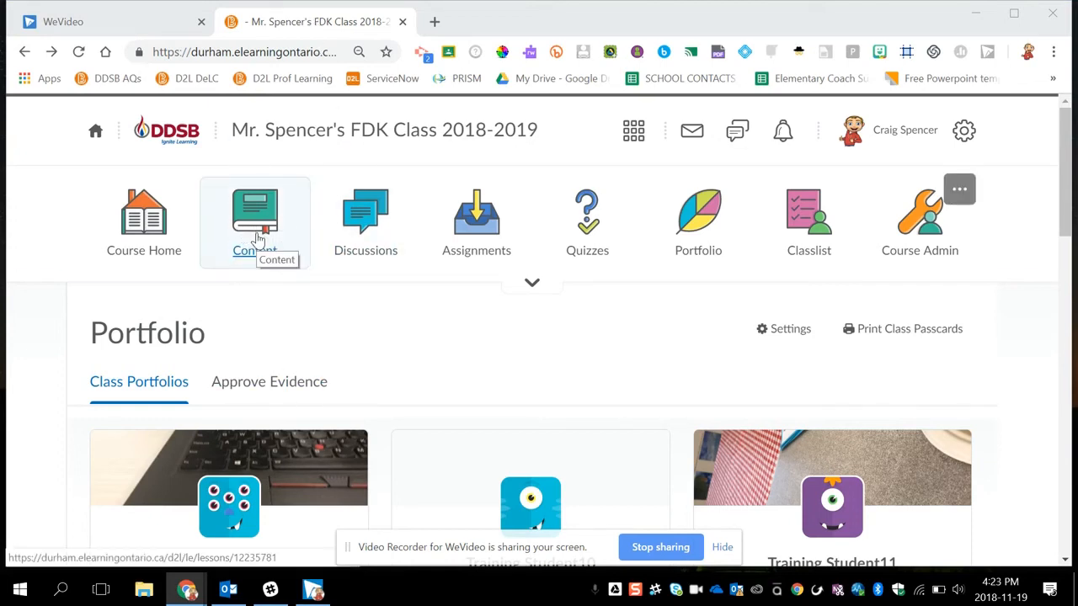
pyautogui.click(254, 222)
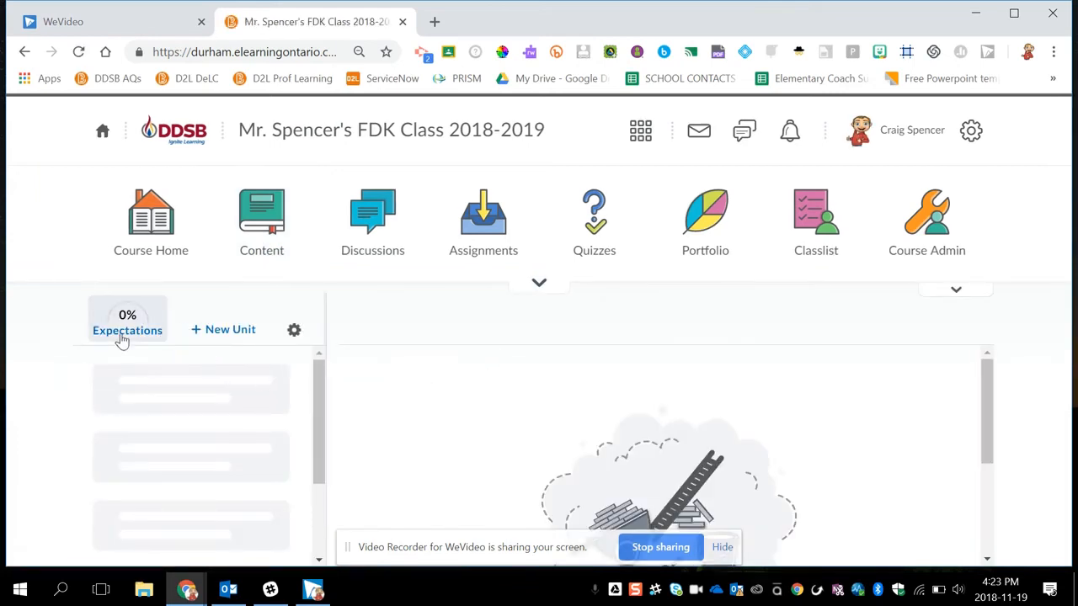
# From Expectations Coverage, start the Achievement Standards Network import of expectations.
pyautogui.click(128, 330)
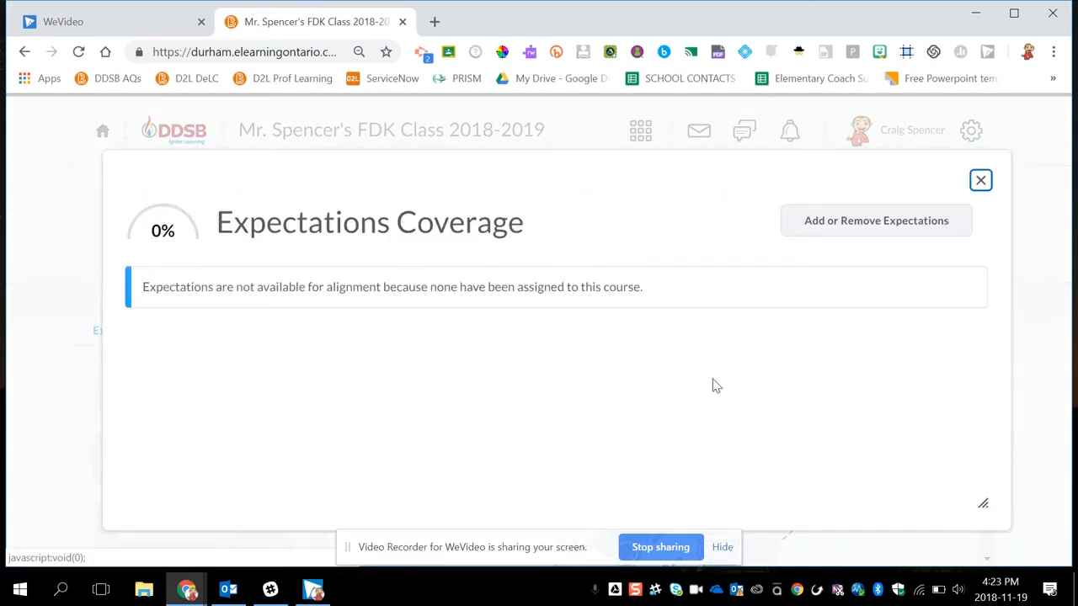
pyautogui.moveTo(859, 235)
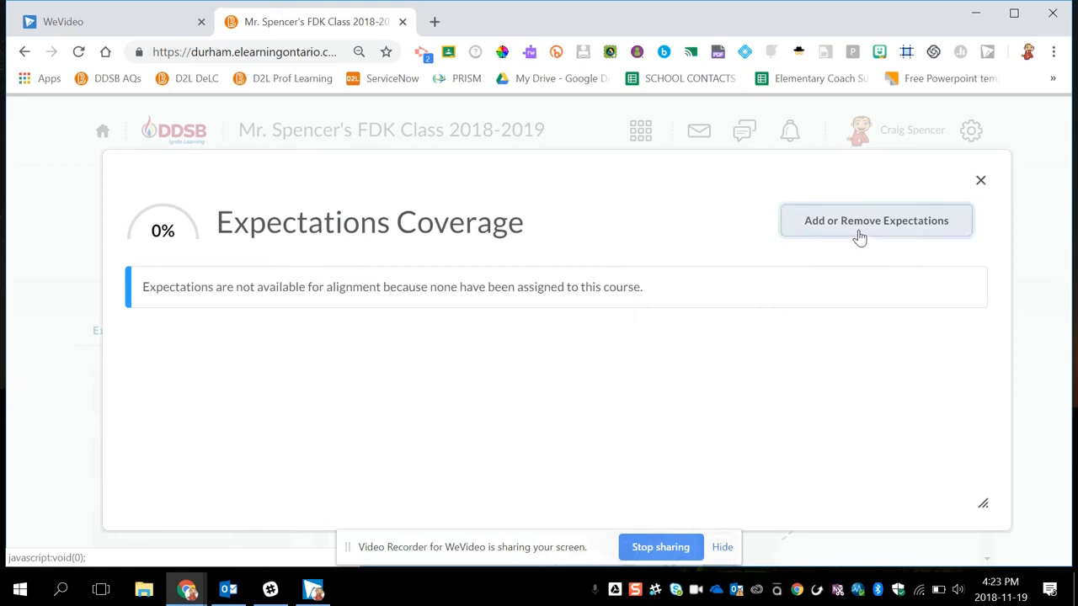
pyautogui.click(876, 221)
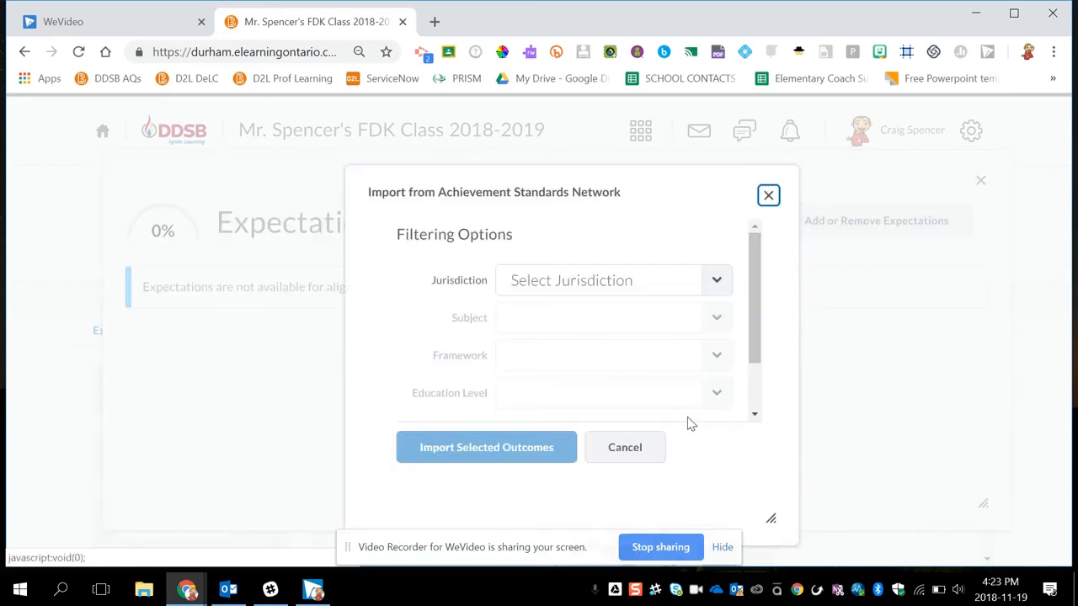
# Filter the import to Ontario, Science and Technology, education level 4.
pyautogui.click(613, 279)
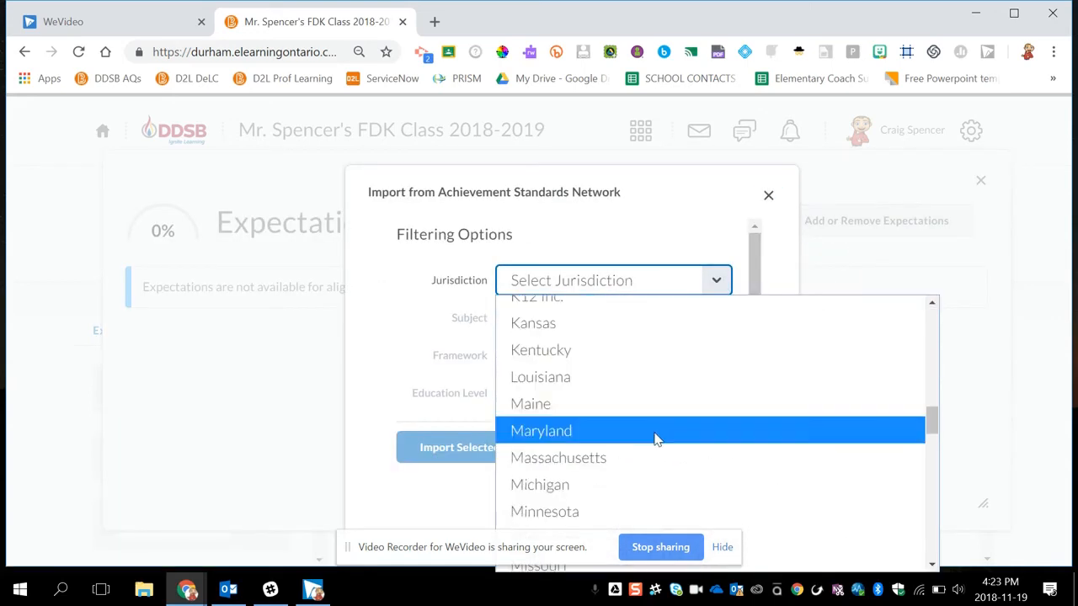
pyautogui.scroll(-3)
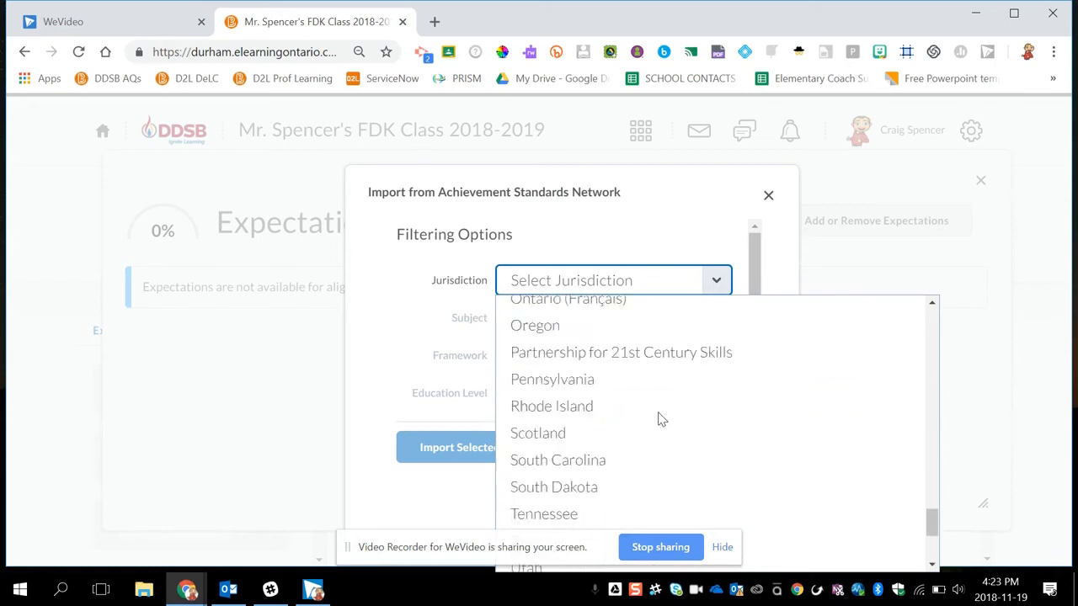
pyautogui.click(536, 298)
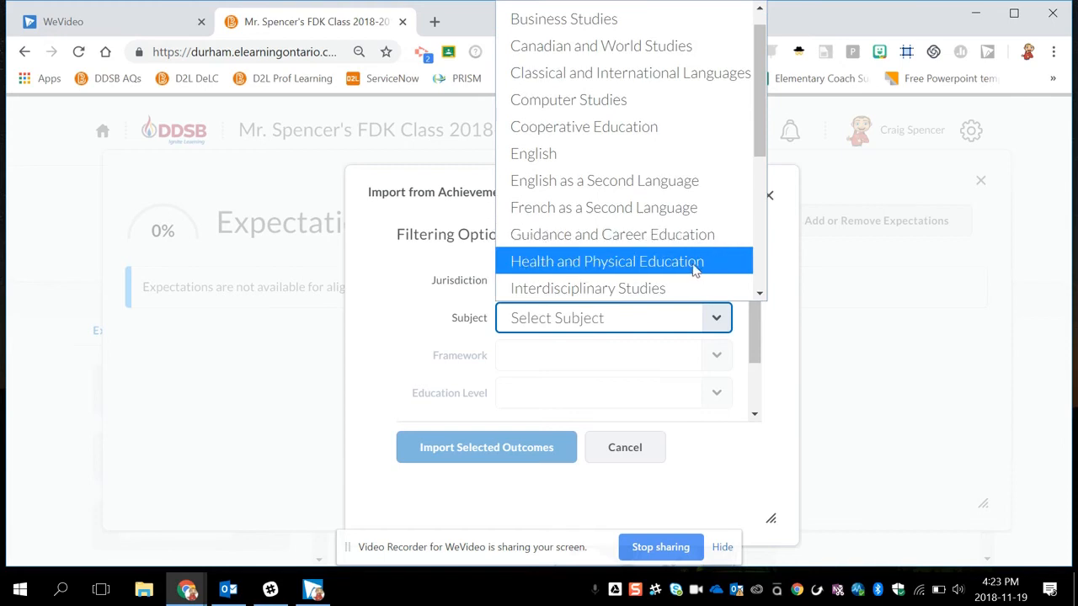
pyautogui.scroll(-3)
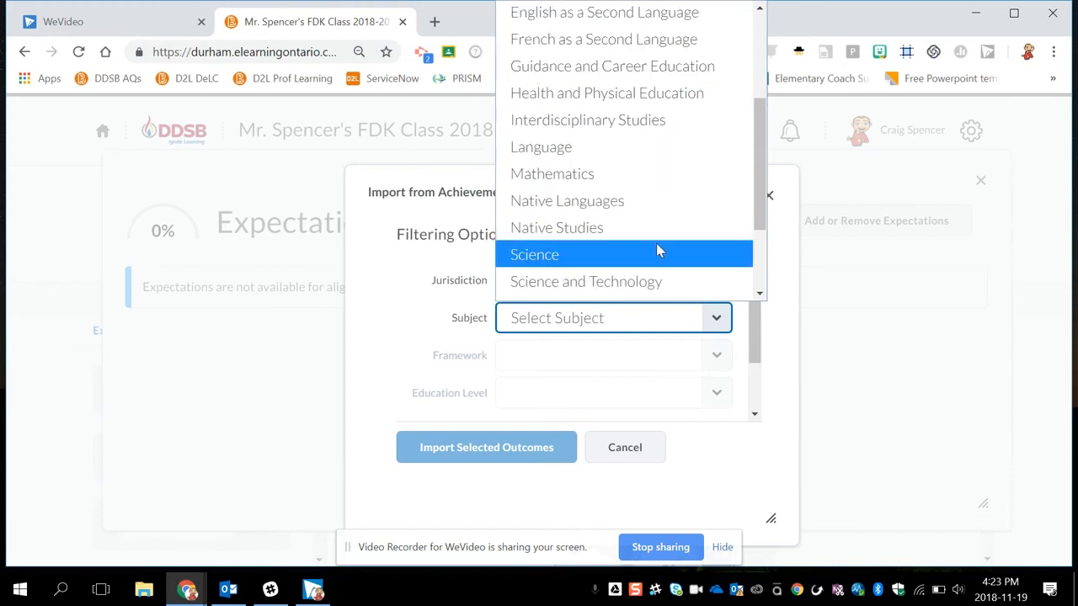
pyautogui.moveTo(586, 281)
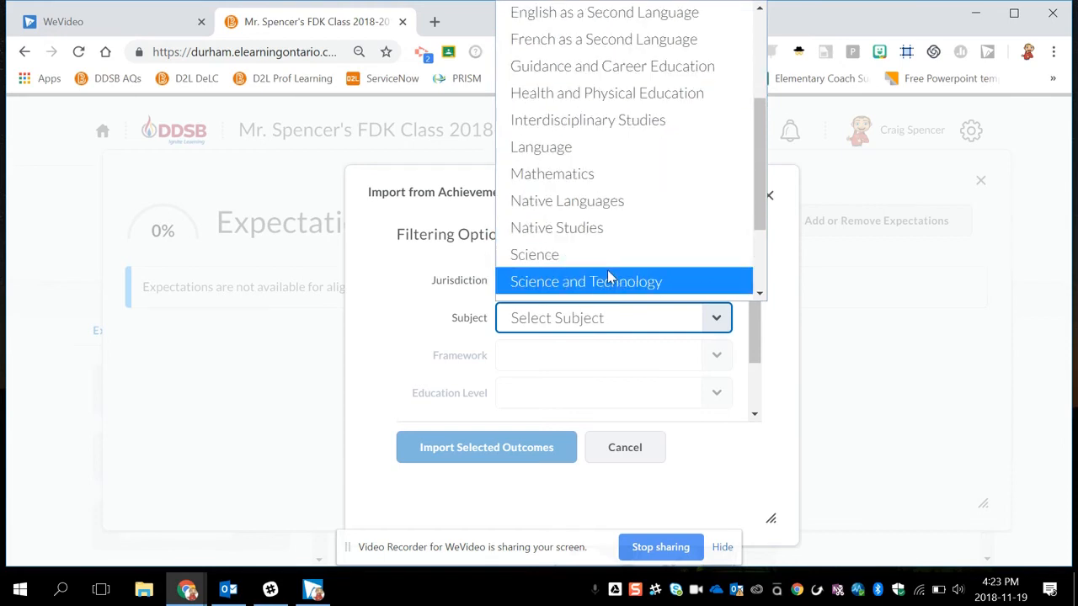
pyautogui.click(586, 282)
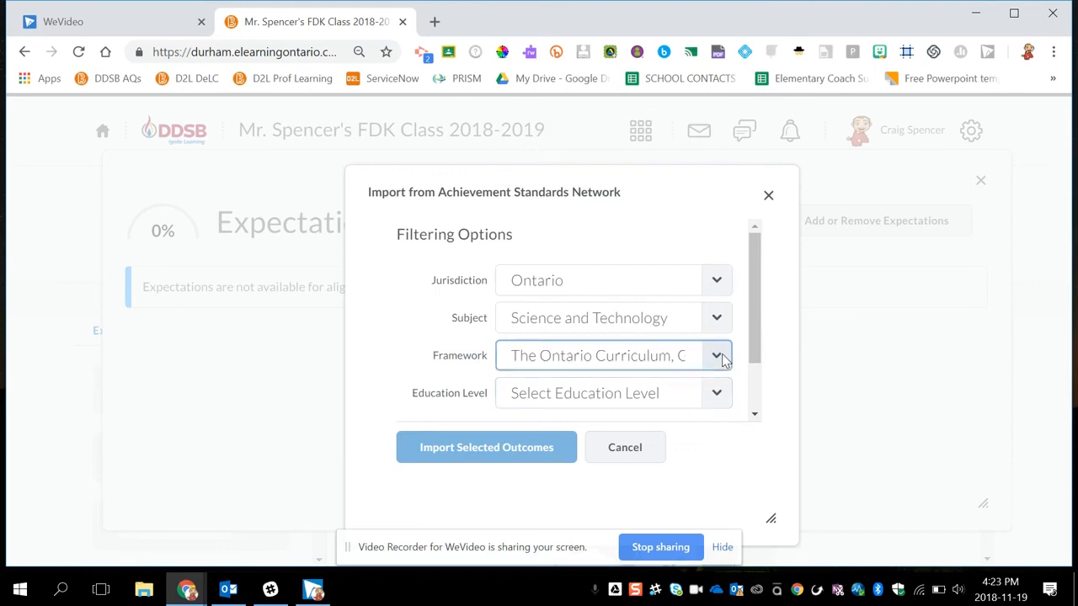
pyautogui.click(714, 394)
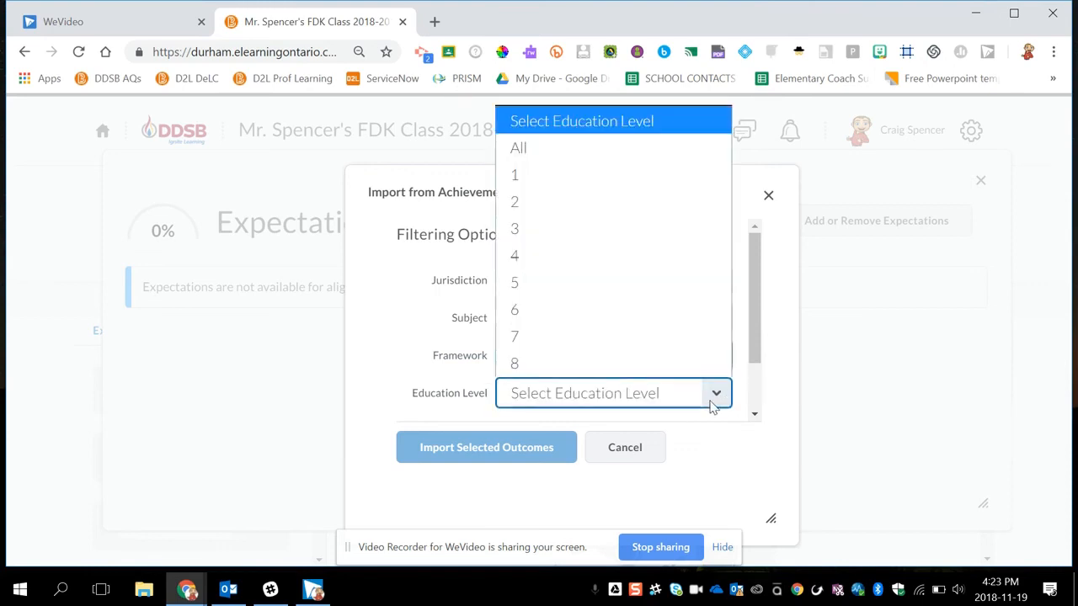
pyautogui.click(516, 256)
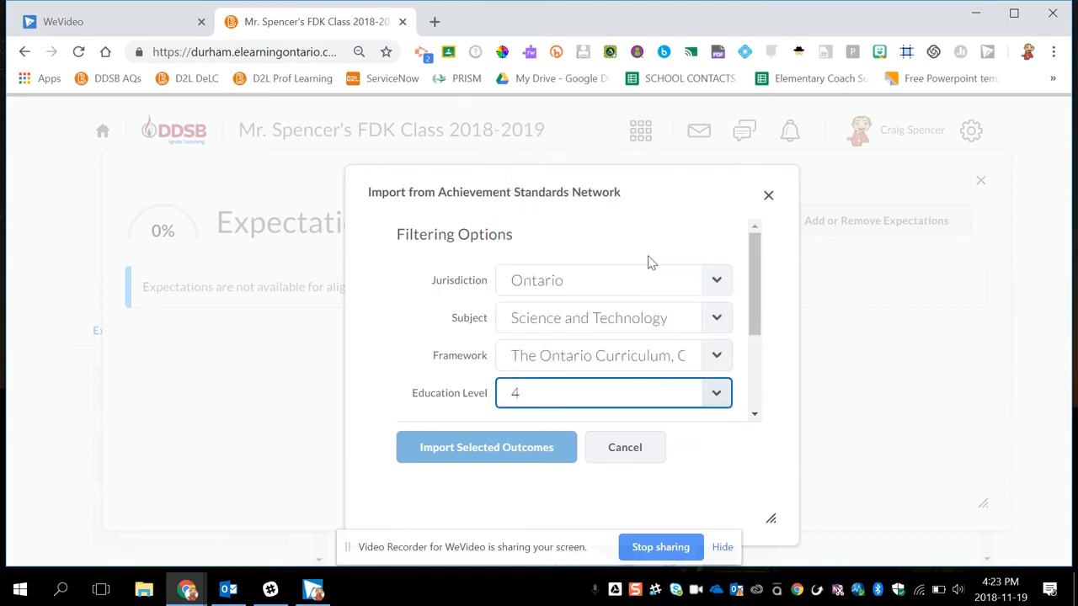
# Tick all four Grade 4 strands, review Life Systems topics, and import the selected outcomes.
pyautogui.scroll(-3)
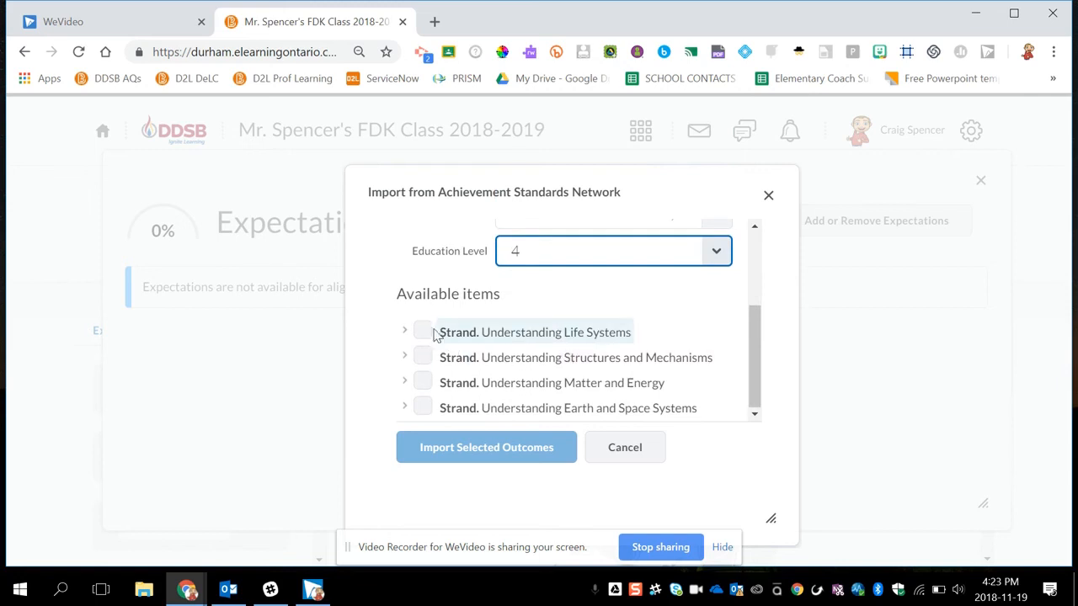
pyautogui.click(421, 330)
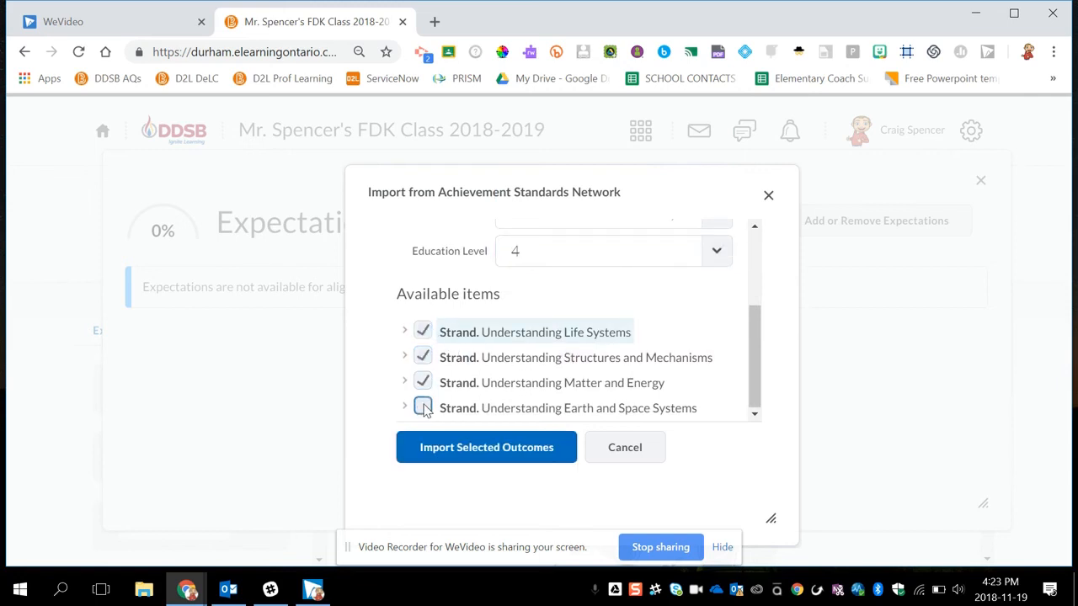
pyautogui.click(404, 330)
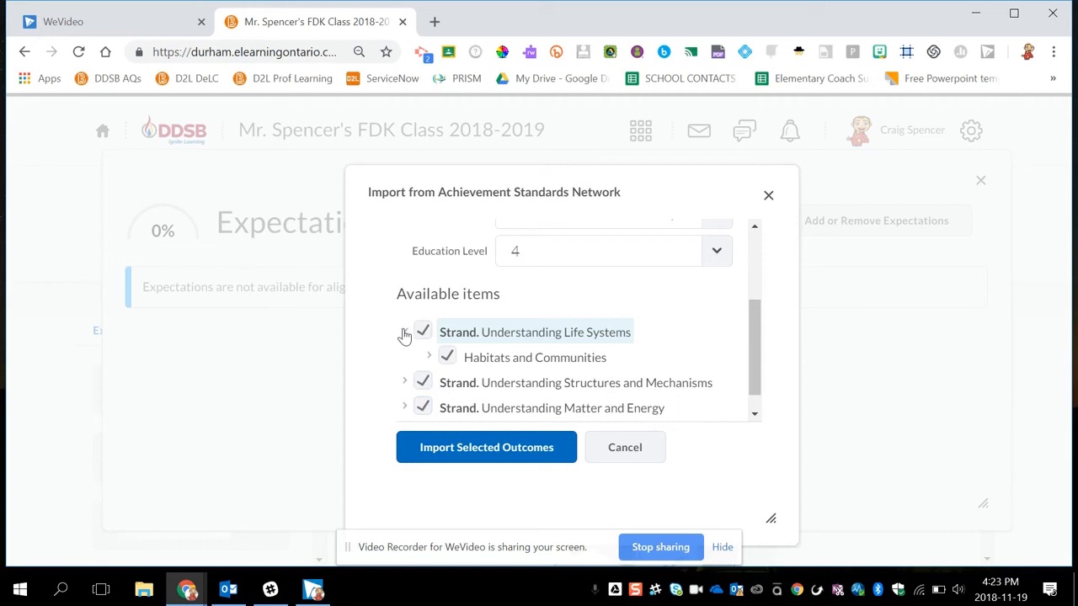
pyautogui.click(430, 357)
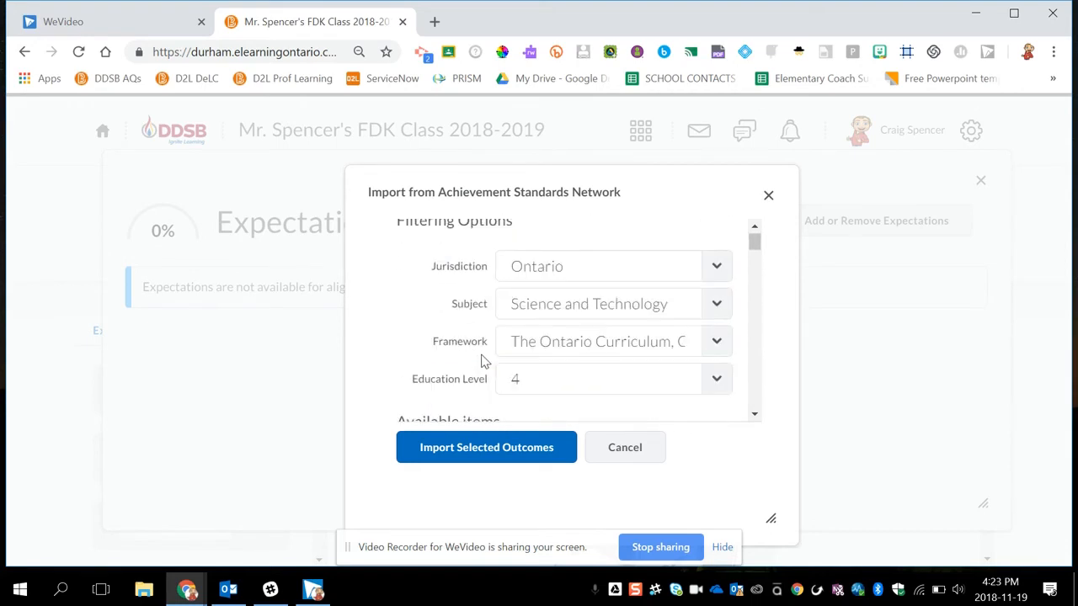
pyautogui.scroll(-3)
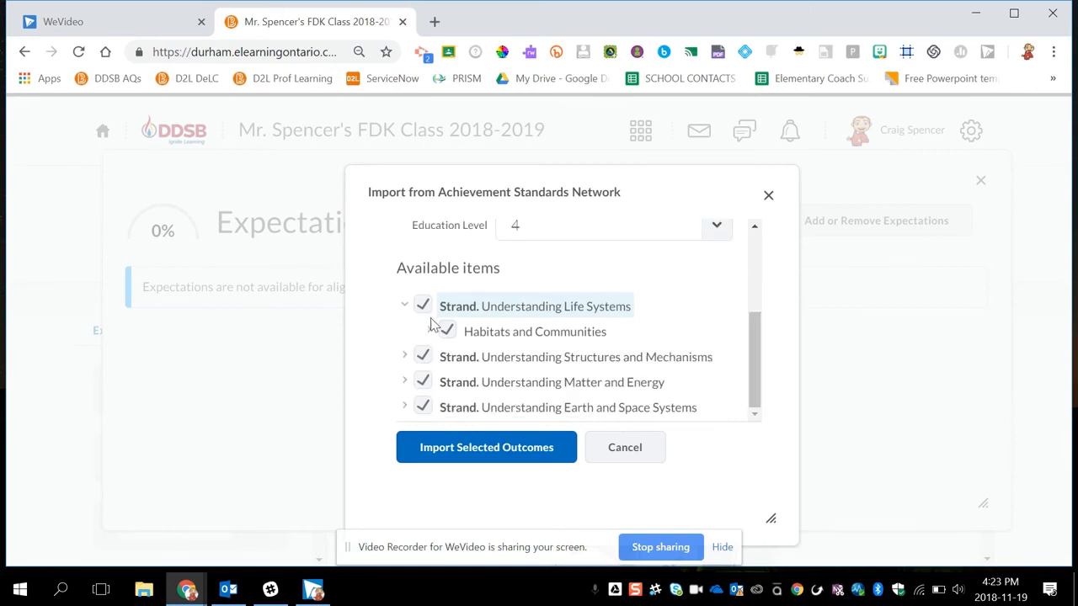
pyautogui.click(445, 330)
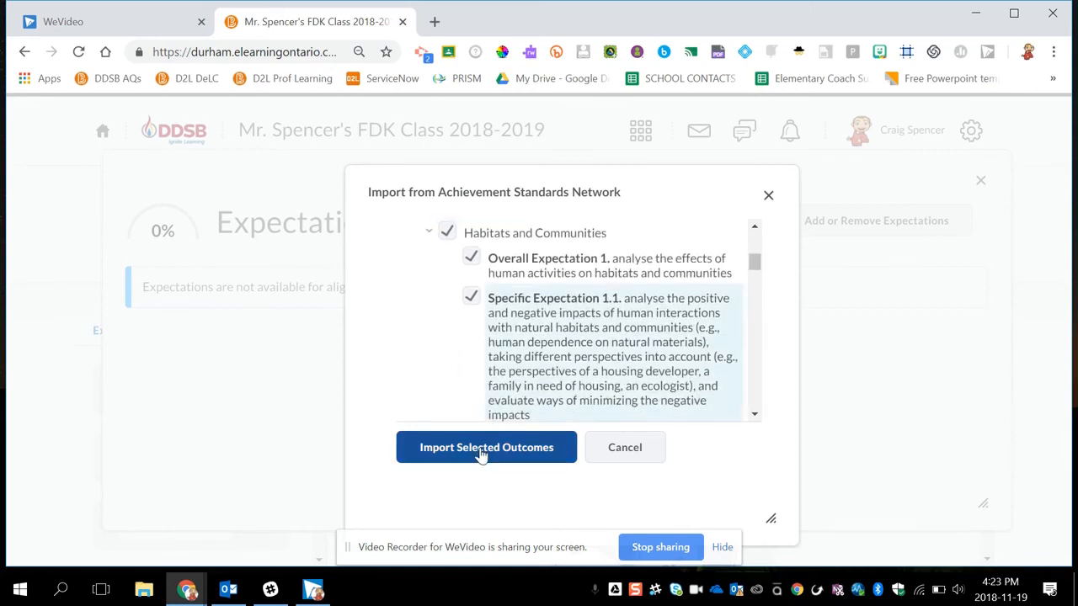
pyautogui.click(485, 448)
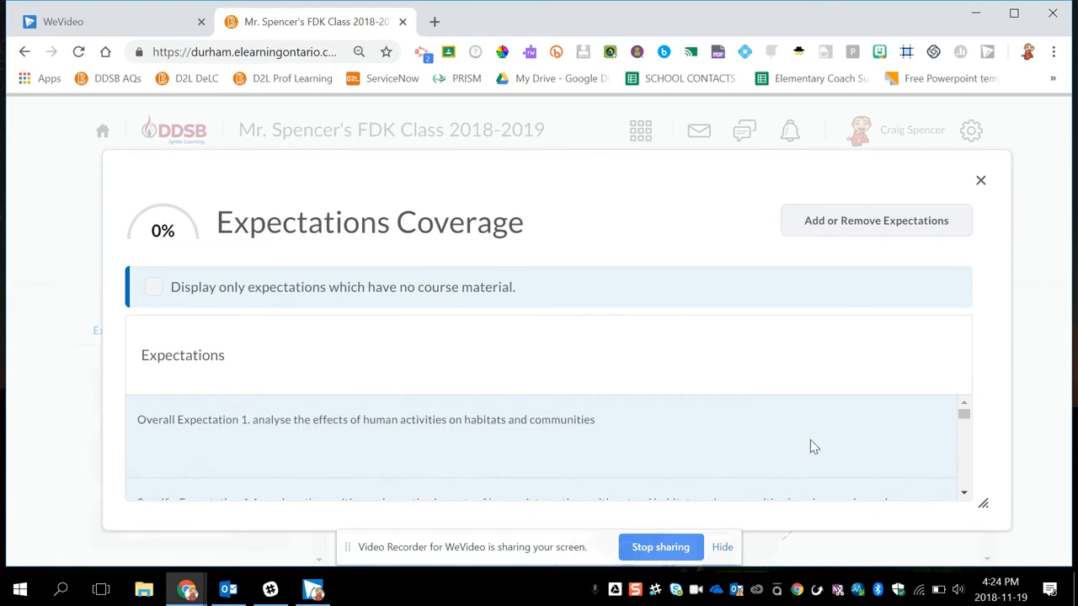
pyautogui.moveTo(876, 219)
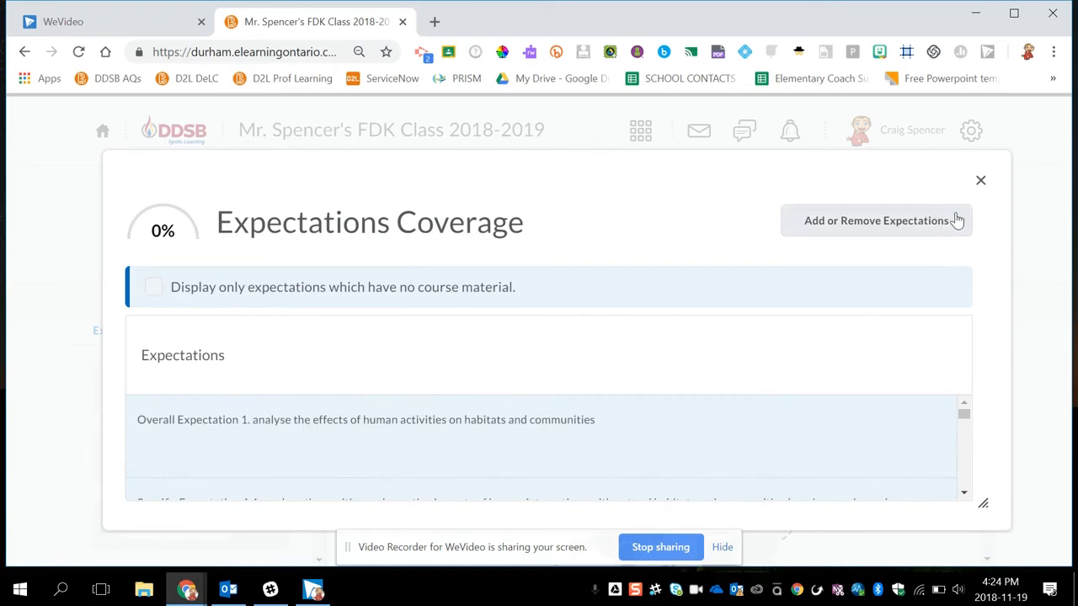
pyautogui.moveTo(980, 180)
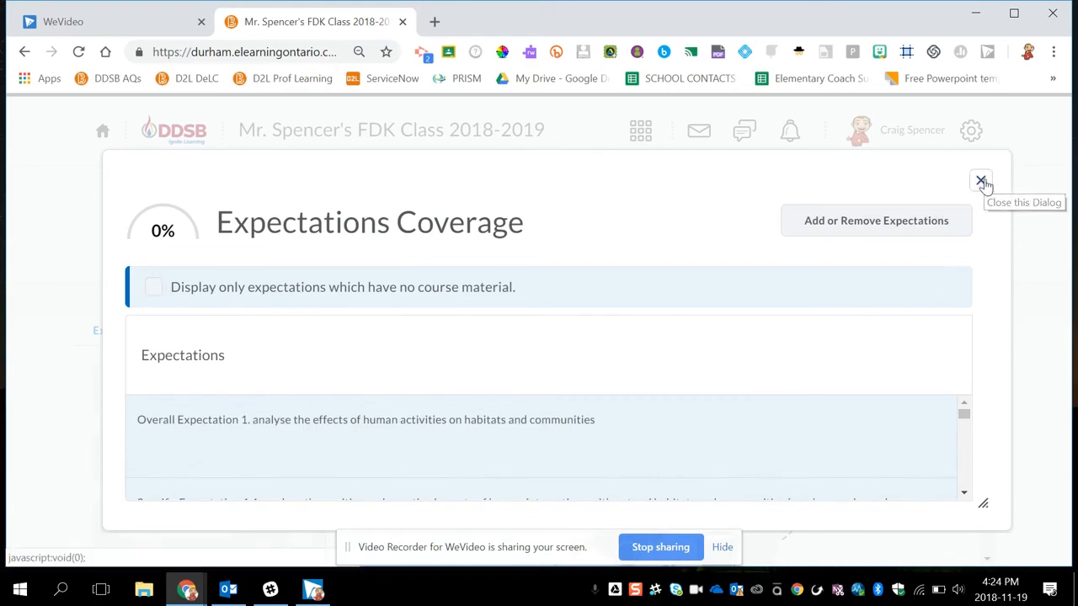
# Close the Expectations Coverage window listing the imported habitats expectations.
pyautogui.click(980, 182)
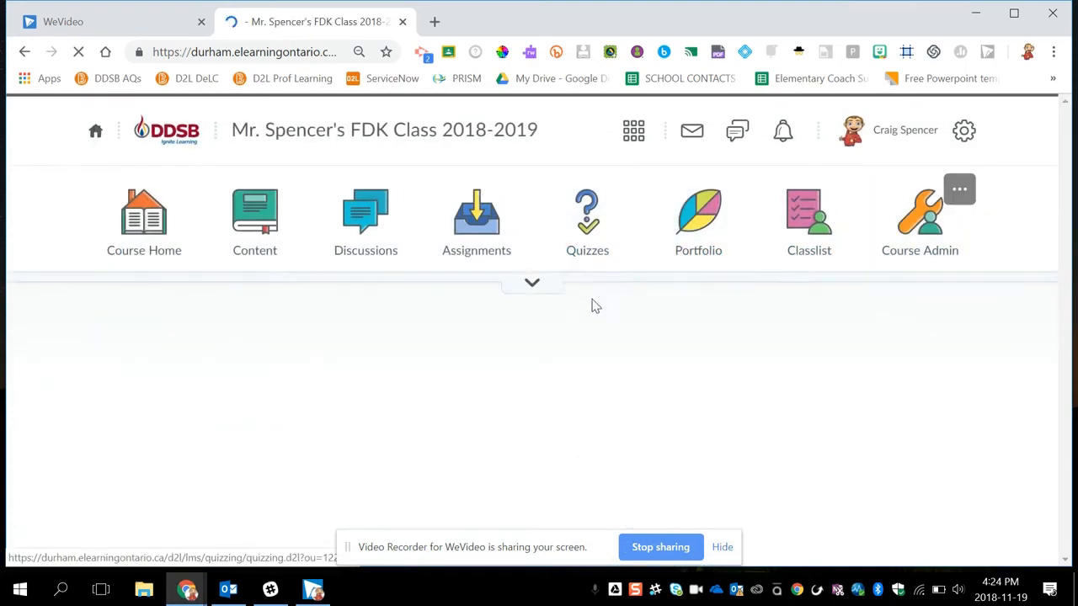
# Go to Training Student1's portfolio and bring up the spotlighted video evidence.
pyautogui.click(697, 219)
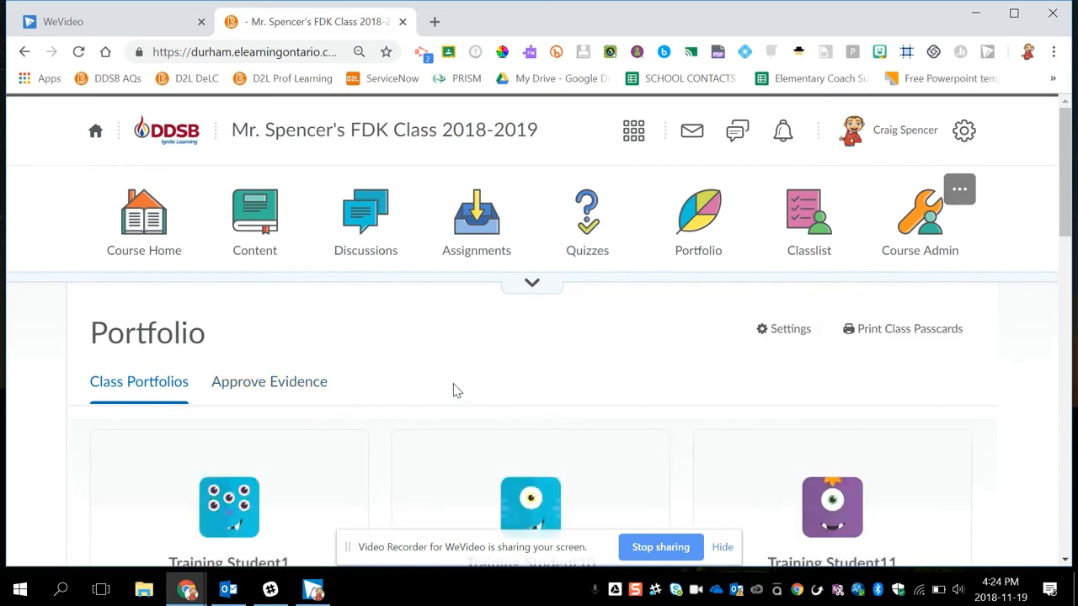
pyautogui.click(229, 506)
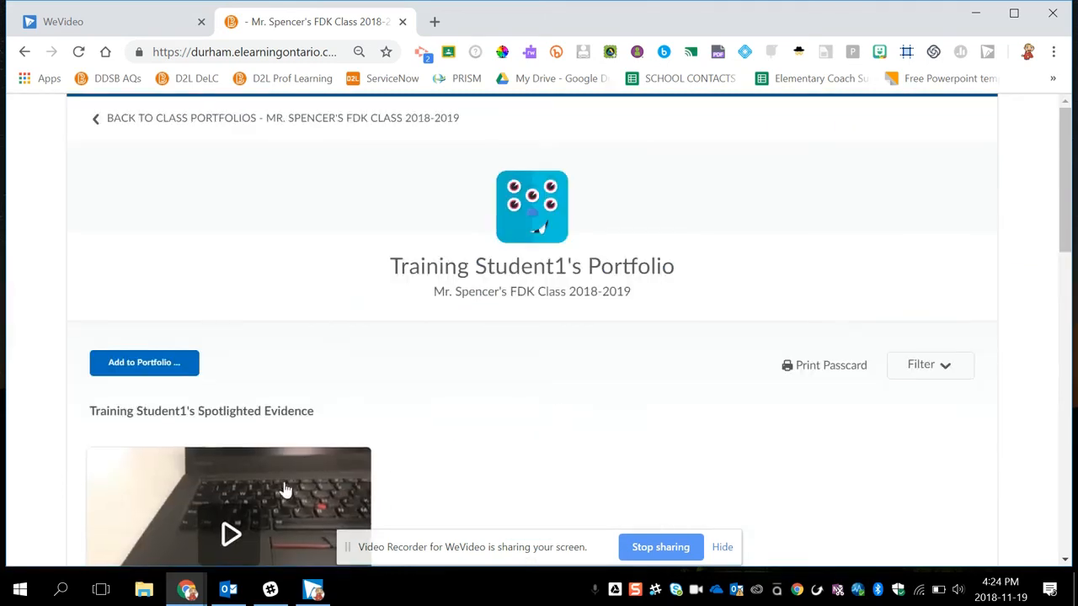
pyautogui.click(229, 536)
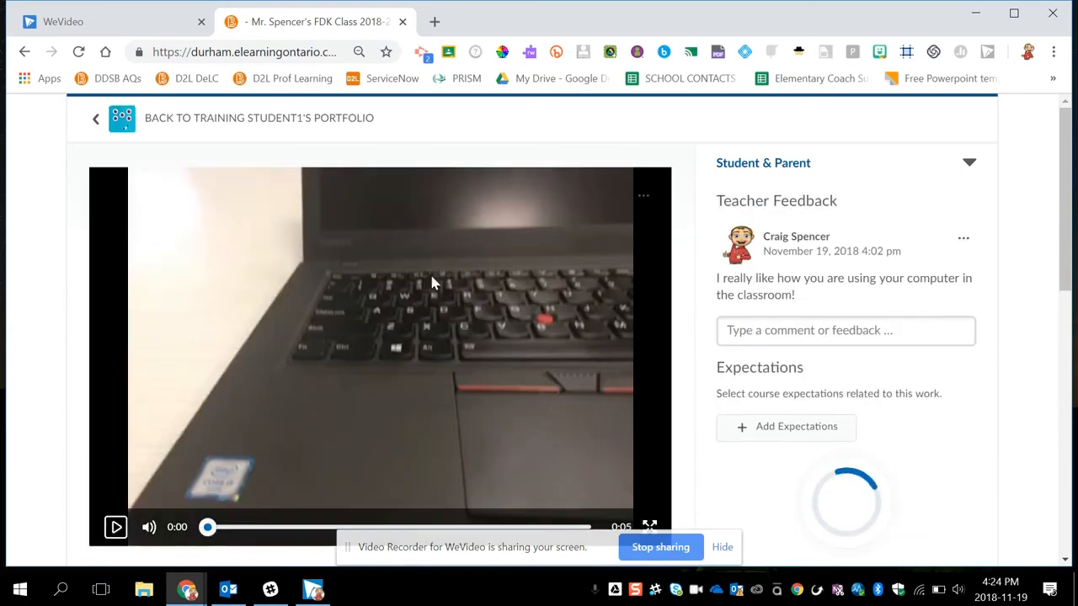
pyautogui.scroll(-3)
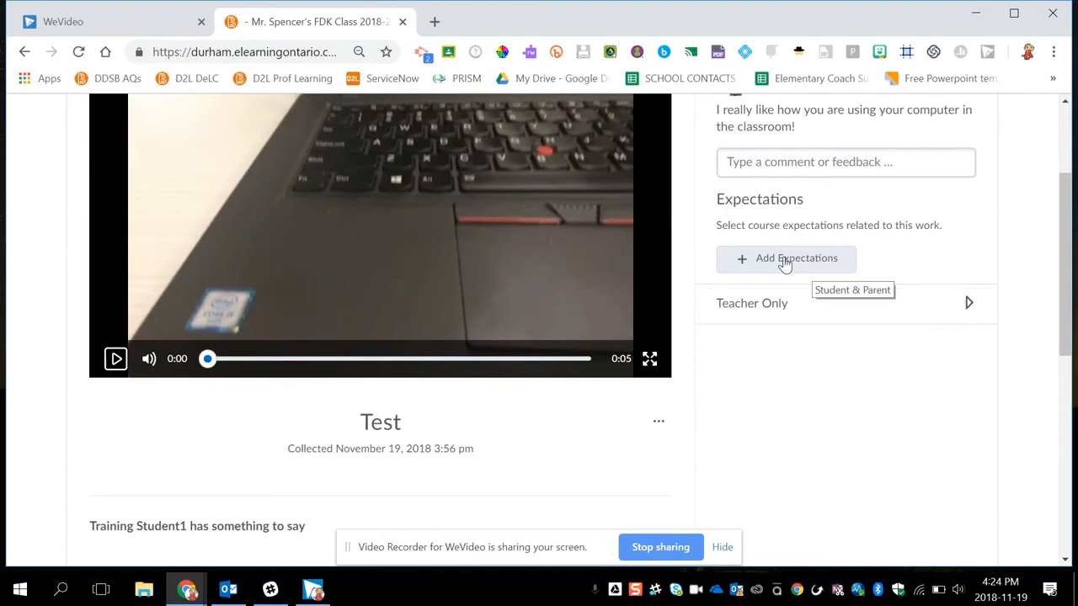
# Attach Specific Expectation 3.4 to the video evidence and return to the student's portfolio overview.
pyautogui.click(785, 258)
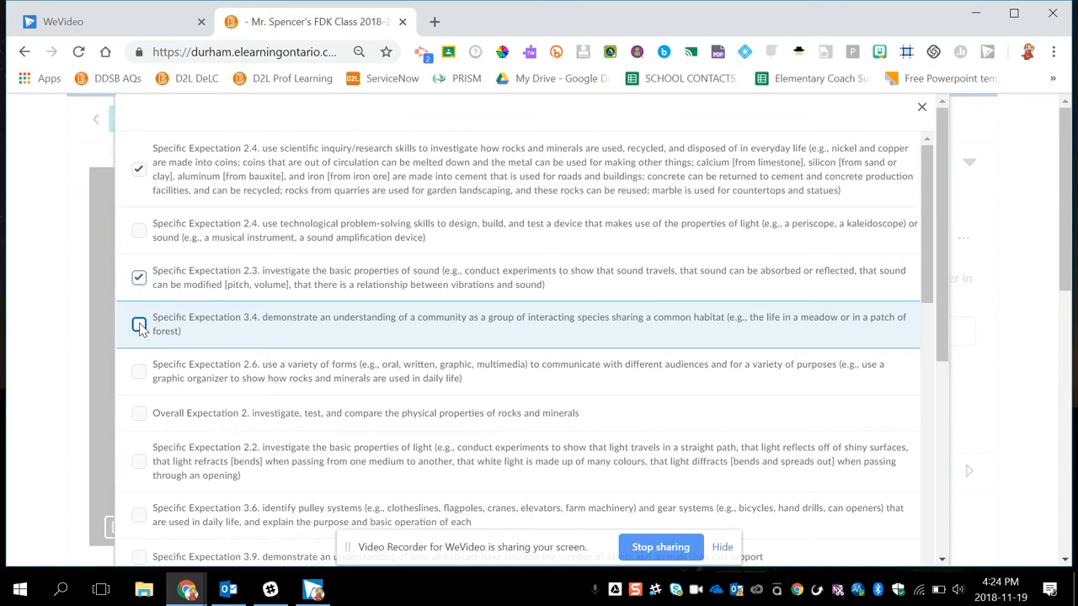
pyautogui.scroll(-3)
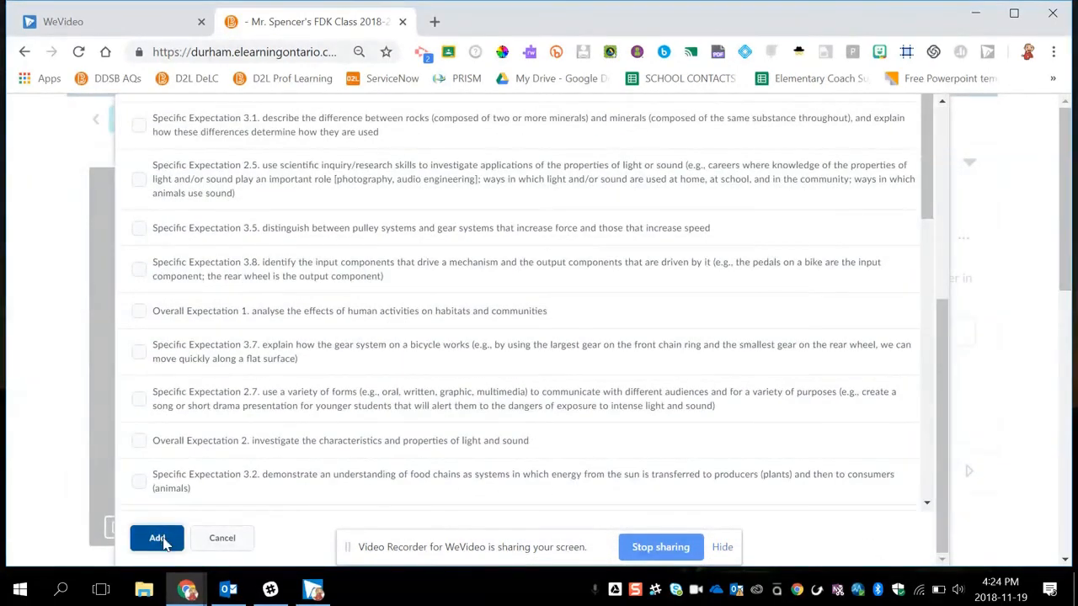
pyautogui.click(157, 539)
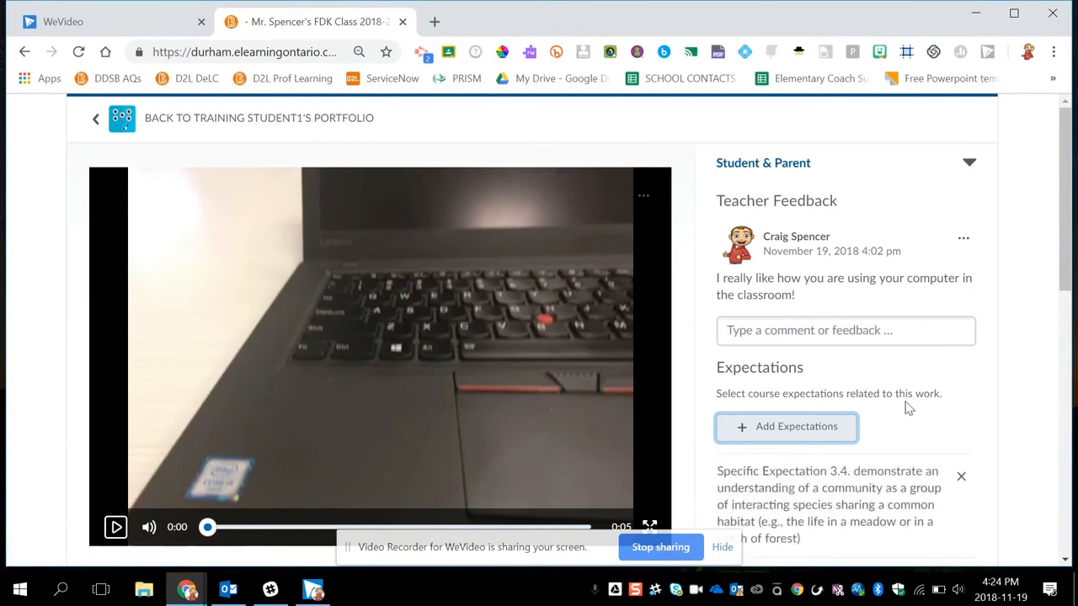
pyautogui.scroll(-3)
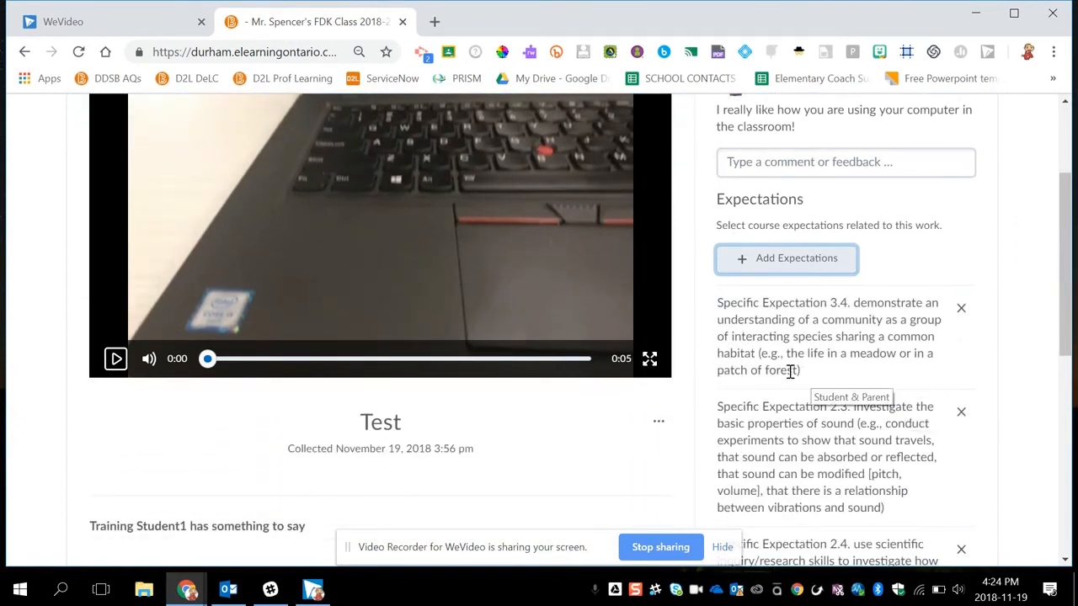
pyautogui.scroll(-3)
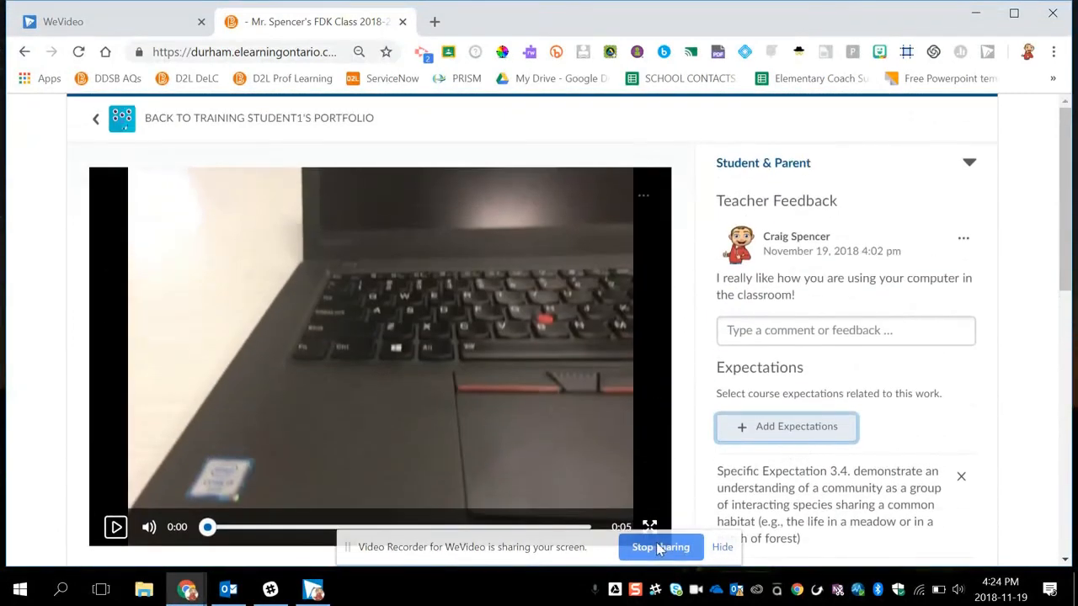
pyautogui.moveTo(108, 148)
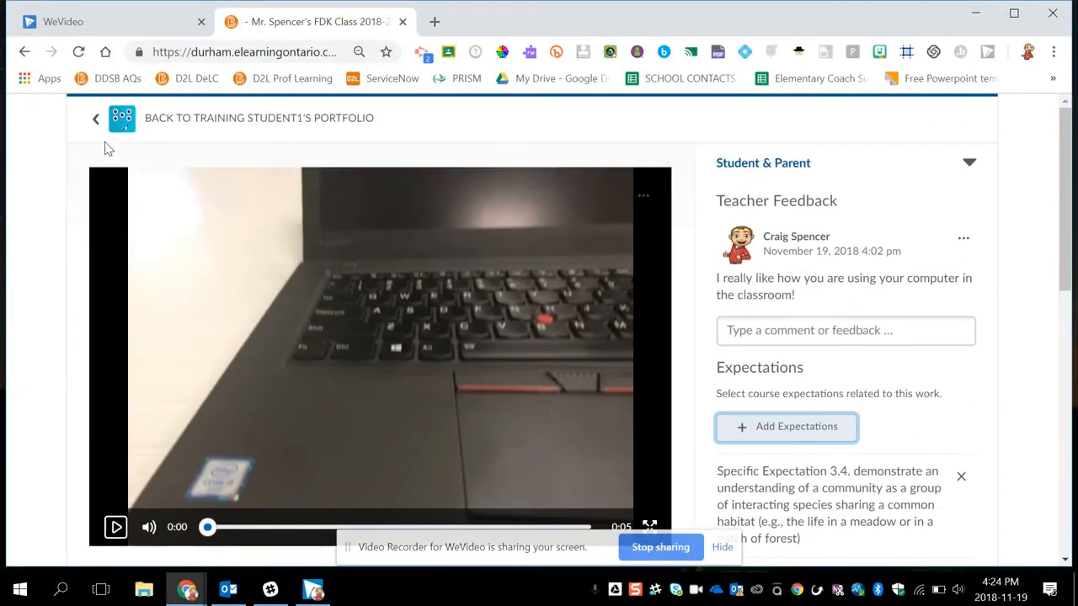
pyautogui.click(94, 117)
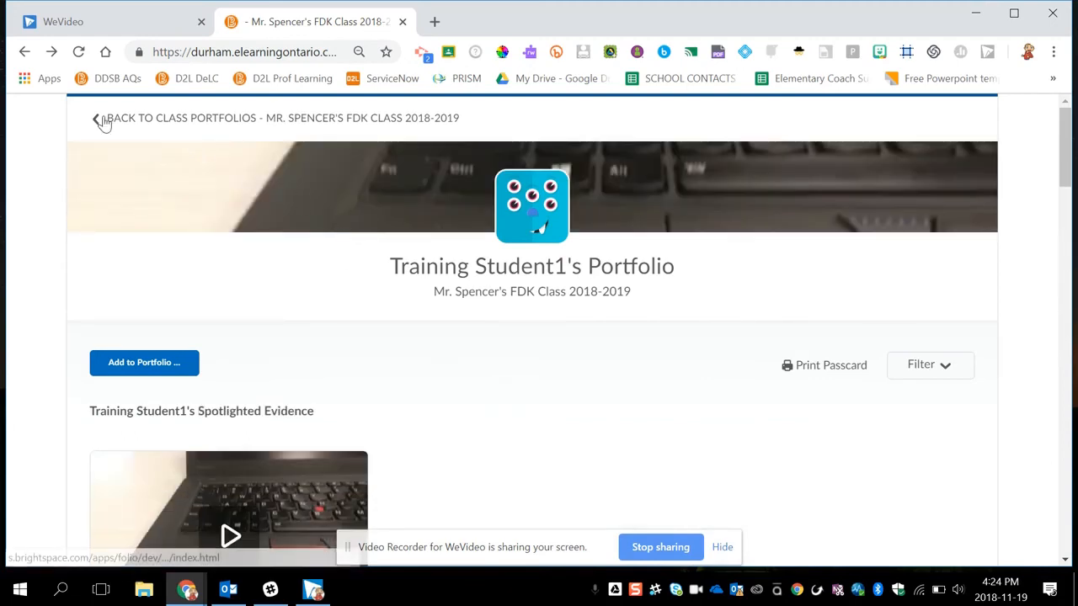
# From the Durham DSB homepage, reach Teacher Resources > Portfolio Instructions.
pyautogui.click(101, 118)
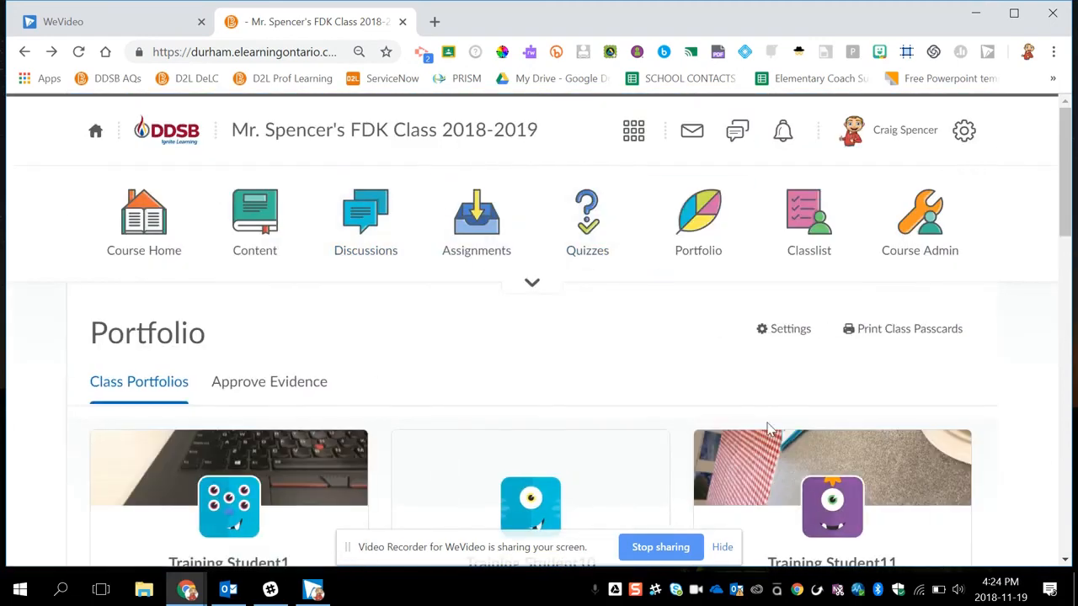
pyautogui.moveTo(508, 377)
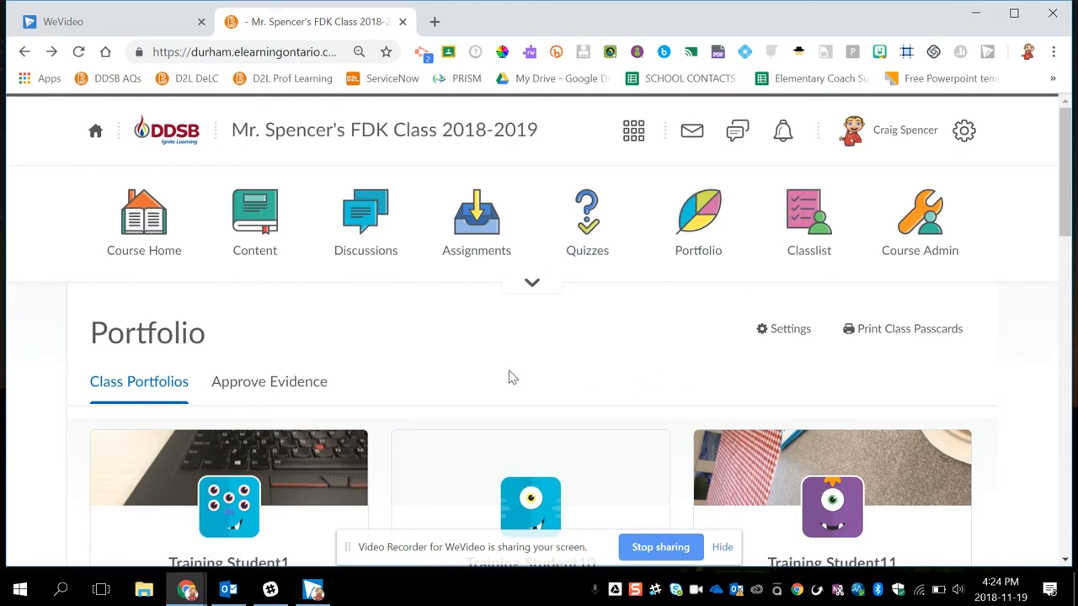
pyautogui.moveTo(396, 283)
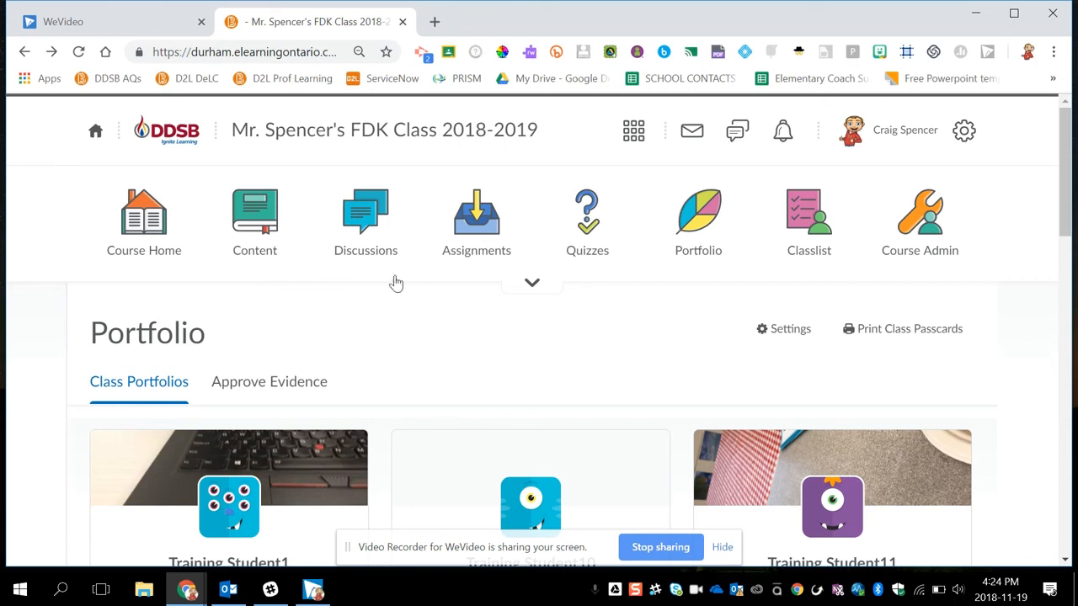
pyautogui.click(95, 132)
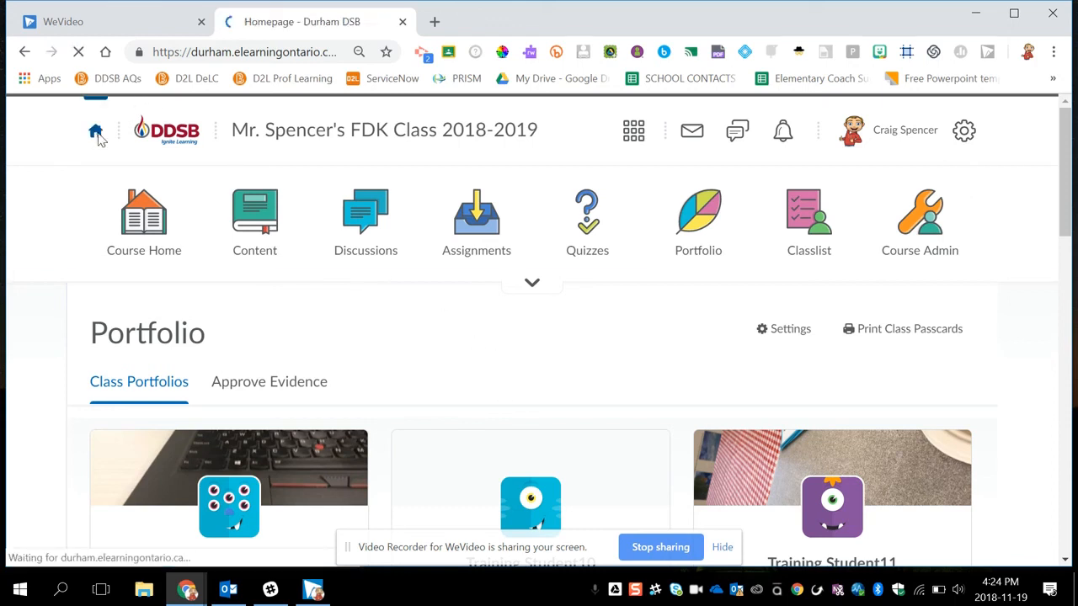
pyautogui.click(95, 132)
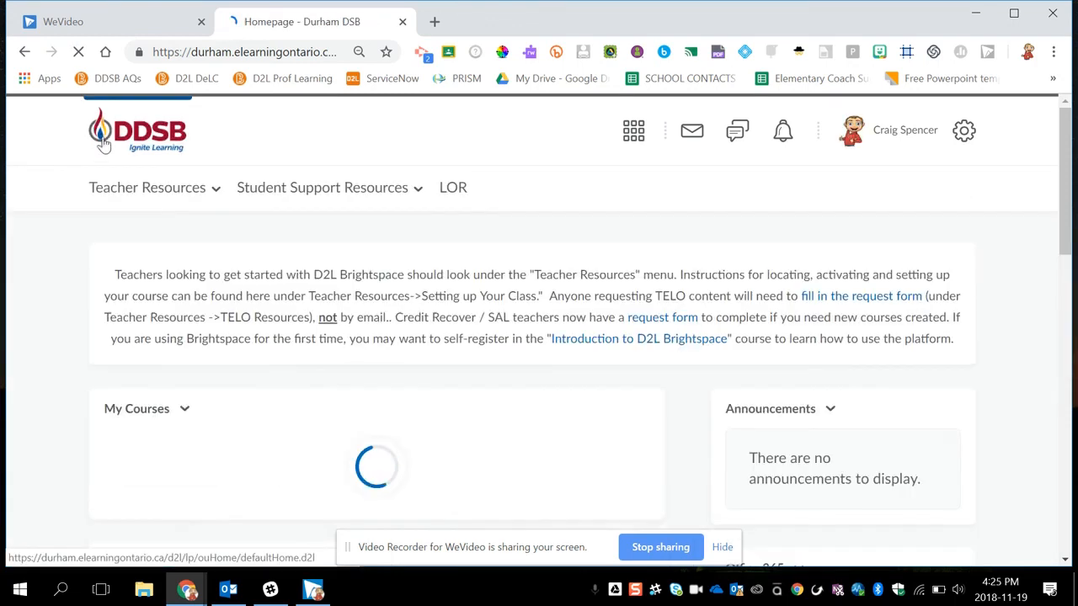
pyautogui.click(146, 187)
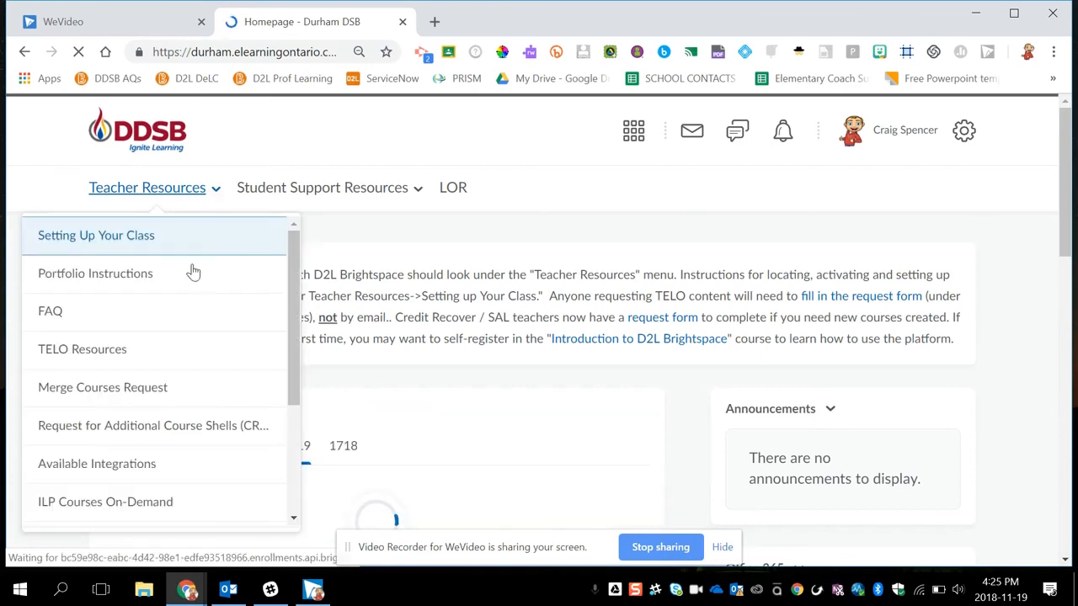
pyautogui.click(94, 272)
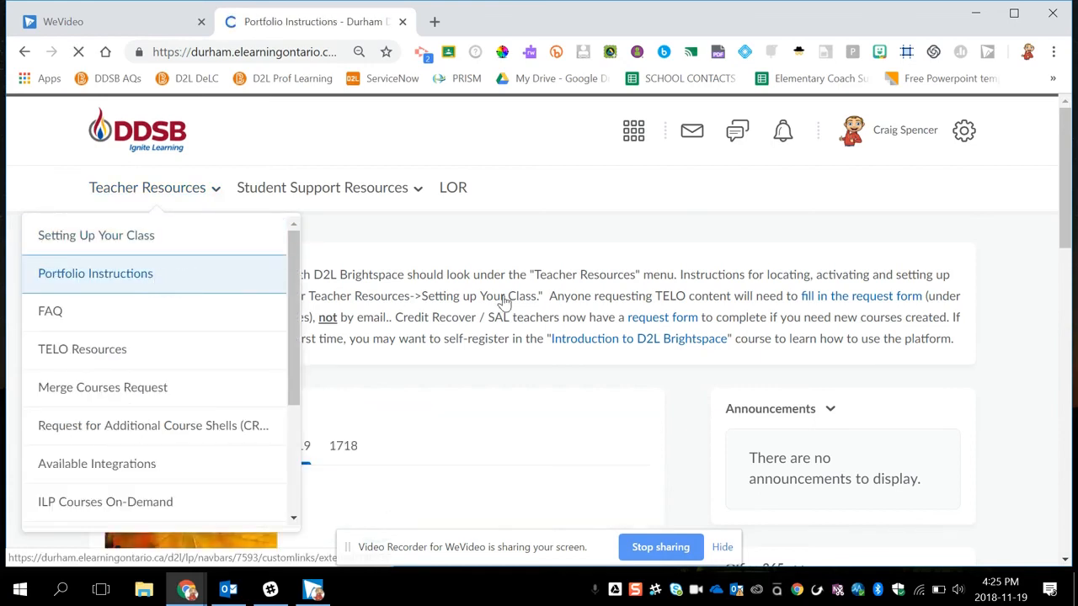
pyautogui.click(94, 273)
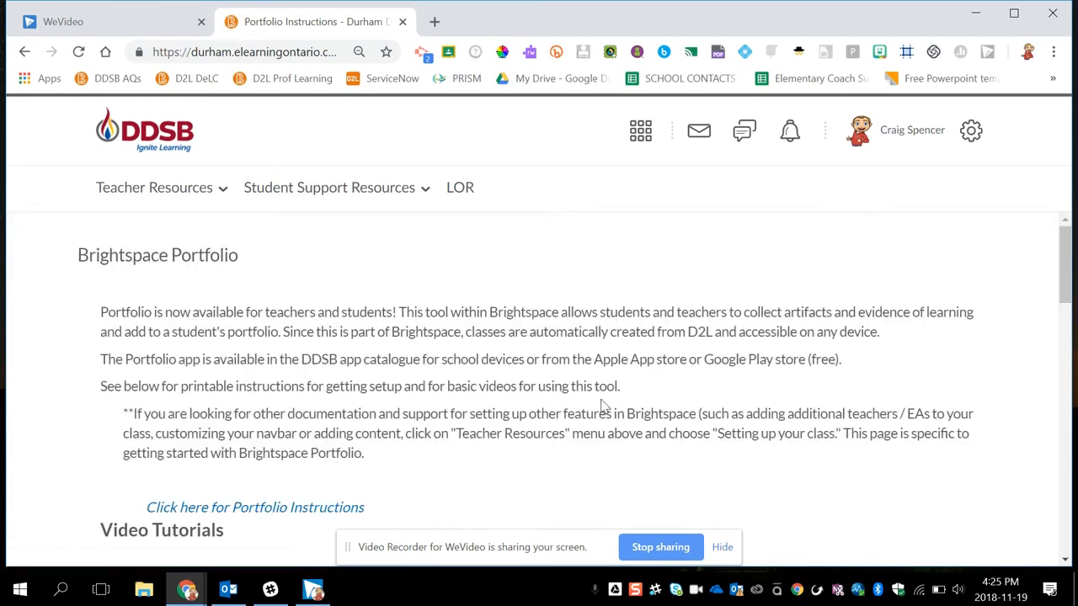
# Bring up the printable Brightspace Portfolio Setup Instructions Google Doc.
pyautogui.scroll(-3)
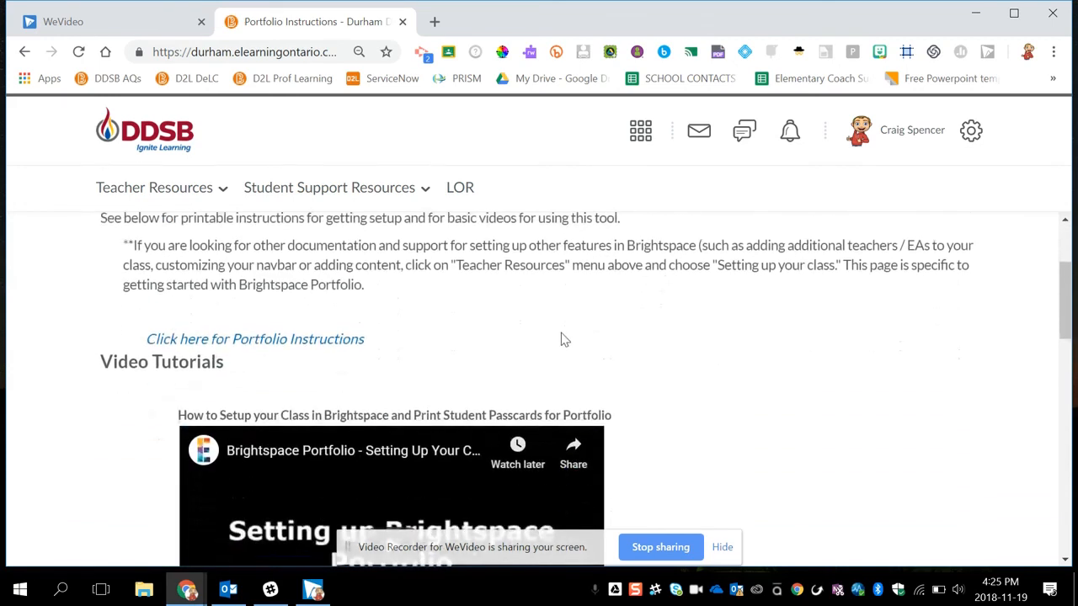
pyautogui.click(255, 339)
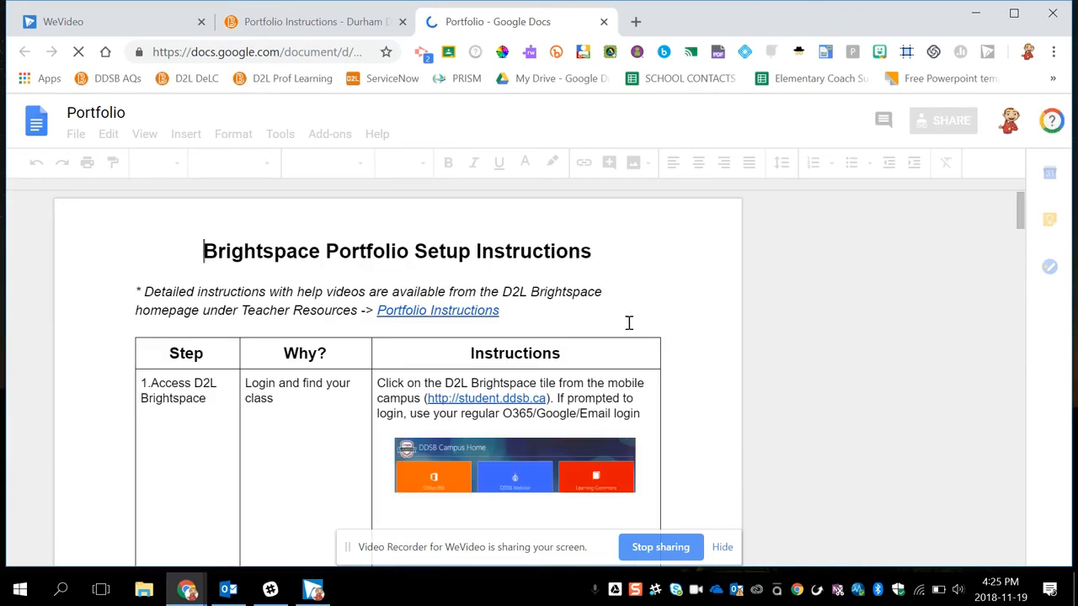
# Look through steps one to five of the setup doc, then return to the Portfolio Instructions page.
pyautogui.scroll(-3)
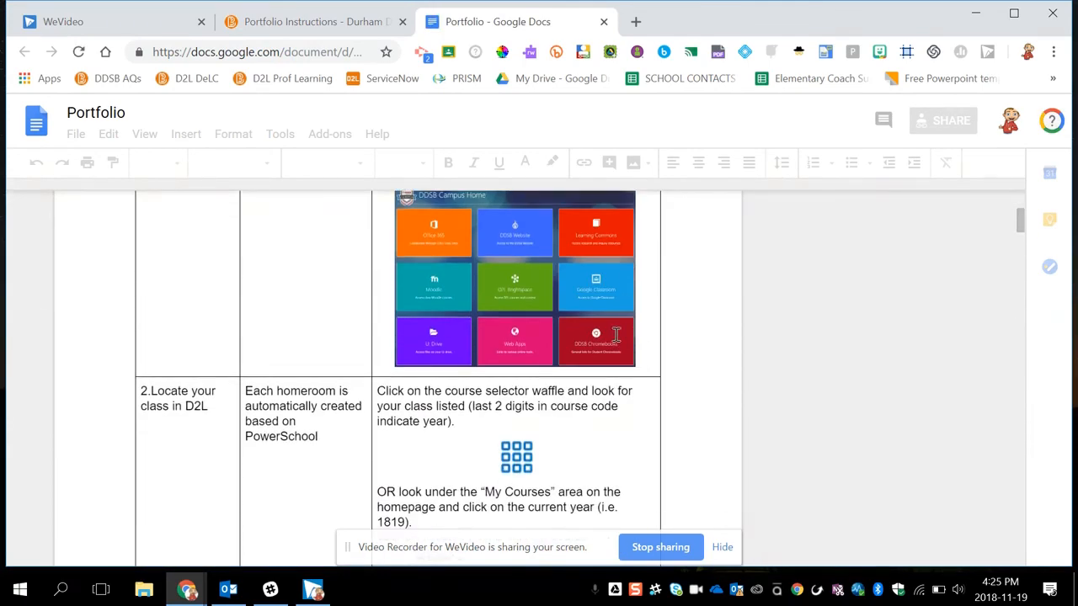
pyautogui.scroll(-3)
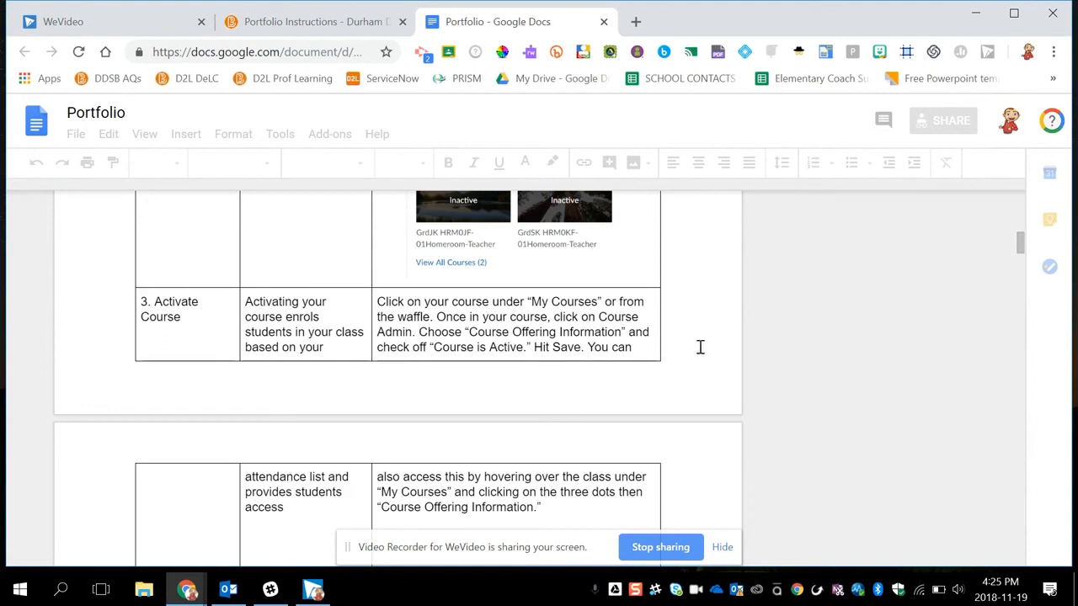
pyautogui.scroll(-3)
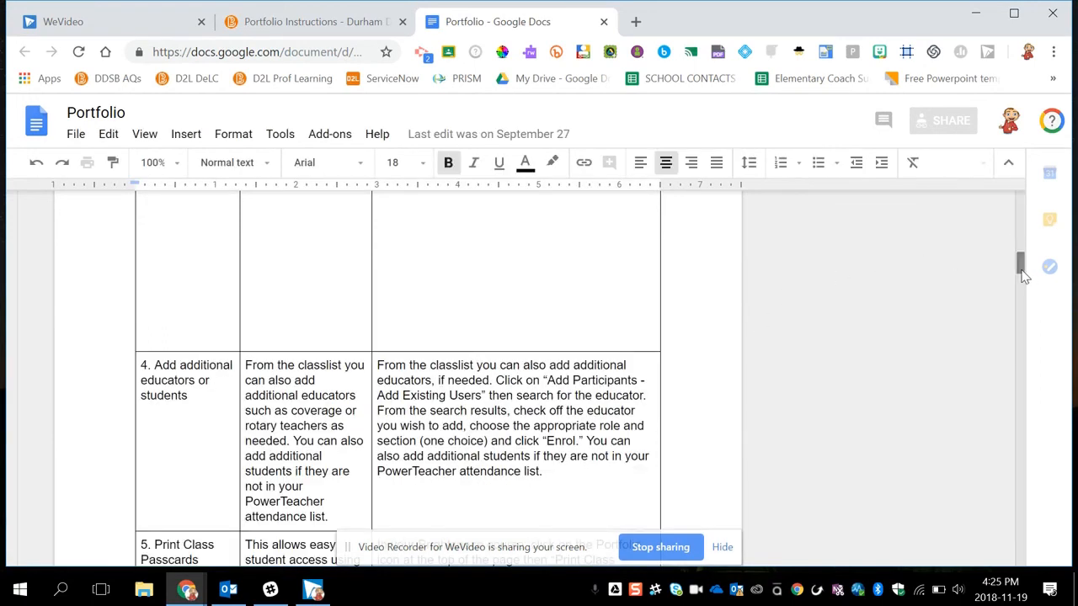
pyautogui.scroll(3)
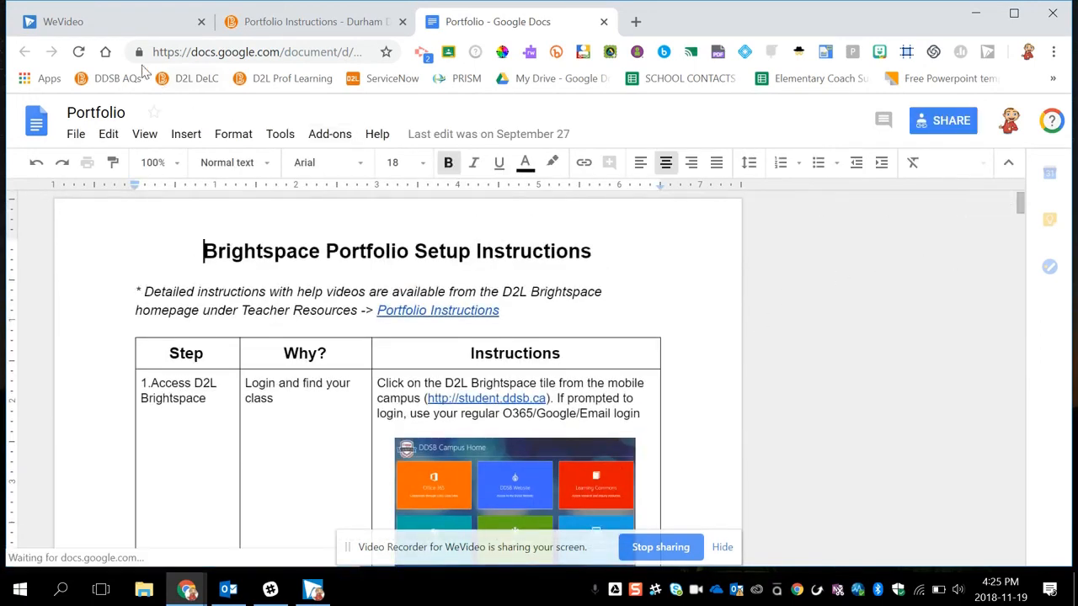
pyautogui.click(312, 20)
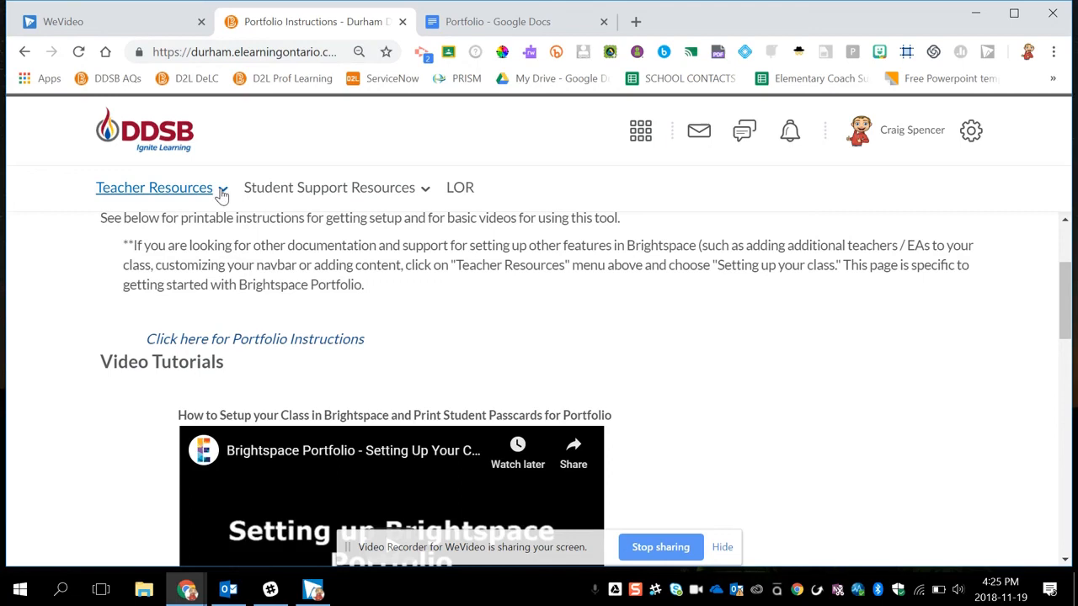
# Bring up the Course Merge Request form from Teacher Resources and view its School and email questions.
pyautogui.click(154, 187)
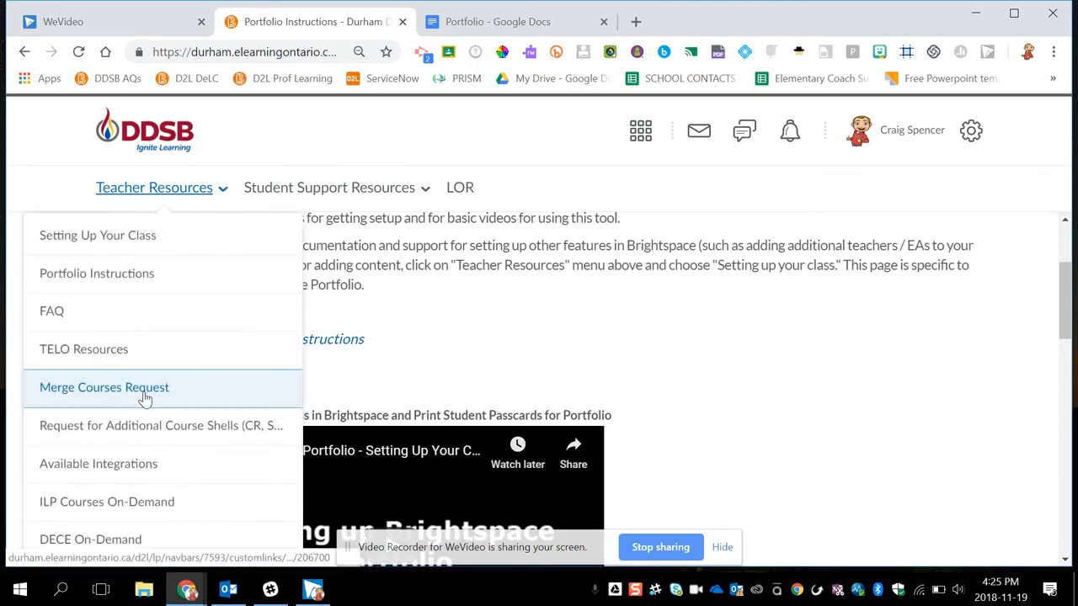
pyautogui.click(105, 388)
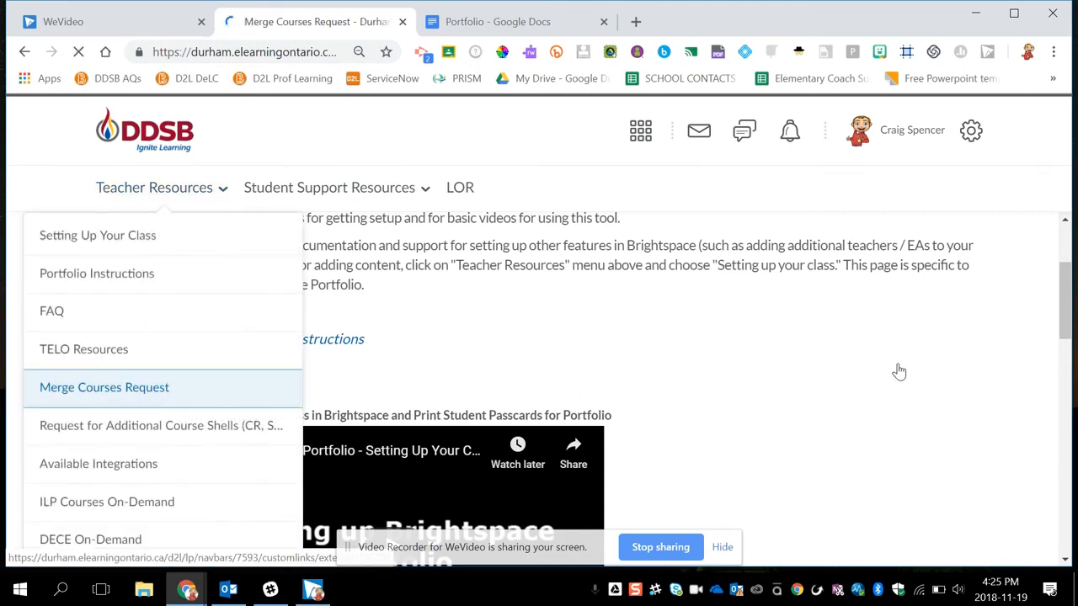
pyautogui.click(105, 386)
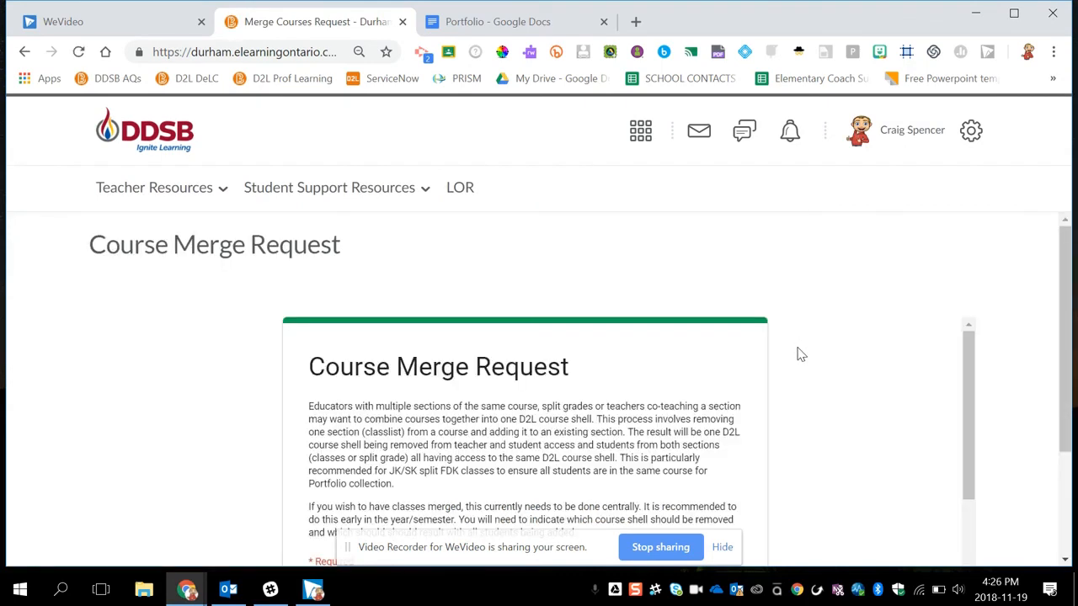
pyautogui.scroll(-3)
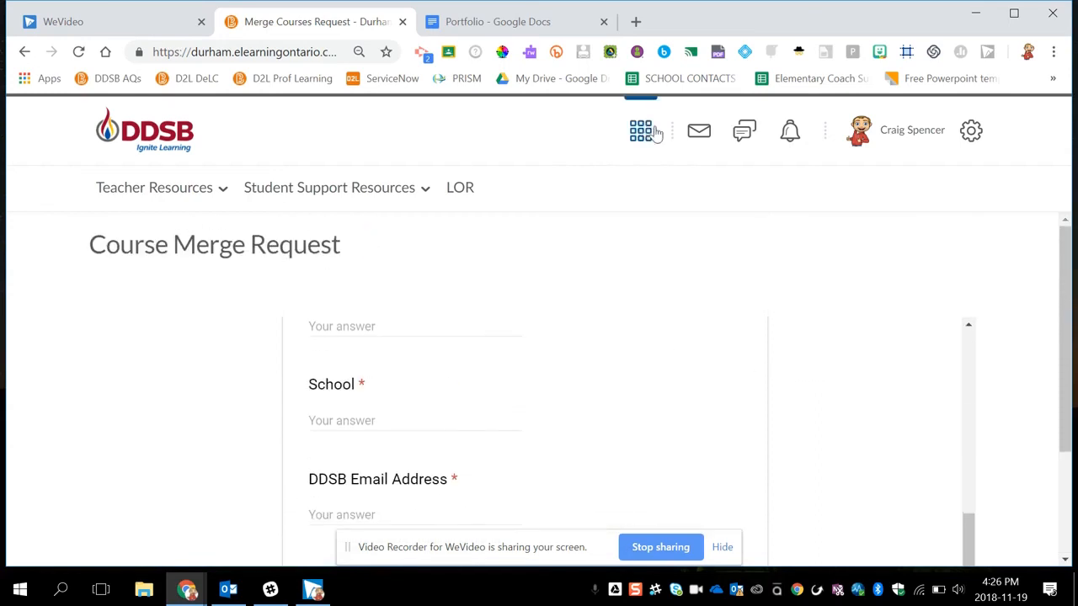
pyautogui.click(640, 131)
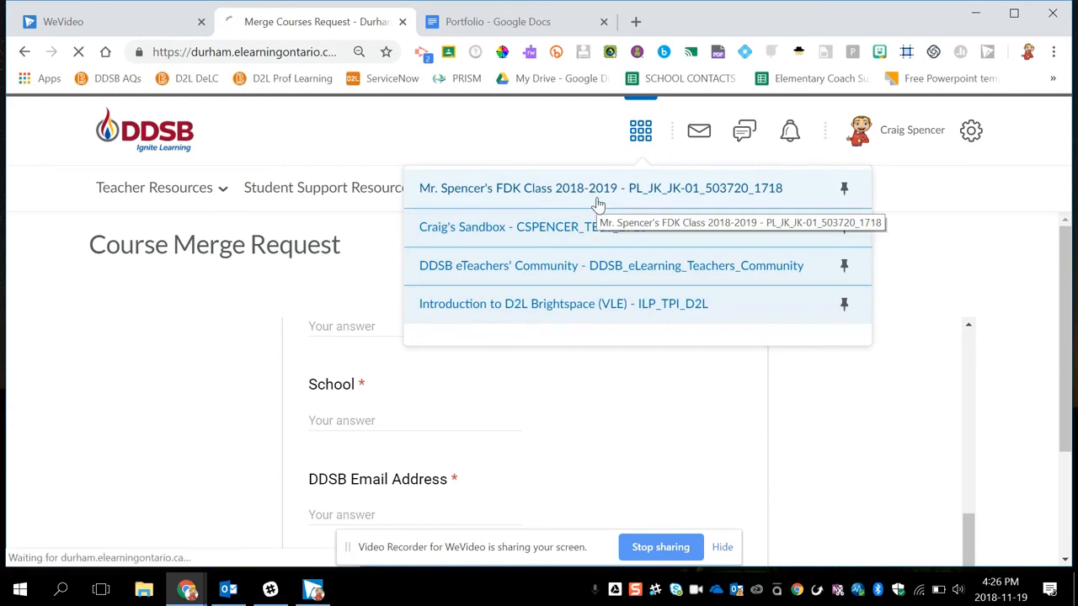
# Look up the FDK Class course offering code in Course Admin and cancel without saving.
pyautogui.click(599, 188)
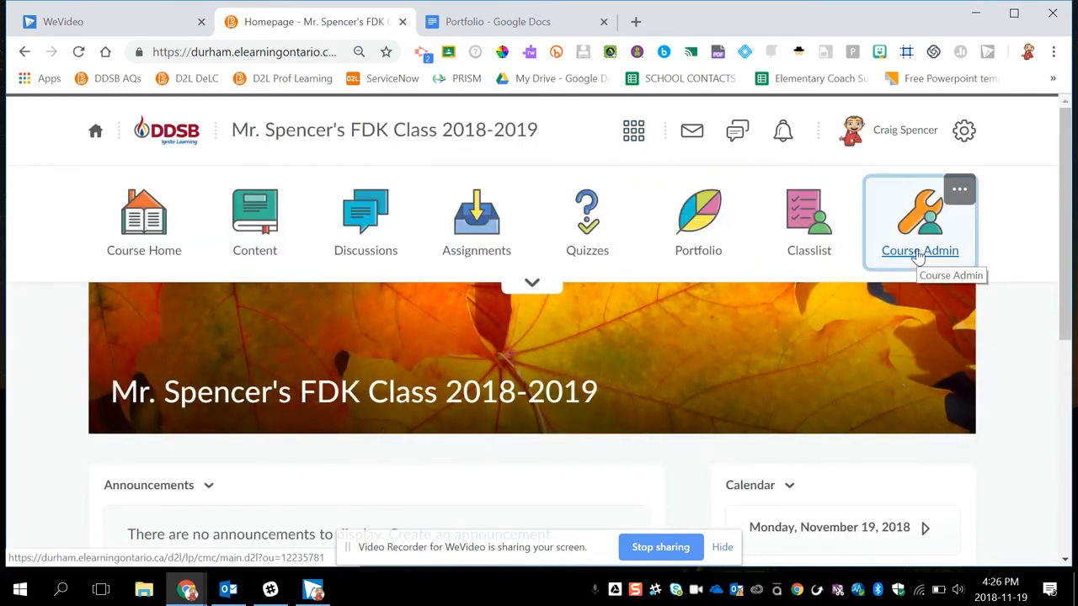
pyautogui.click(919, 222)
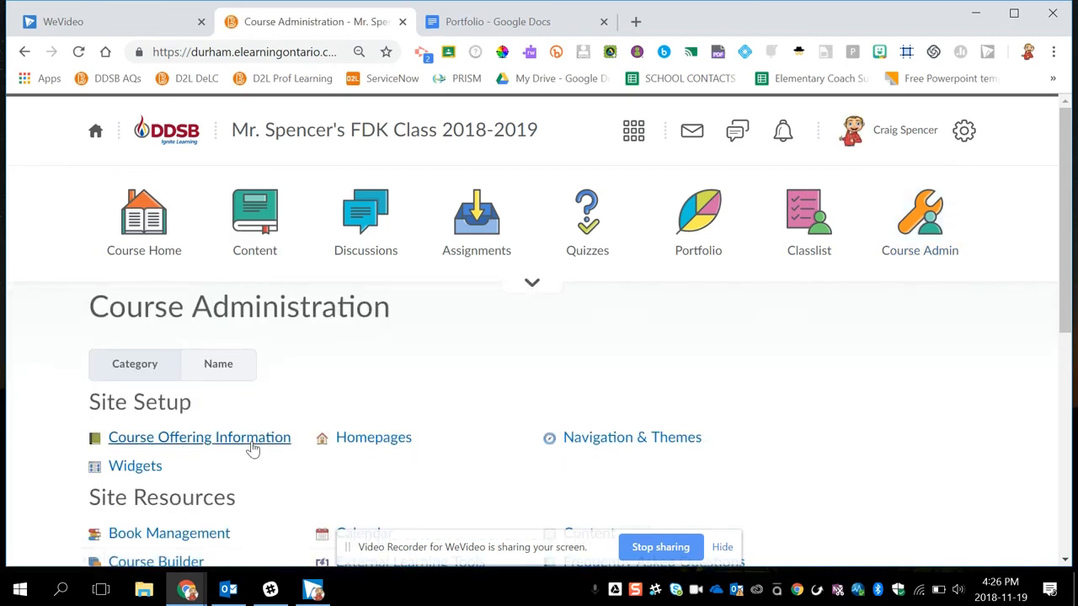
pyautogui.click(199, 438)
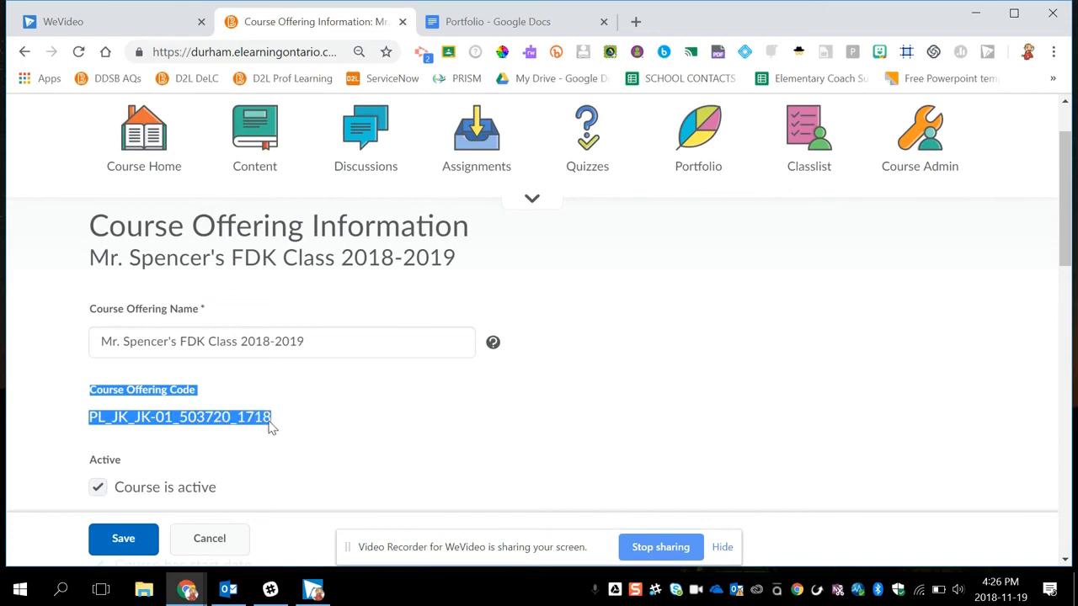
pyautogui.moveTo(398, 435)
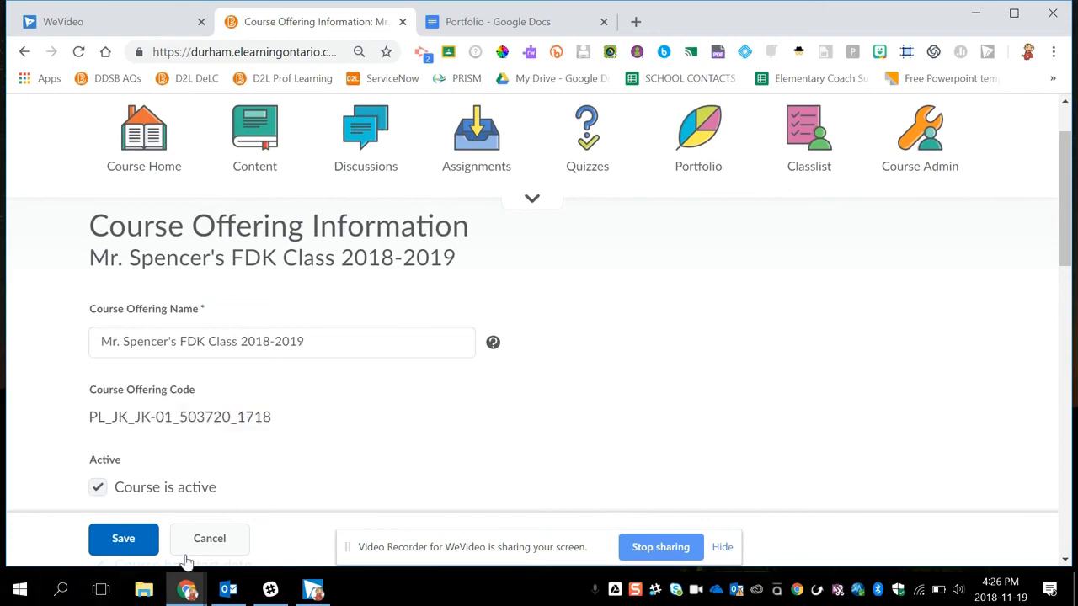
pyautogui.click(209, 539)
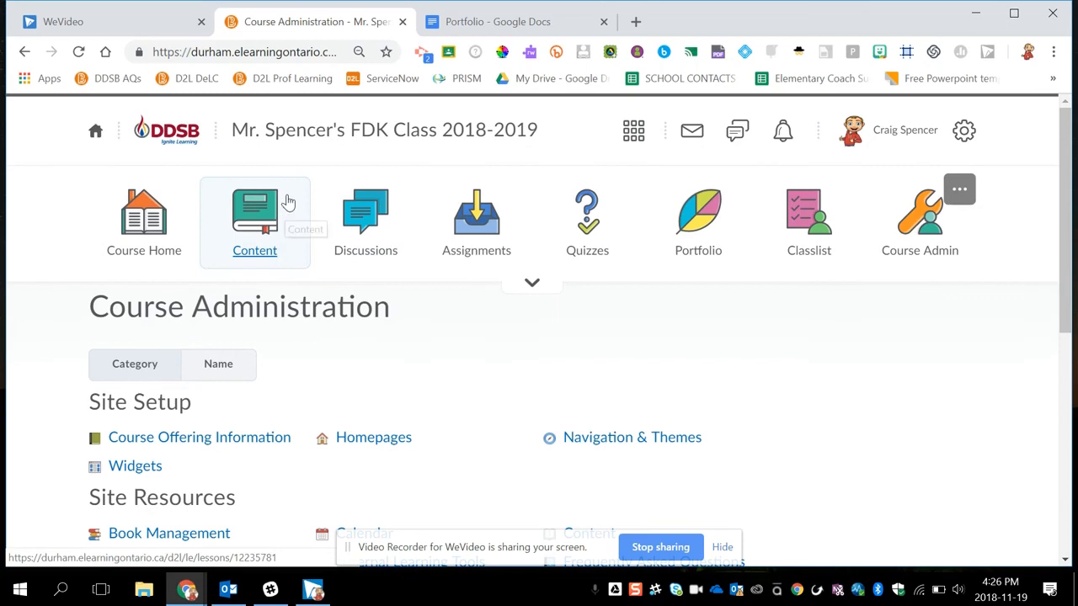
pyautogui.moveTo(303, 153)
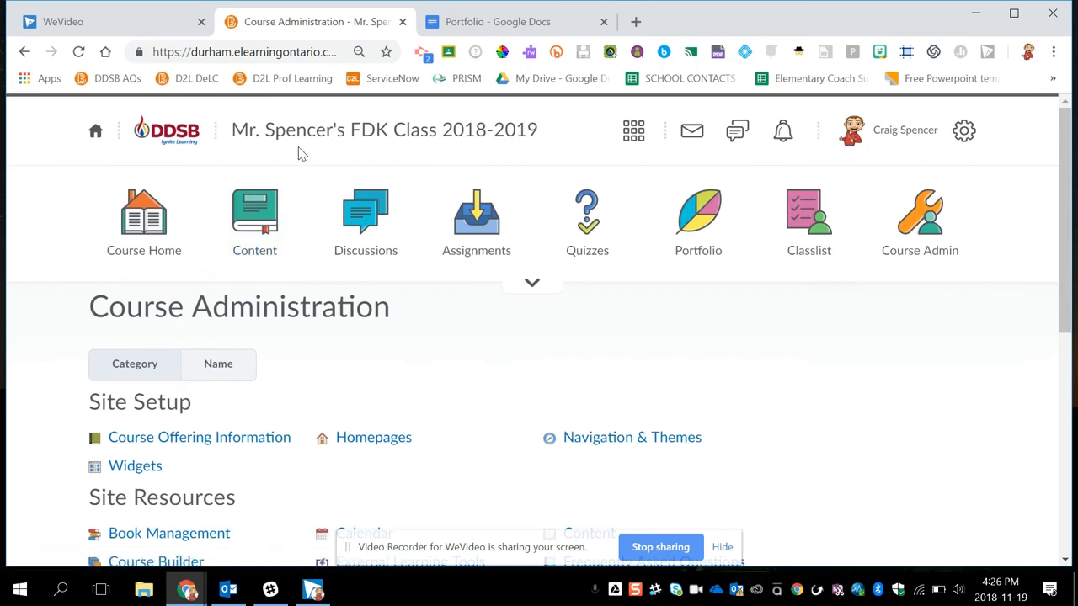